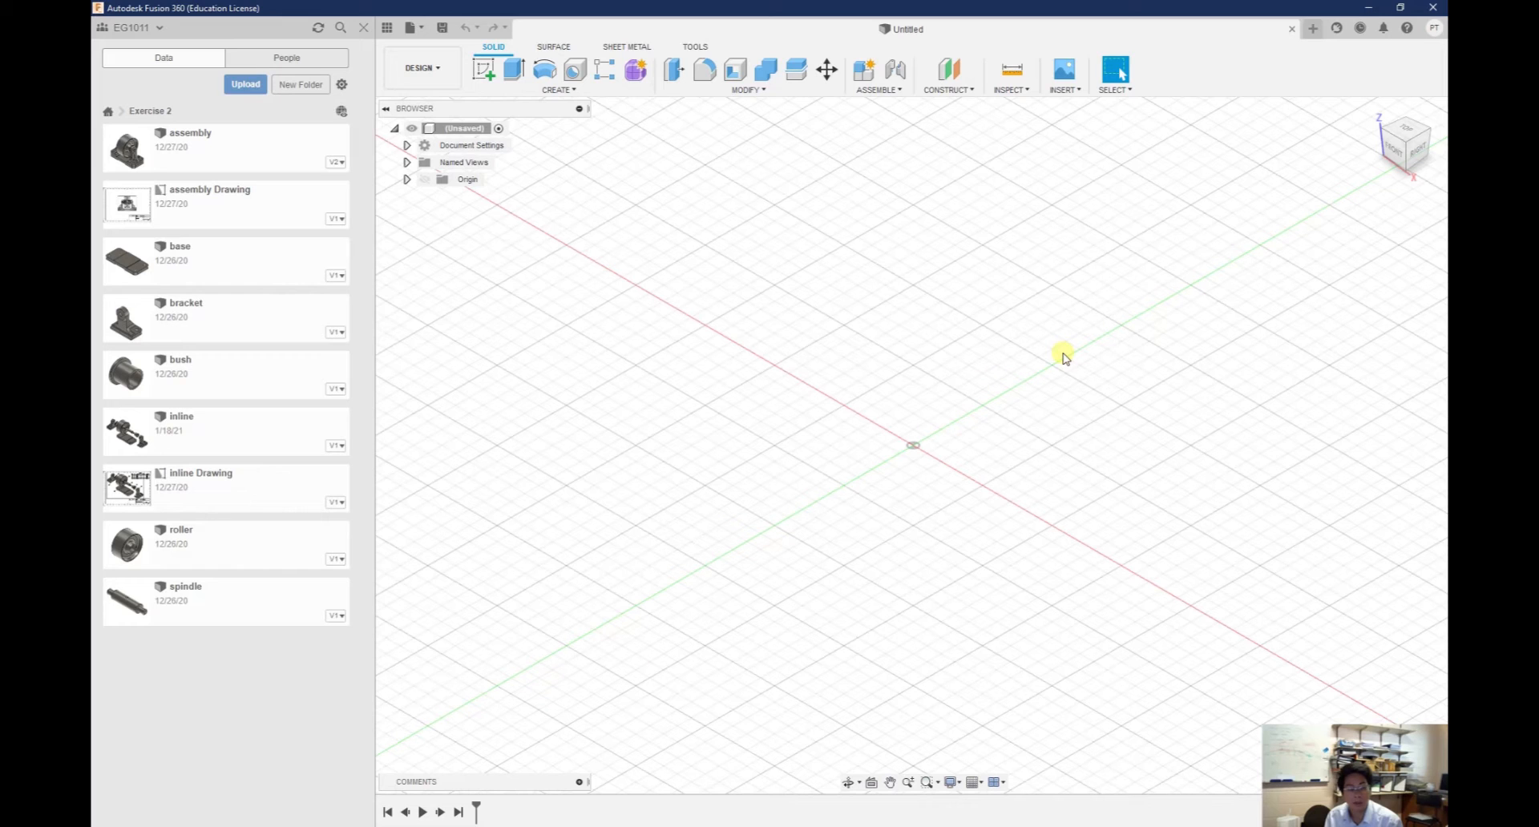
mouse_move(989, 358)
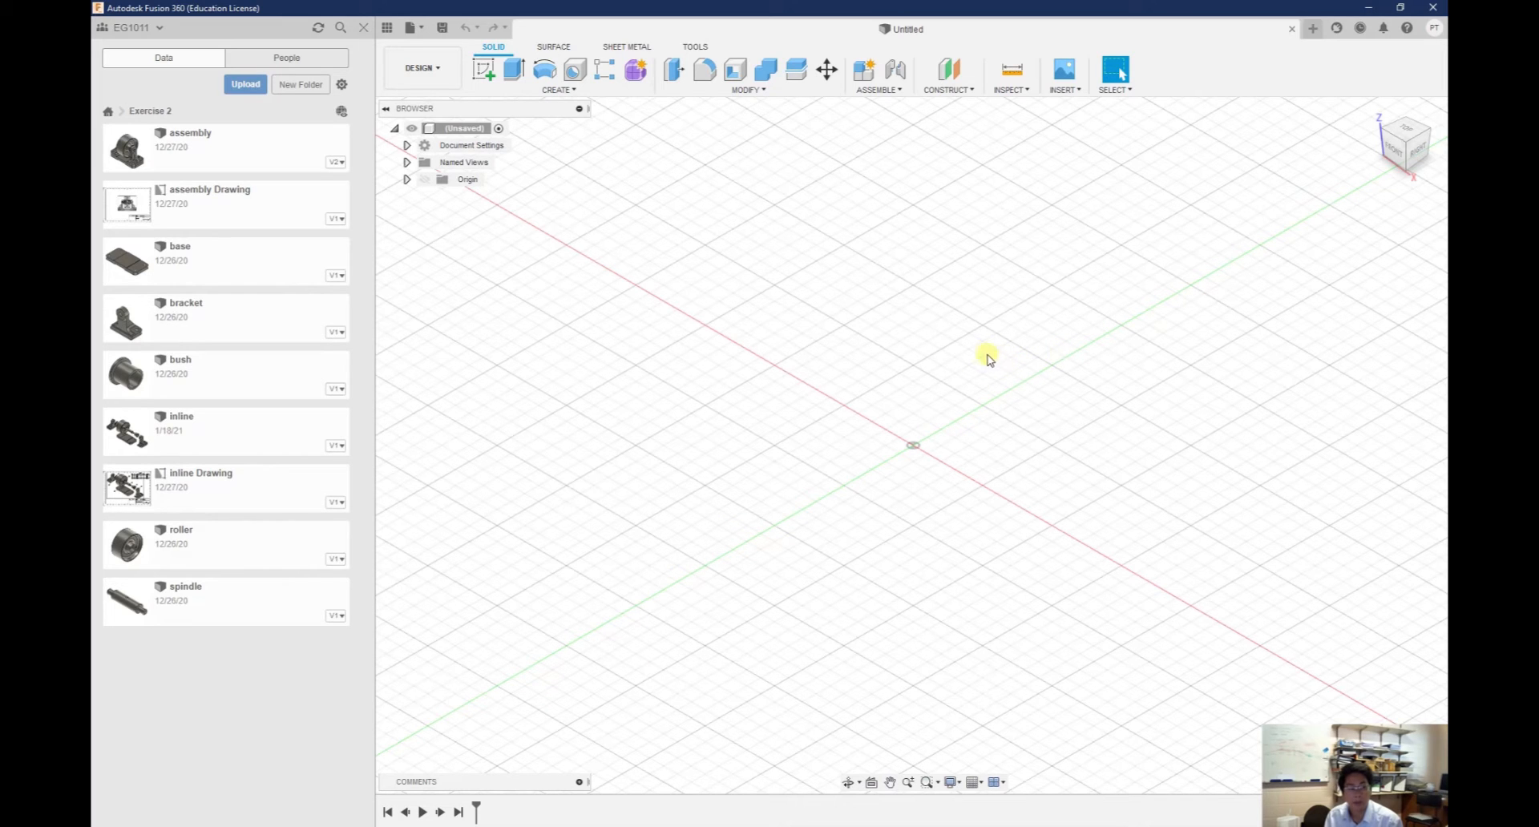
mouse_move(856, 339)
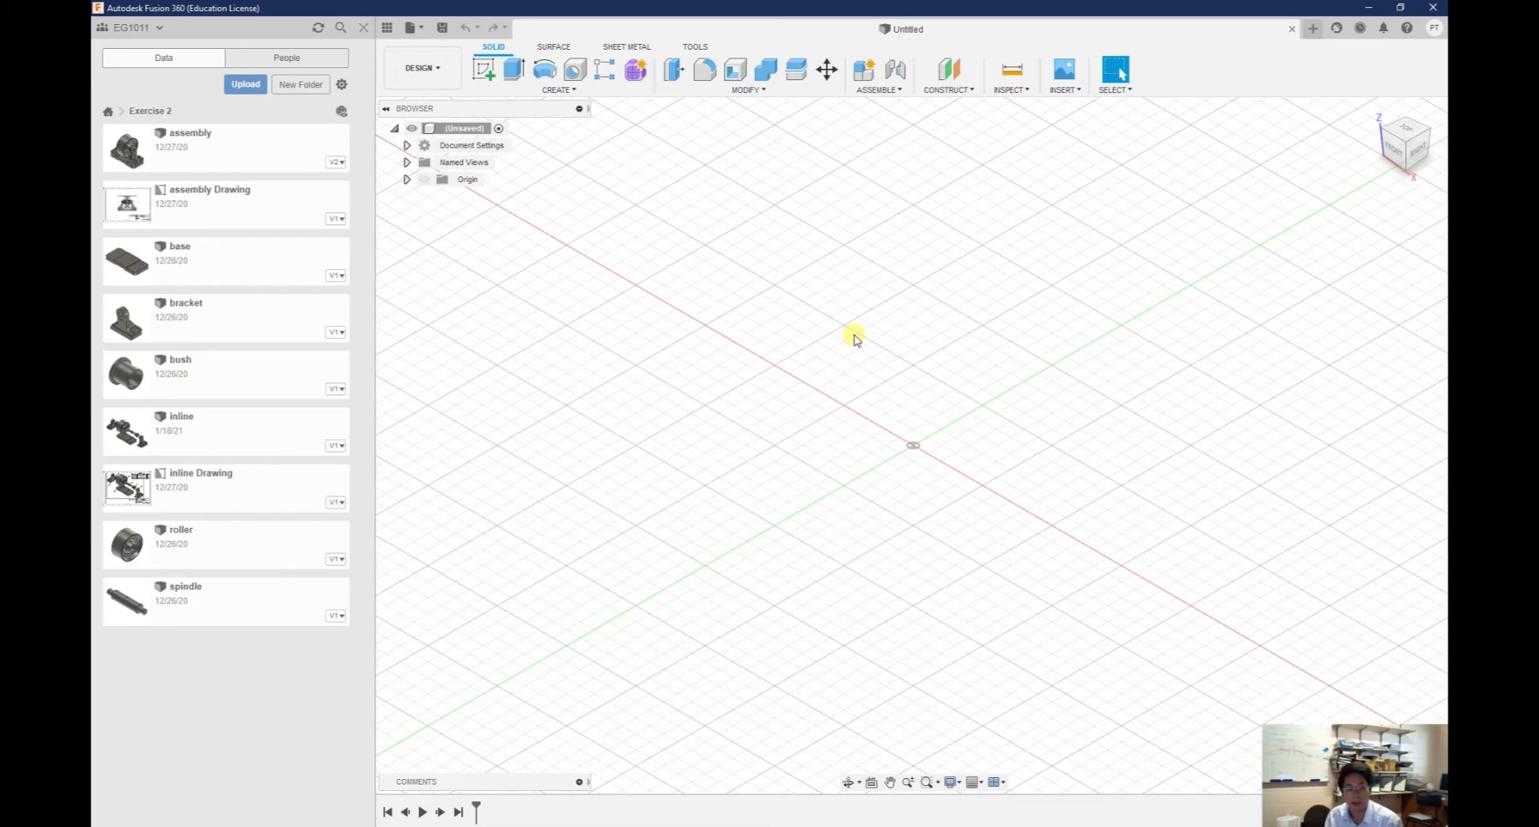
mouse_move(206, 157)
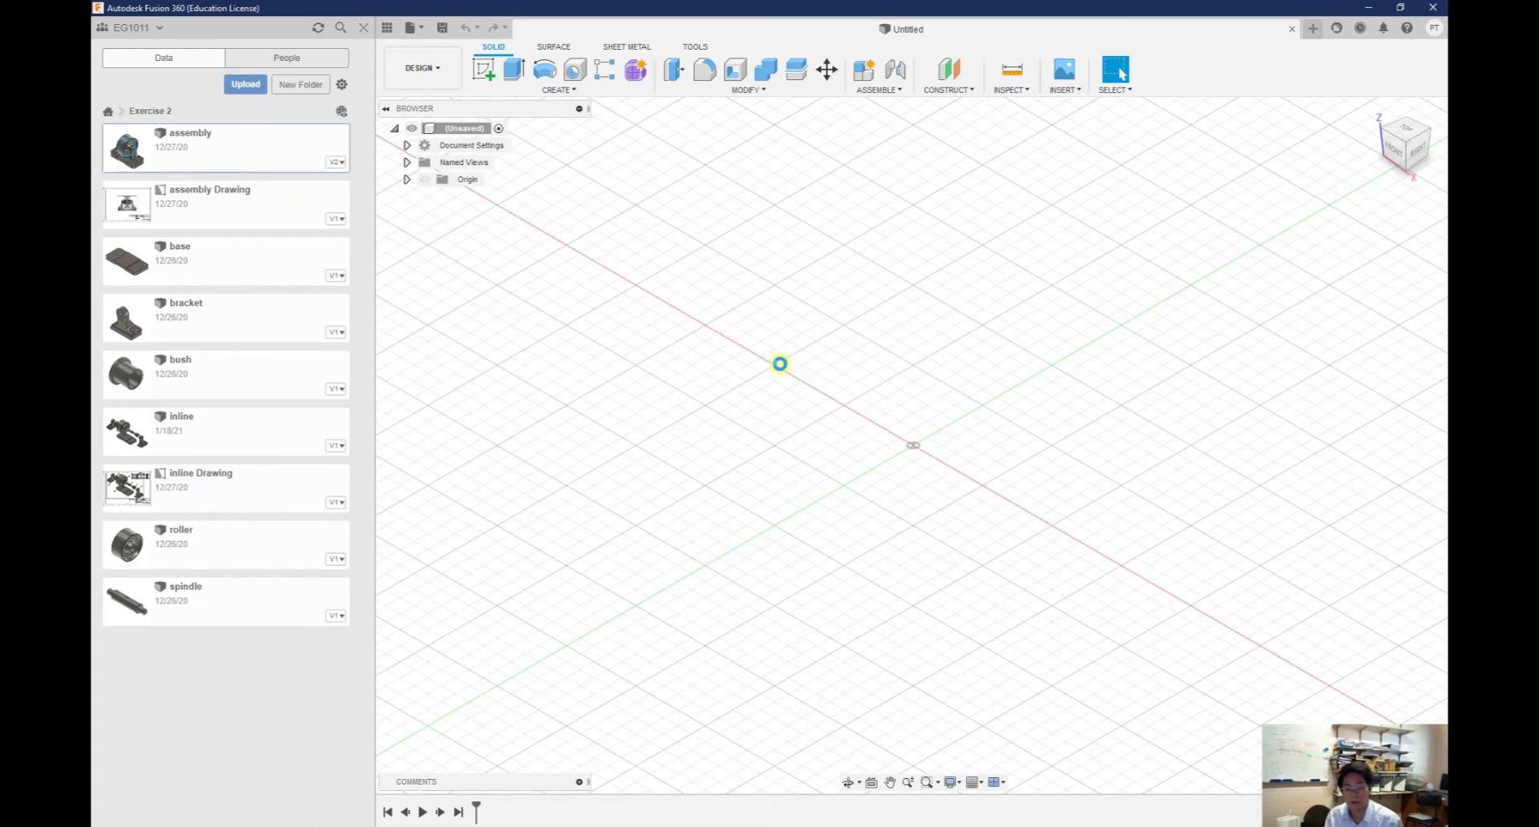
Open the roller bracket assembly design and hide the Data Panel
double_click(128, 147)
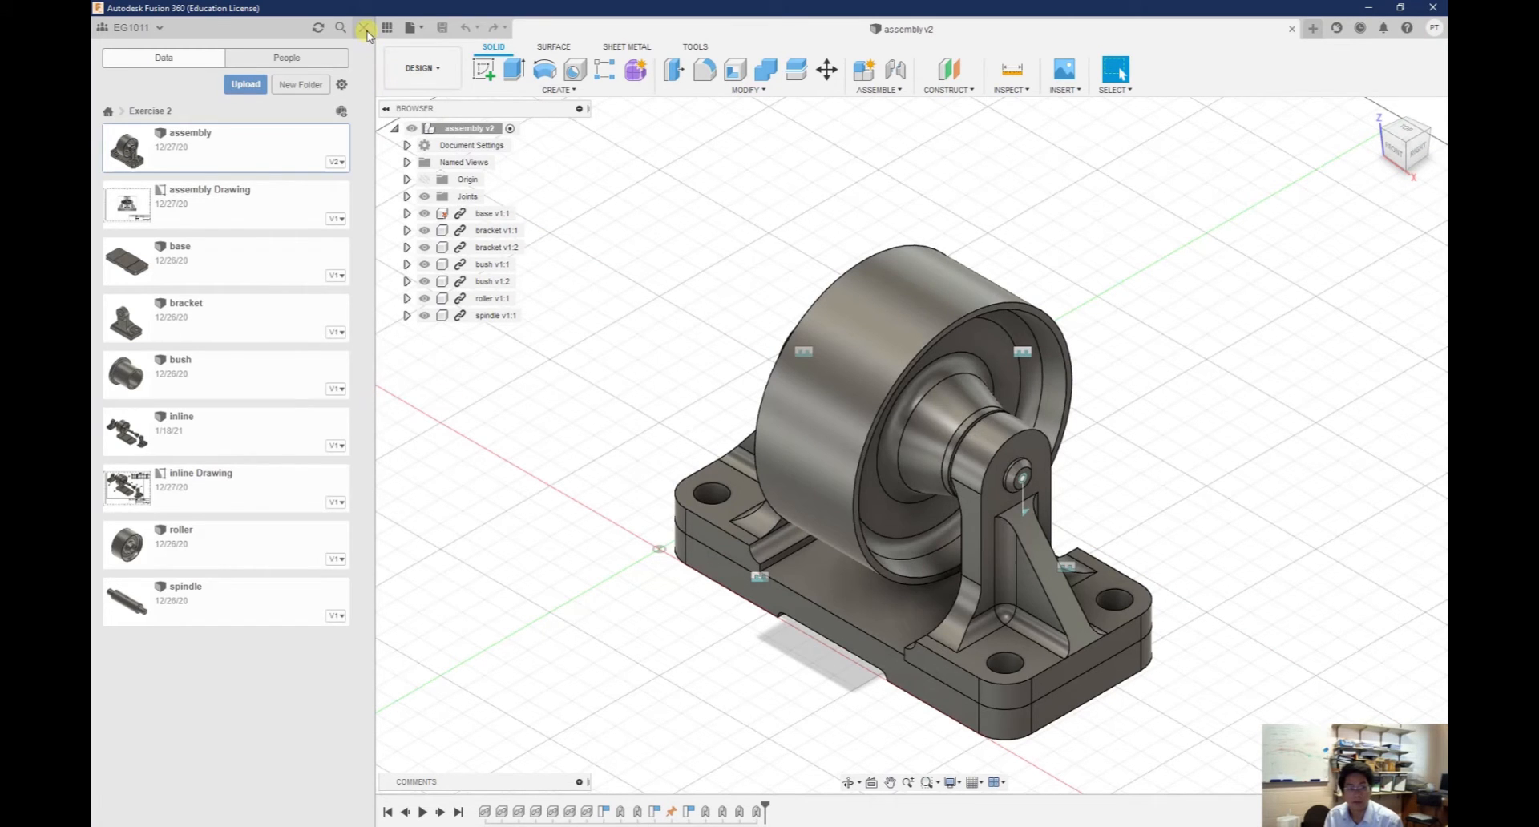
left_click(366, 34)
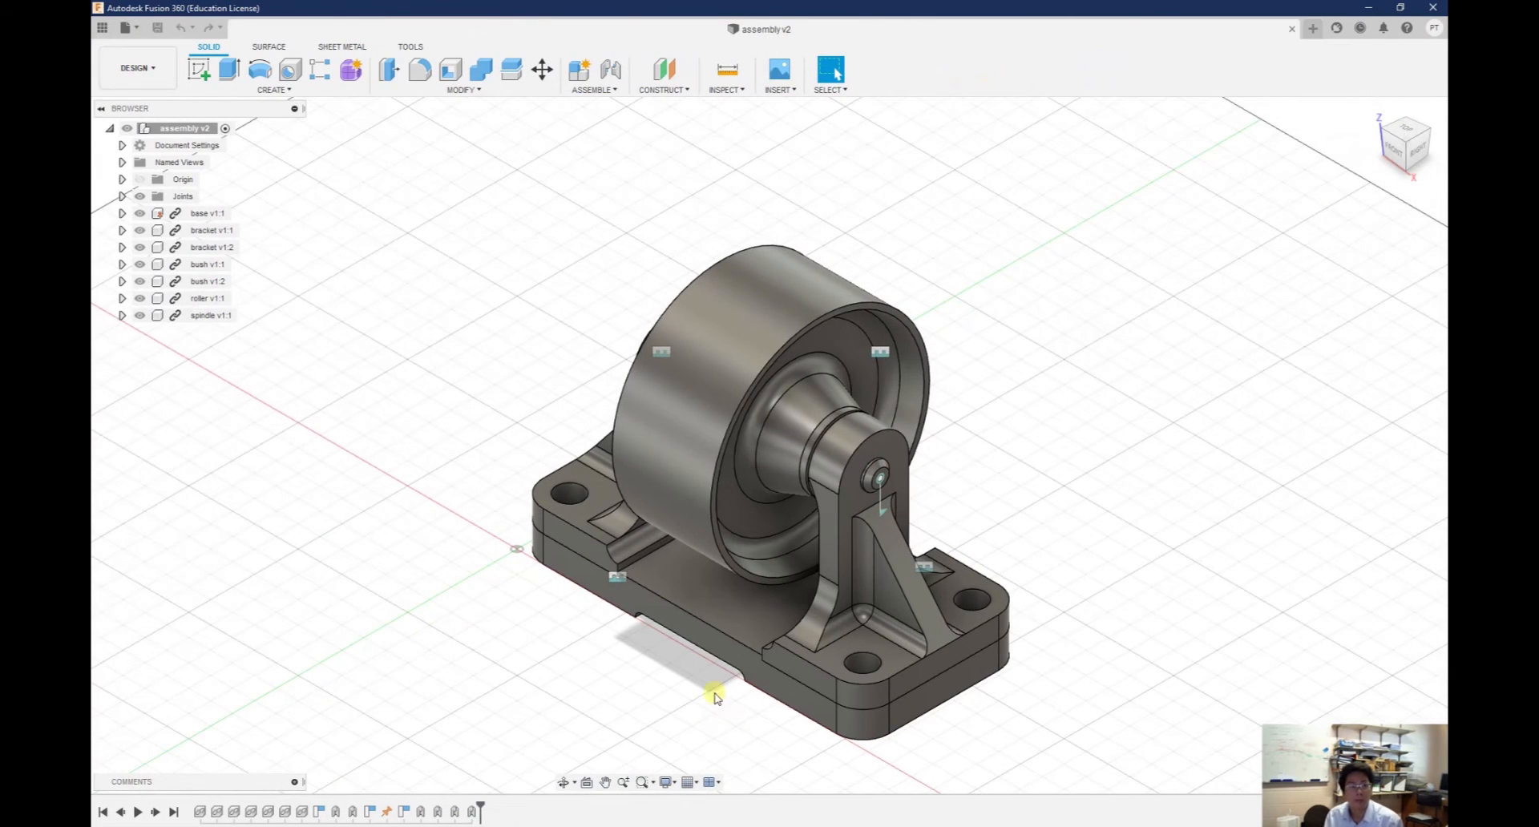
mouse_move(640, 669)
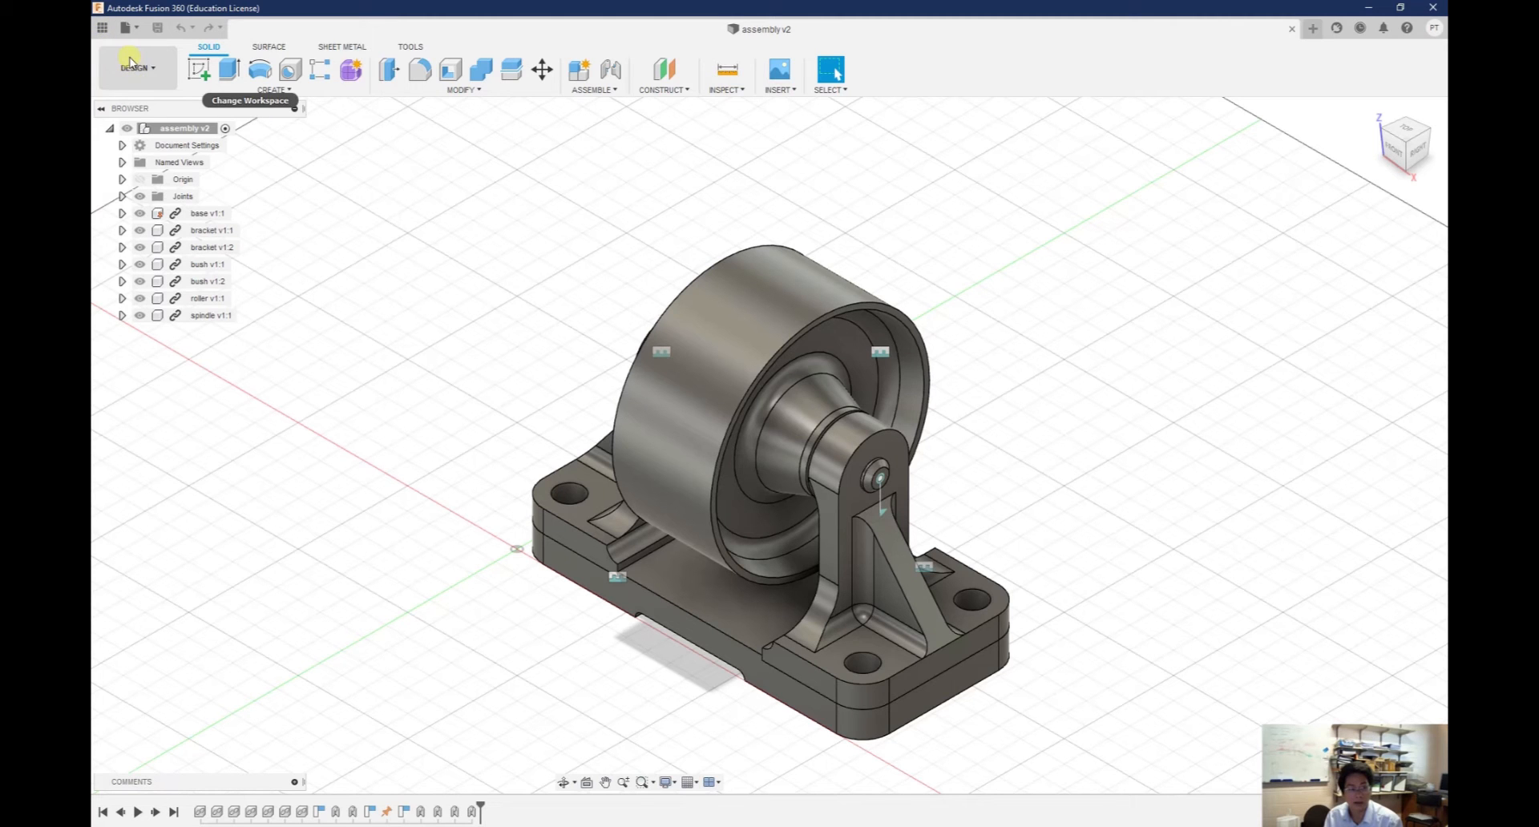
Save a copy of the assembly named 'animated' in Exercise 2
left_click(128, 27)
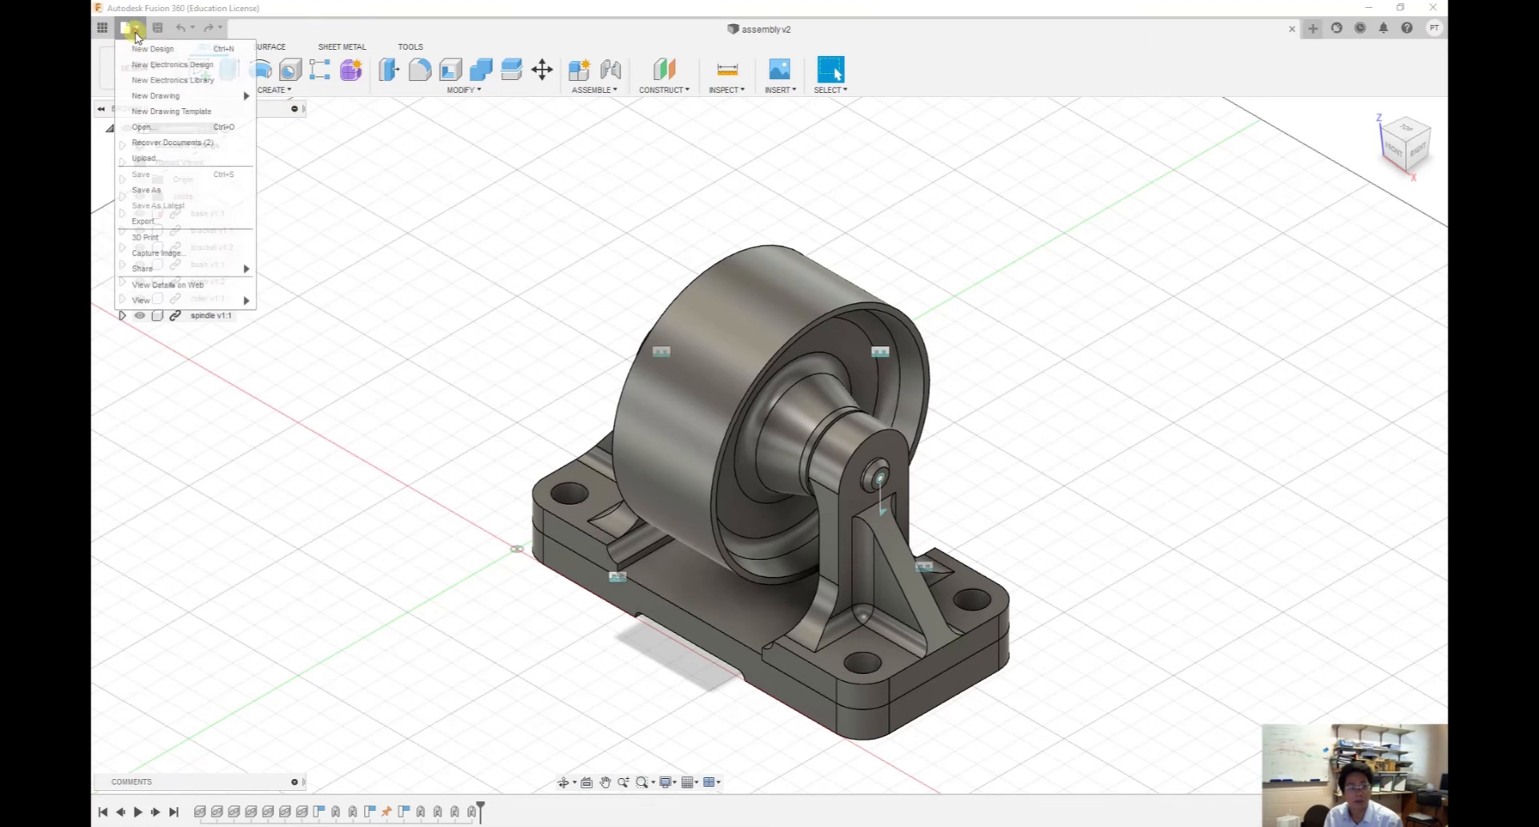
left_click(146, 189)
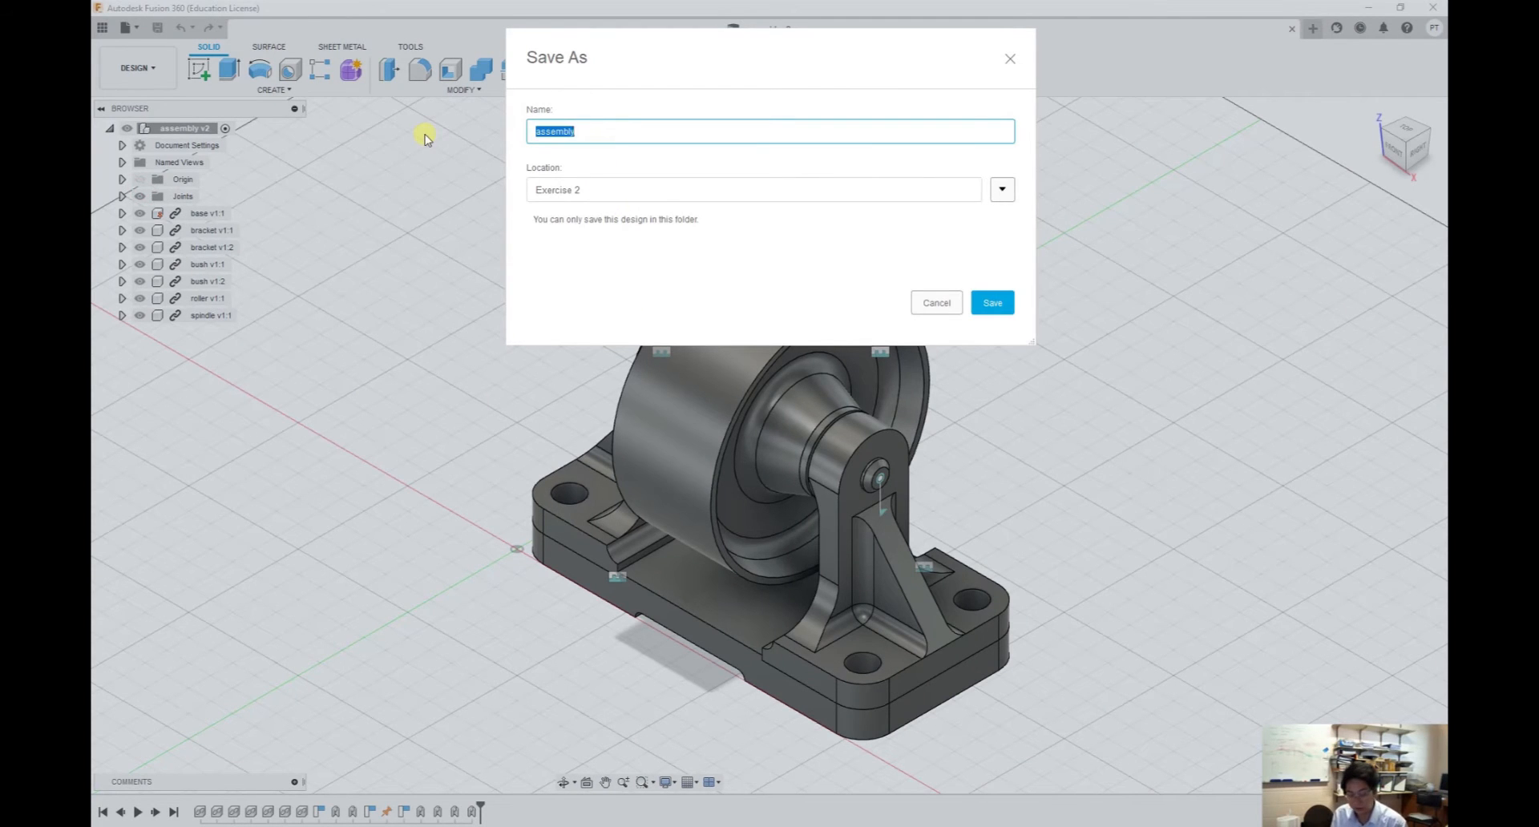
type("animated")
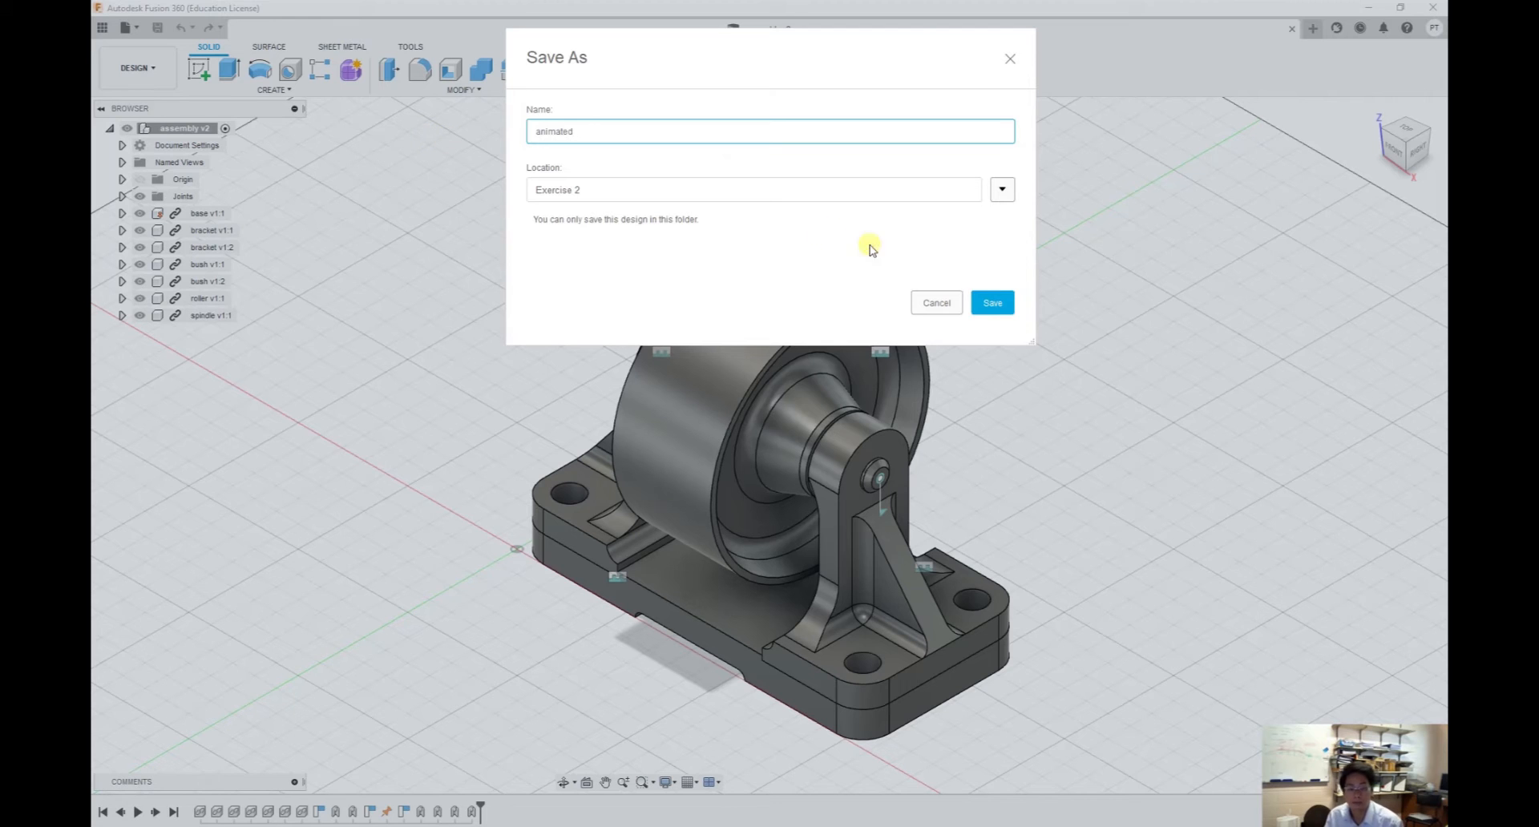
left_click(991, 303)
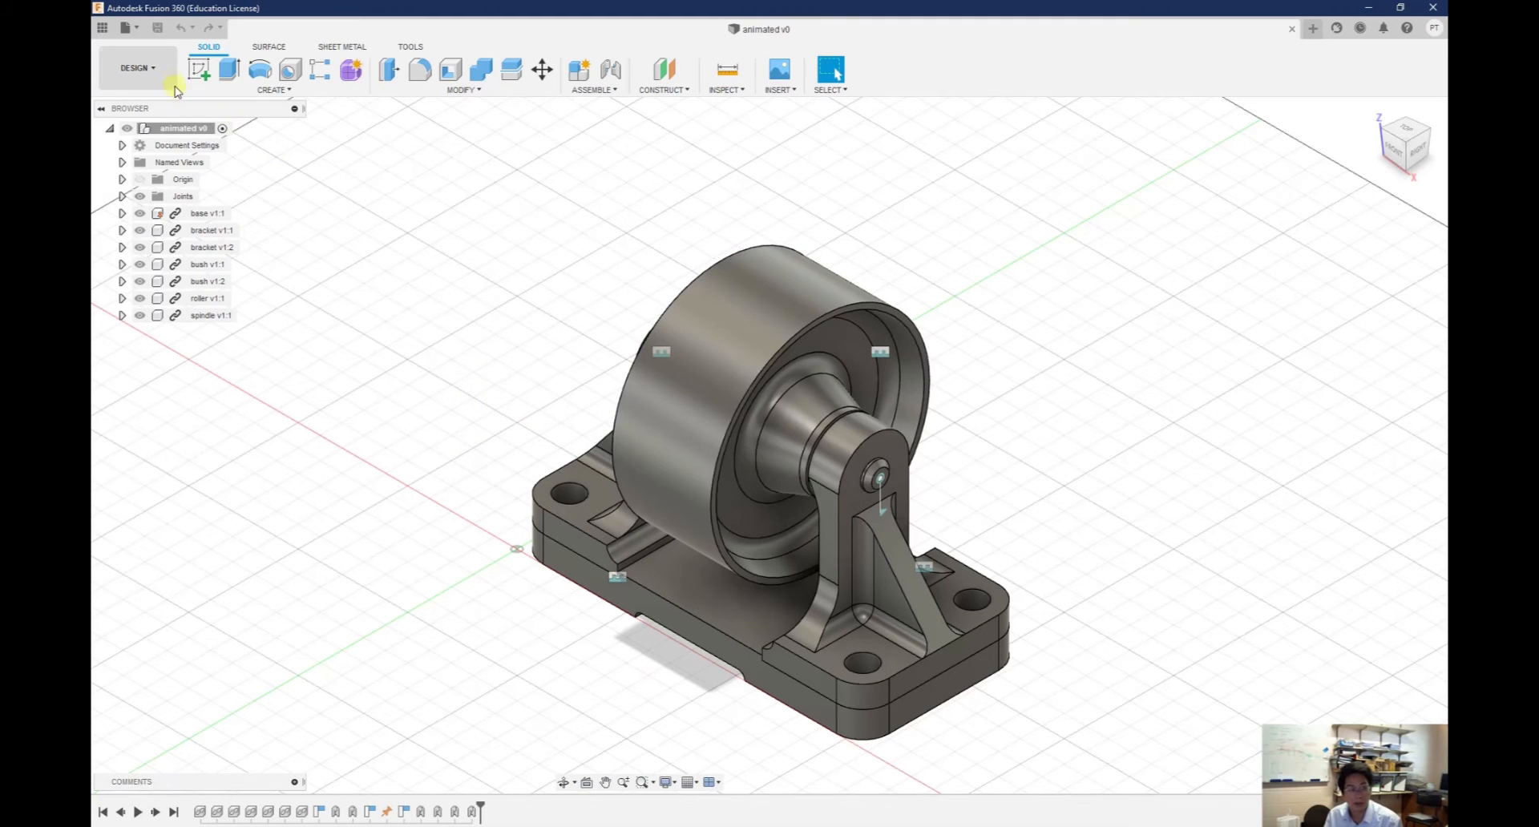
Switch the design into the Animation workspace
left_click(136, 68)
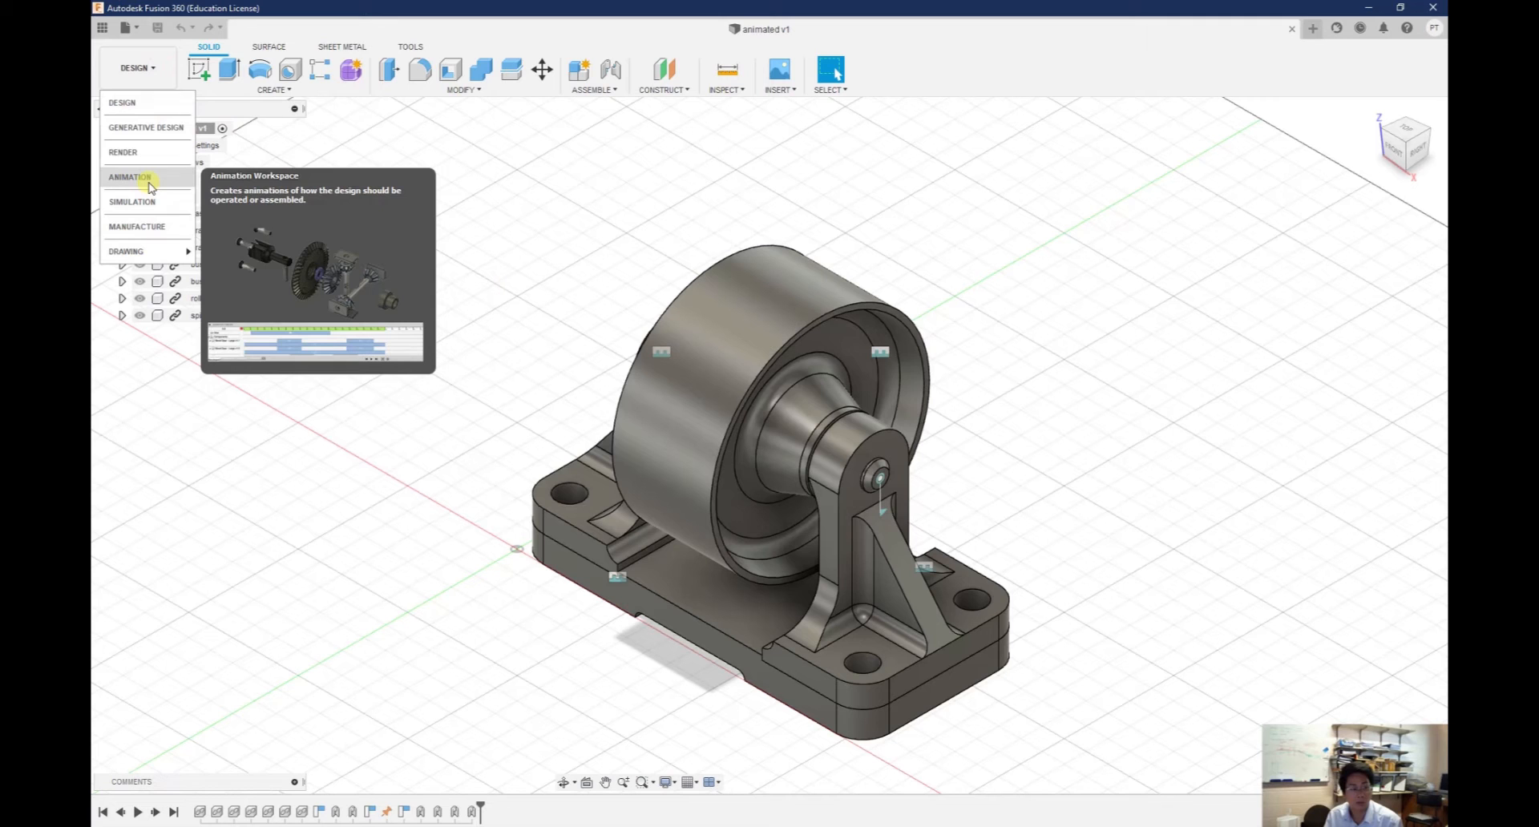
left_click(130, 176)
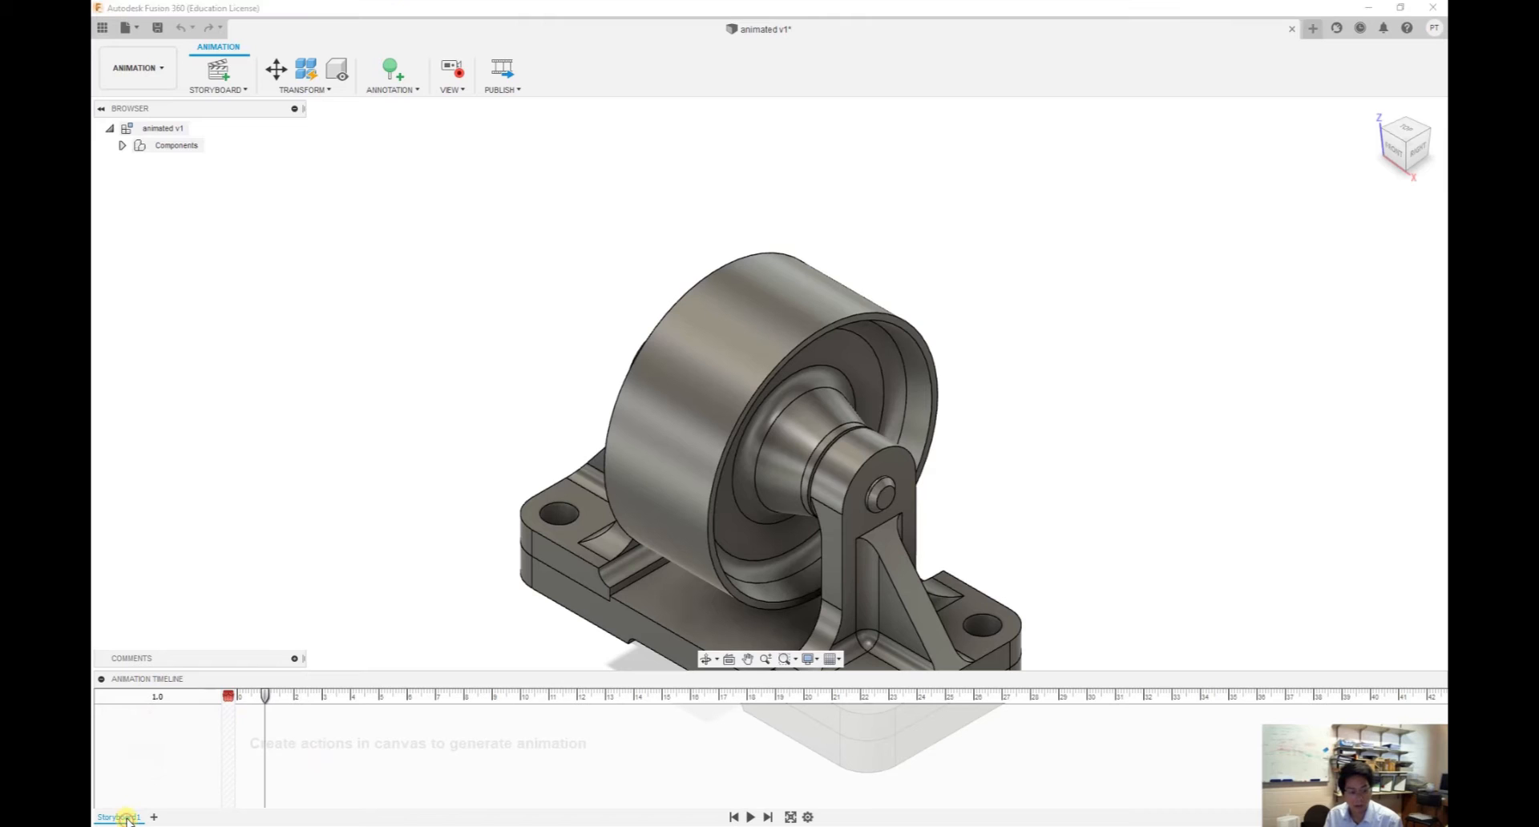
Rename Storyboard1 to 'Exploded view' and return the playhead to 0
double_click(117, 818)
type("Exploded view")
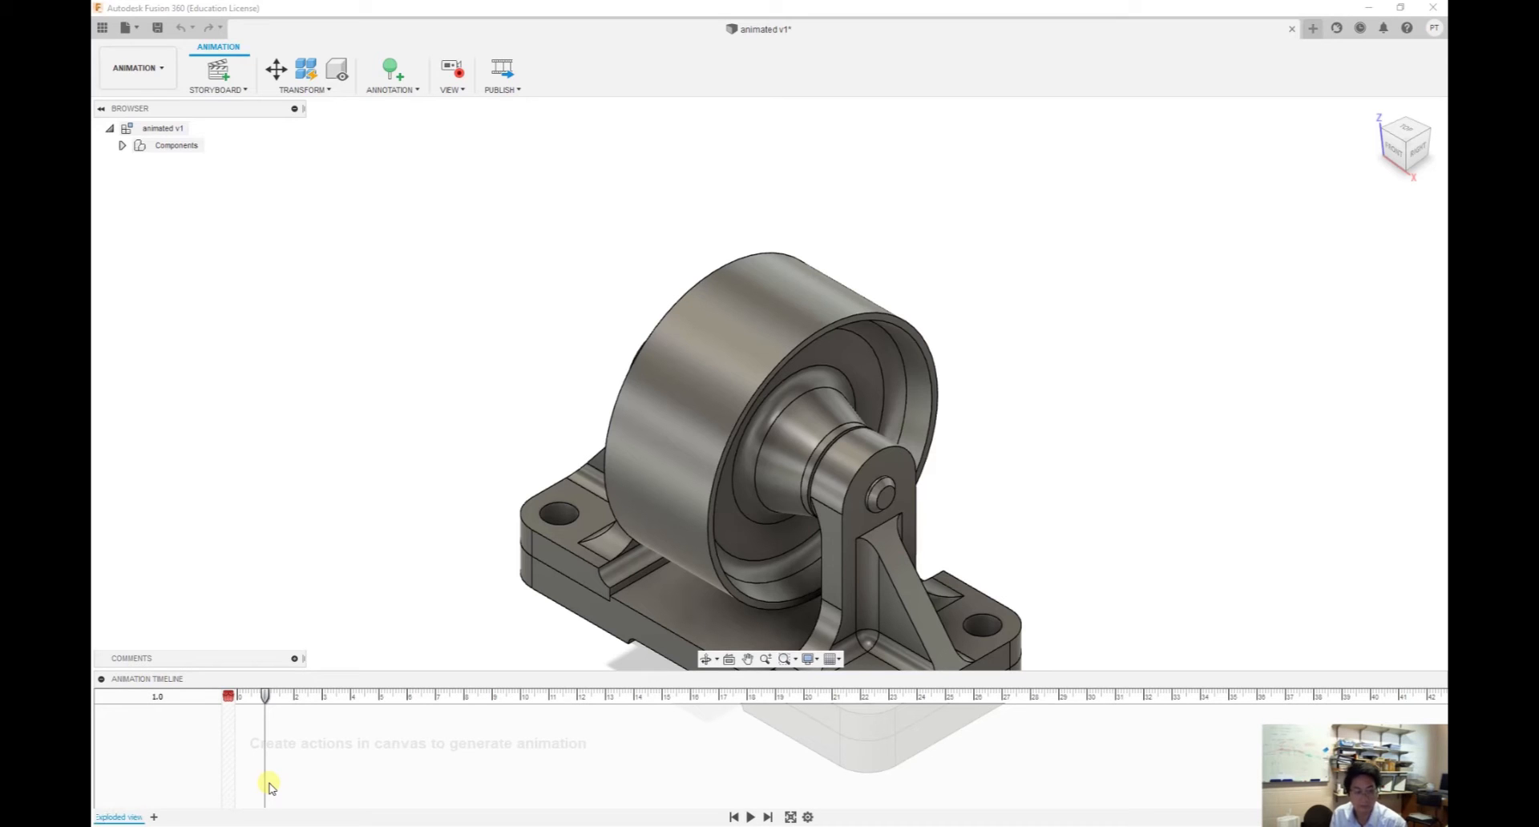
left_click(227, 697)
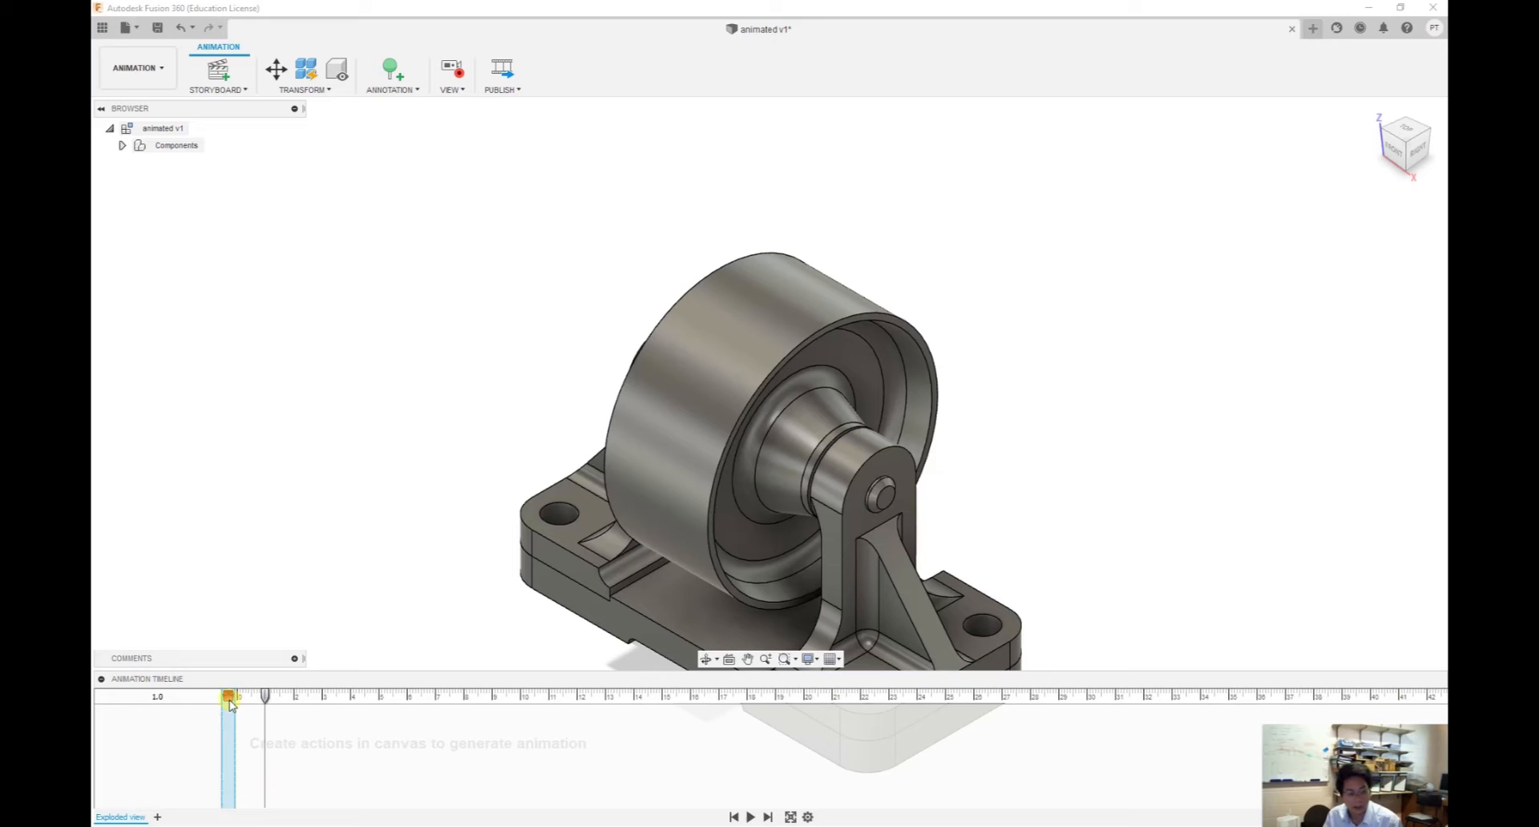
left_click_drag(227, 698, 244, 698)
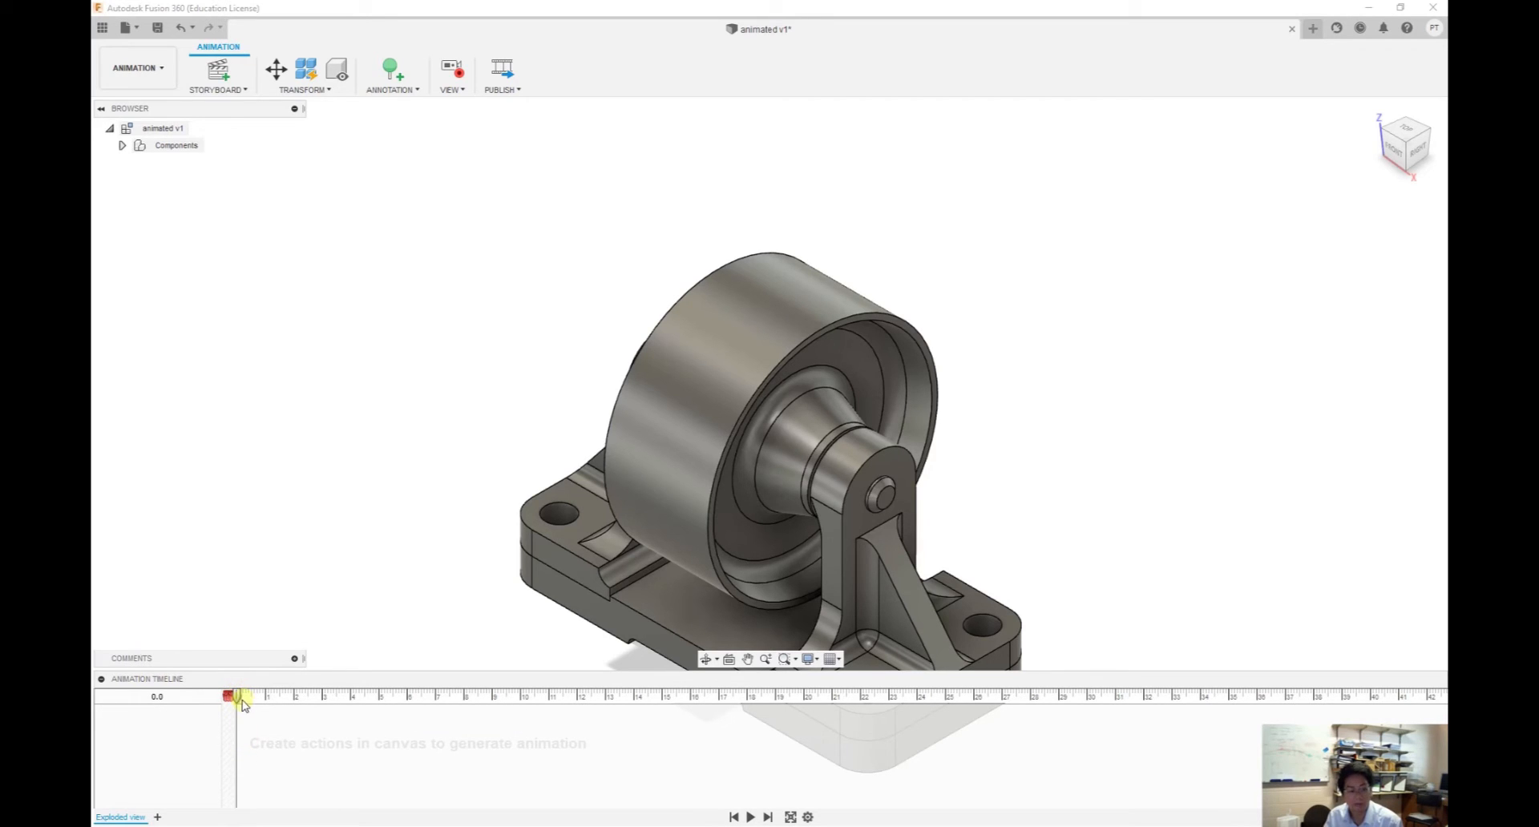
mouse_move(236, 698)
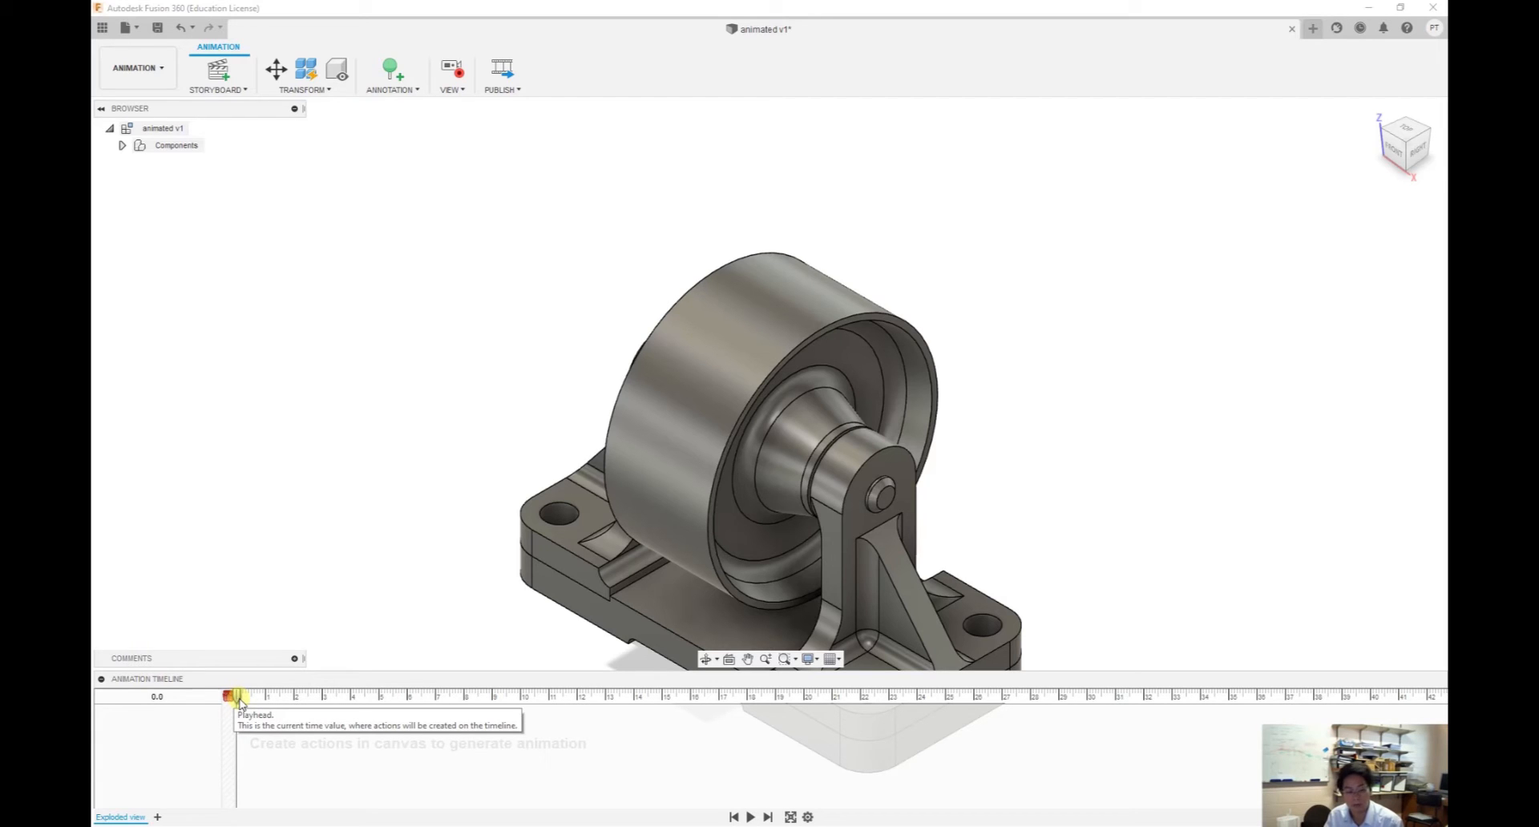
mouse_move(252, 667)
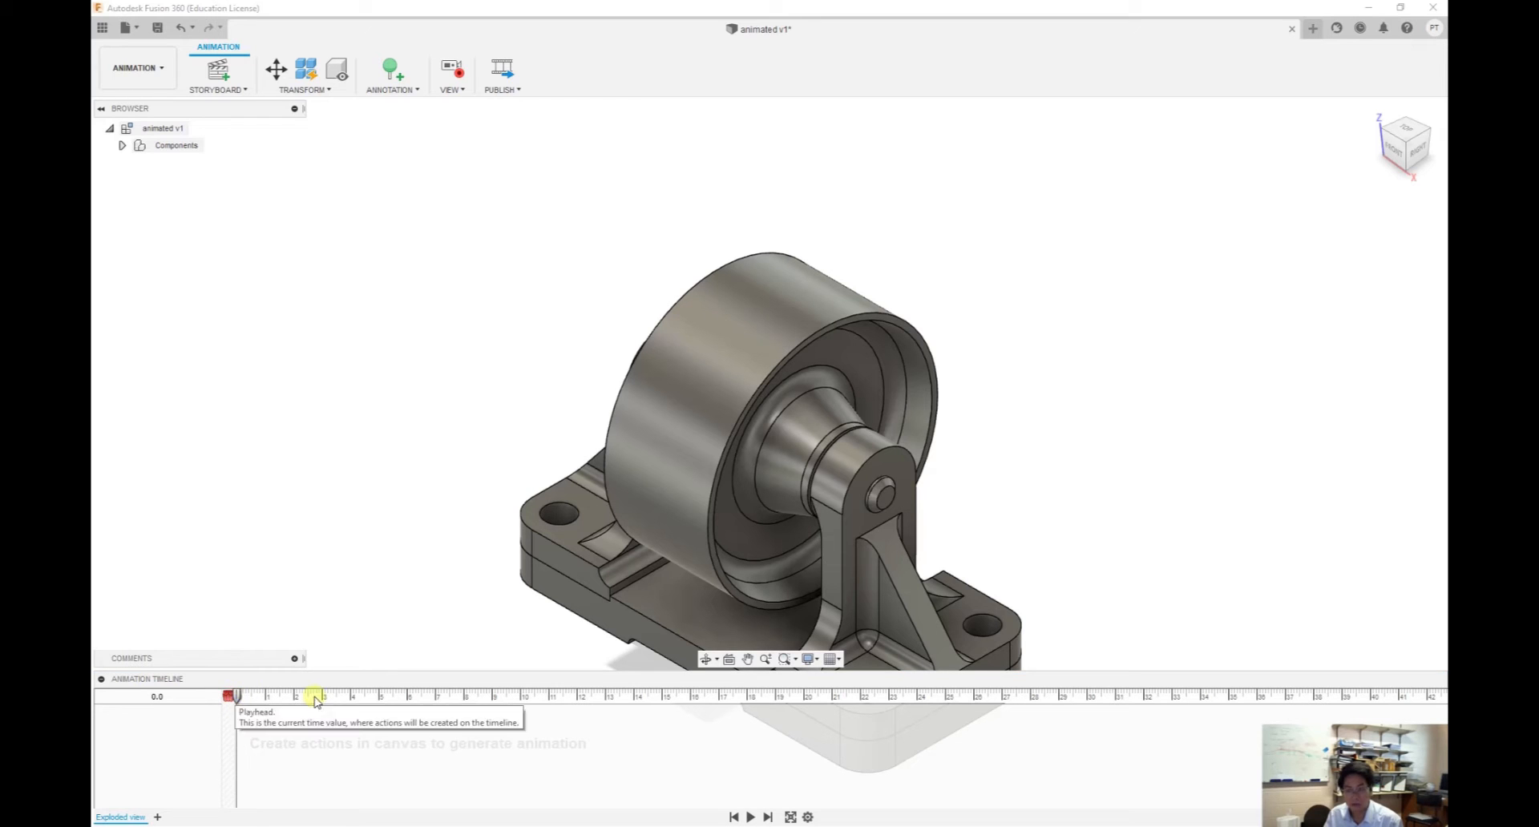
left_click_drag(319, 698, 235, 698)
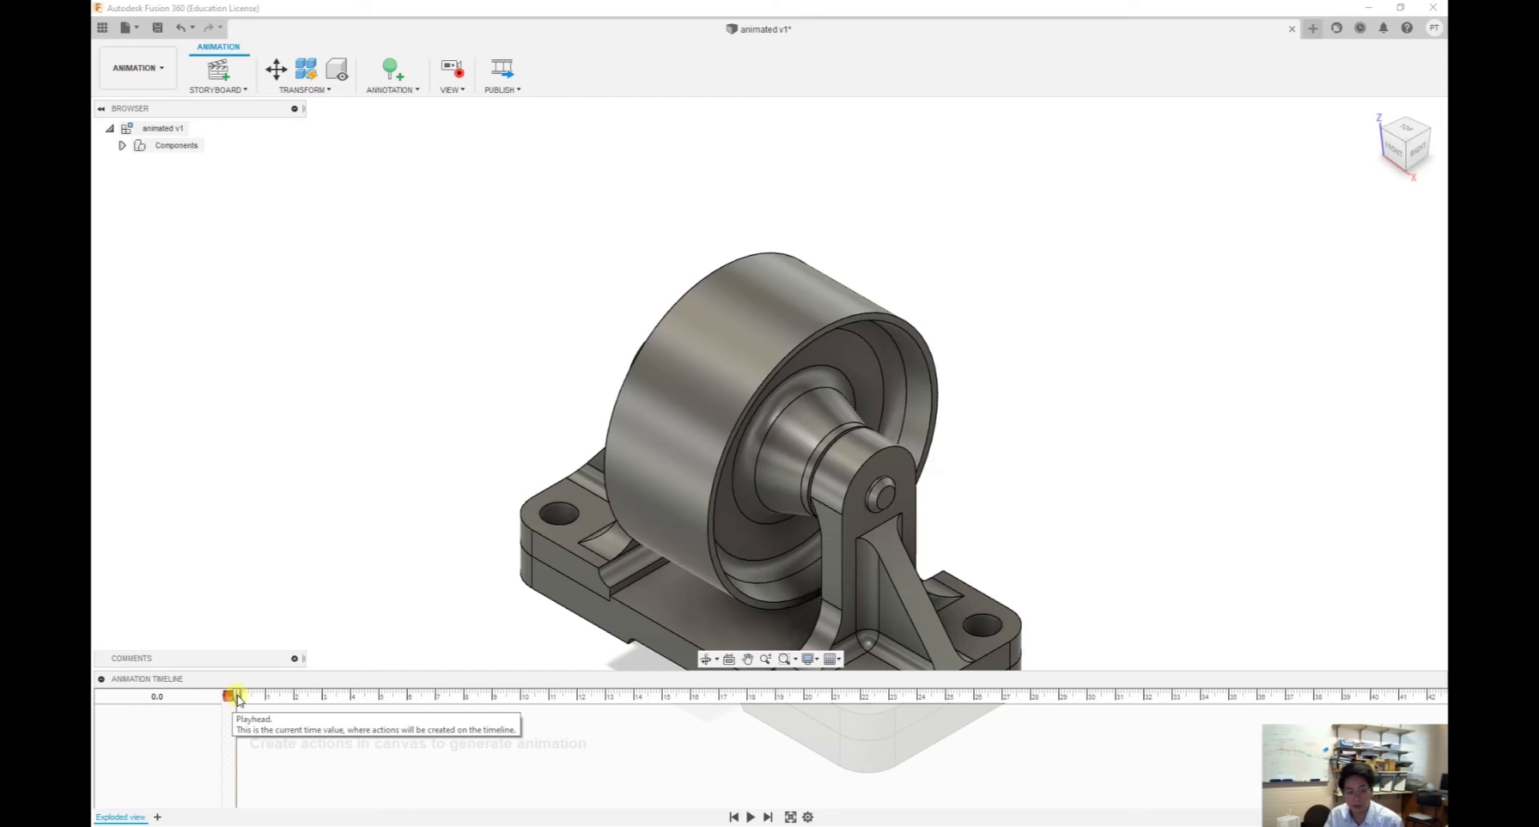
Record a camera turn to the Back view at about 3 s and shift it slightly later
left_click_drag(236, 697, 268, 698)
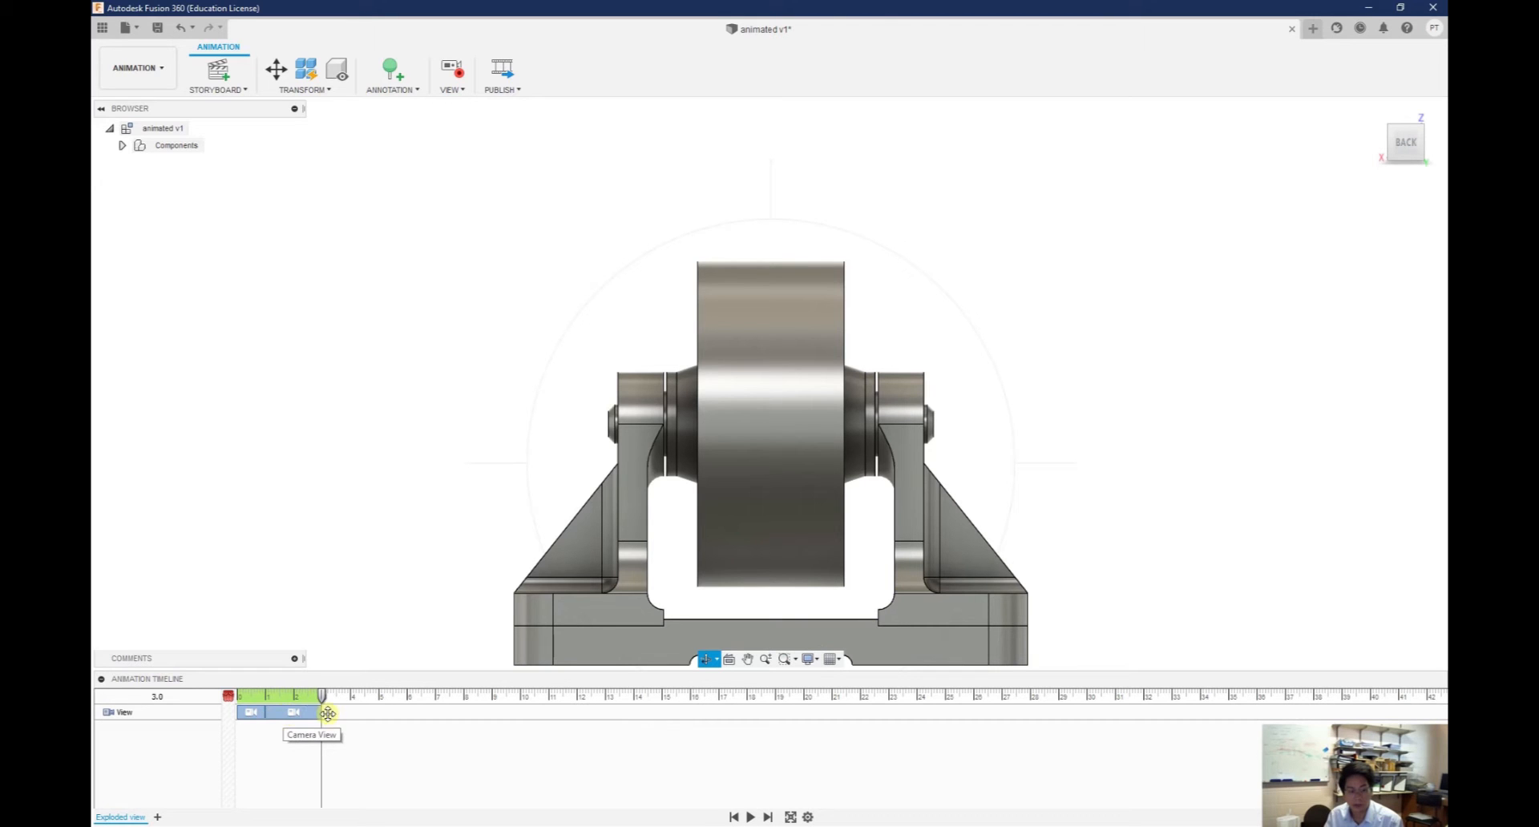
left_click(751, 816)
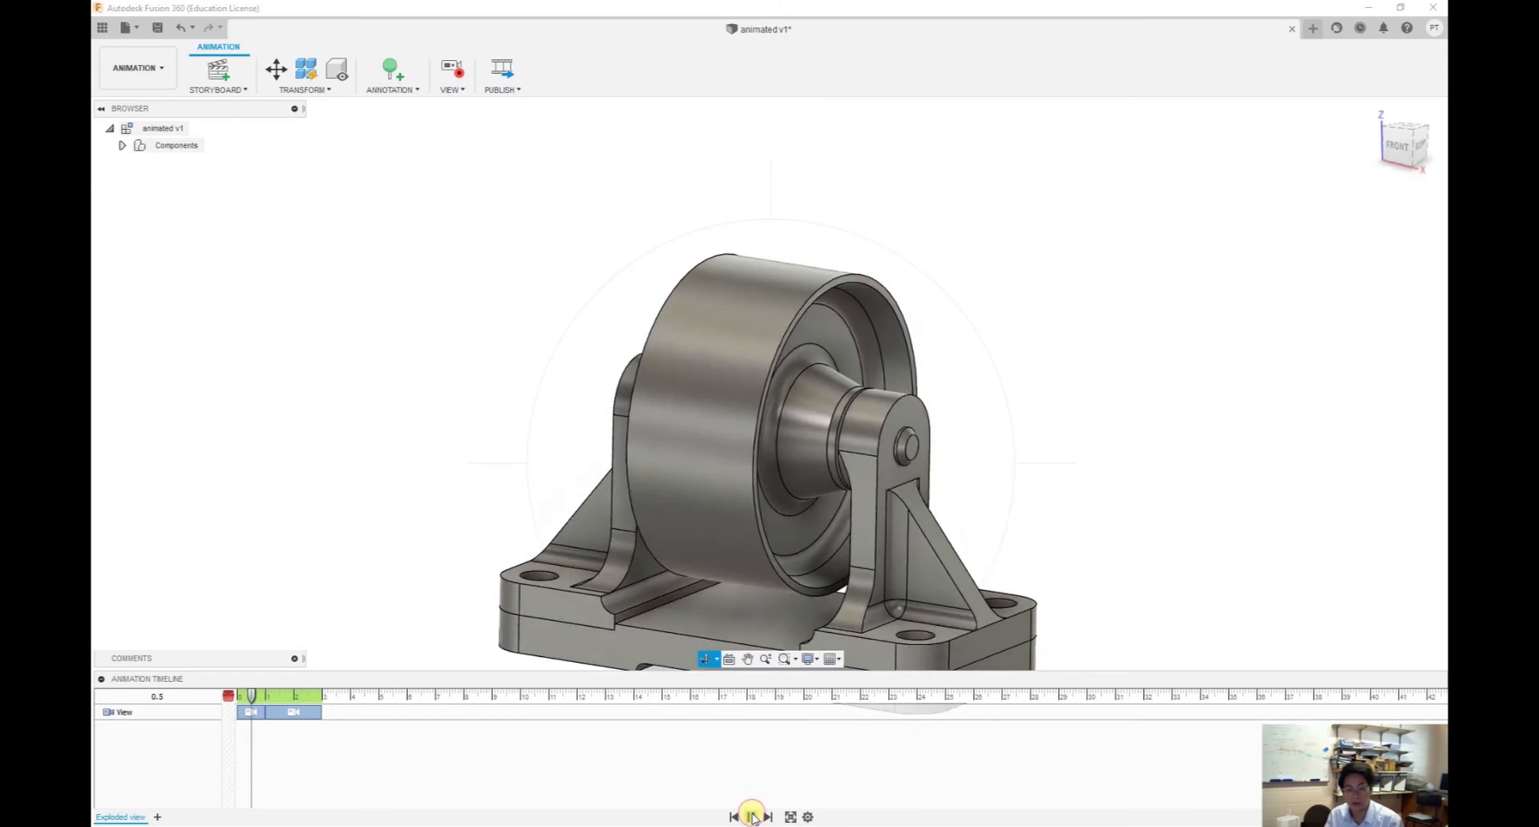
left_click(750, 817)
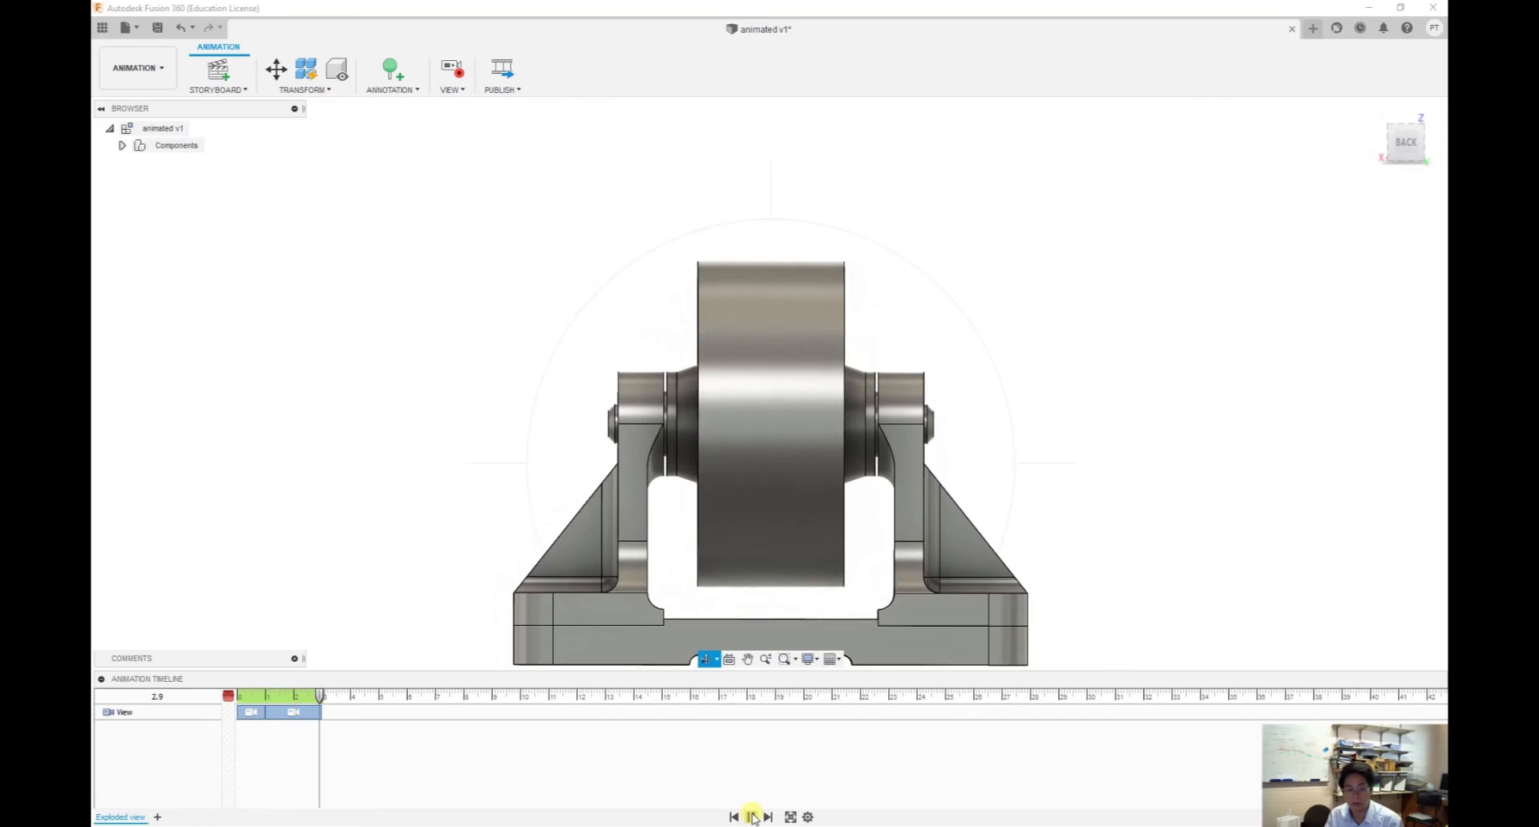
left_click(750, 816)
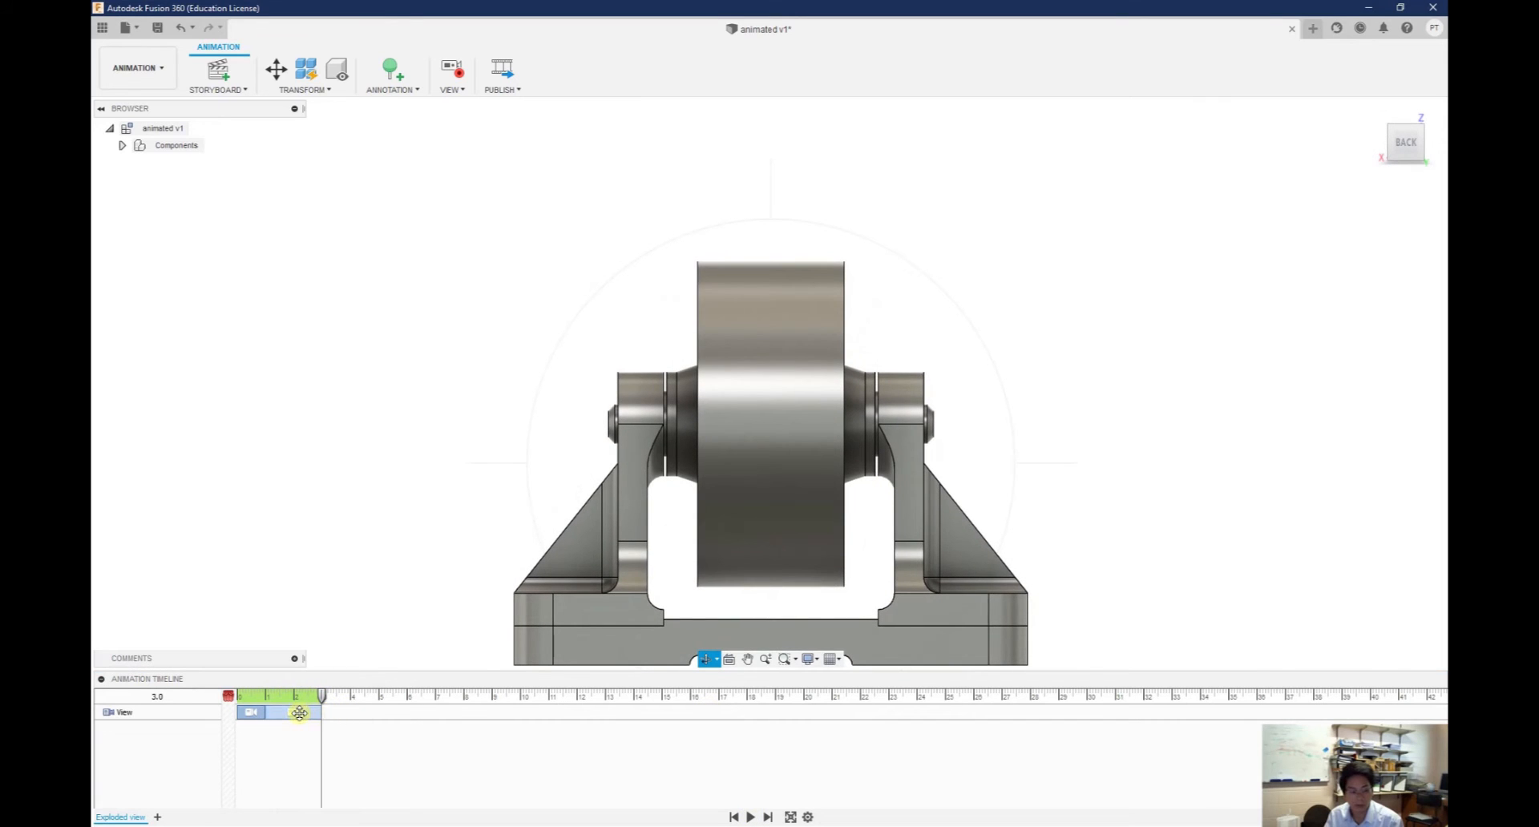
left_click_drag(300, 712, 310, 712)
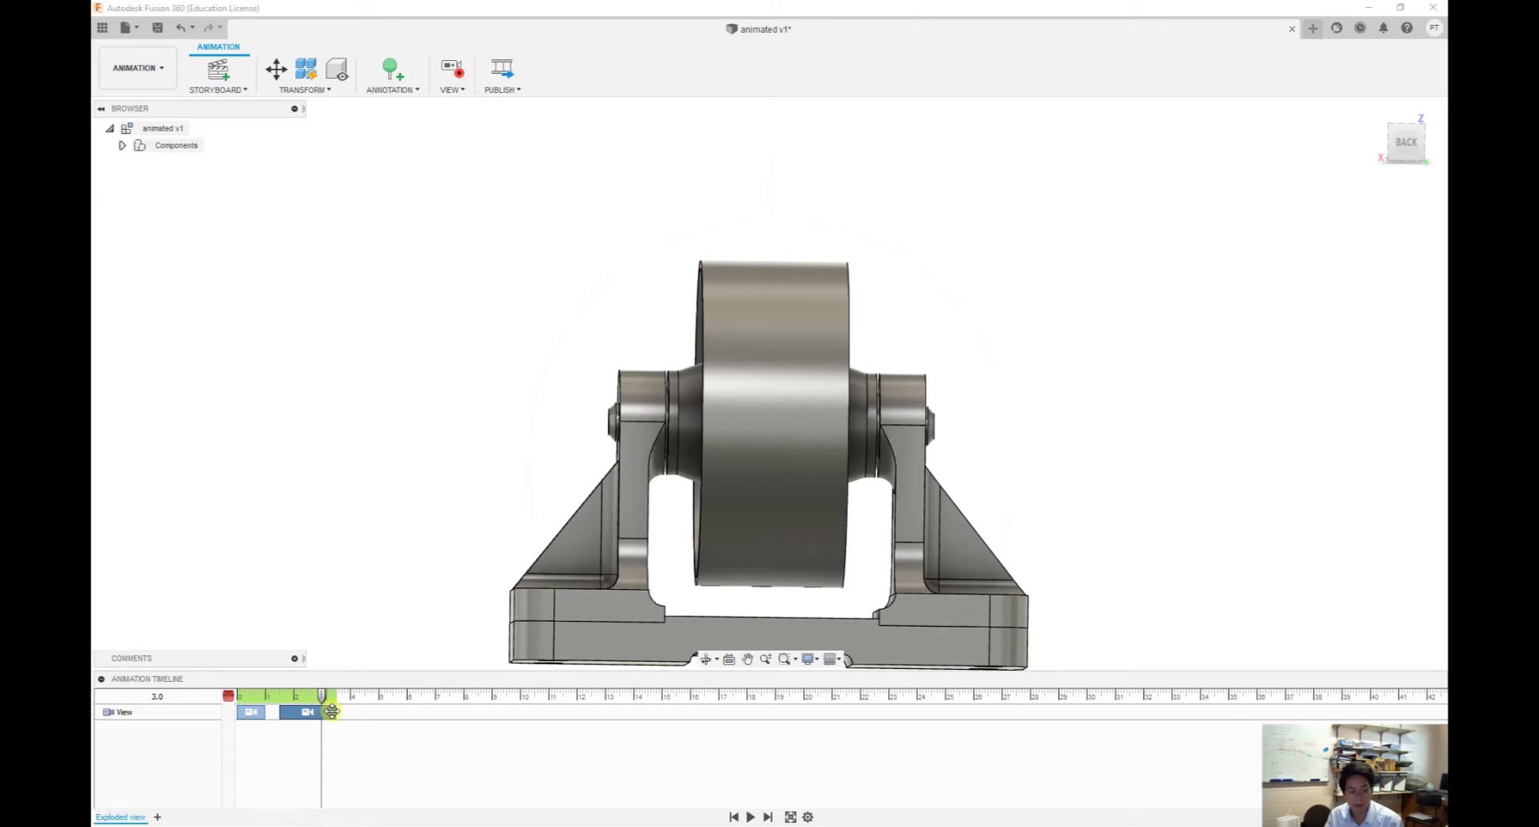
Lengthen the camera turn's duration to span about 4.5 s and replay it
right_click(328, 712)
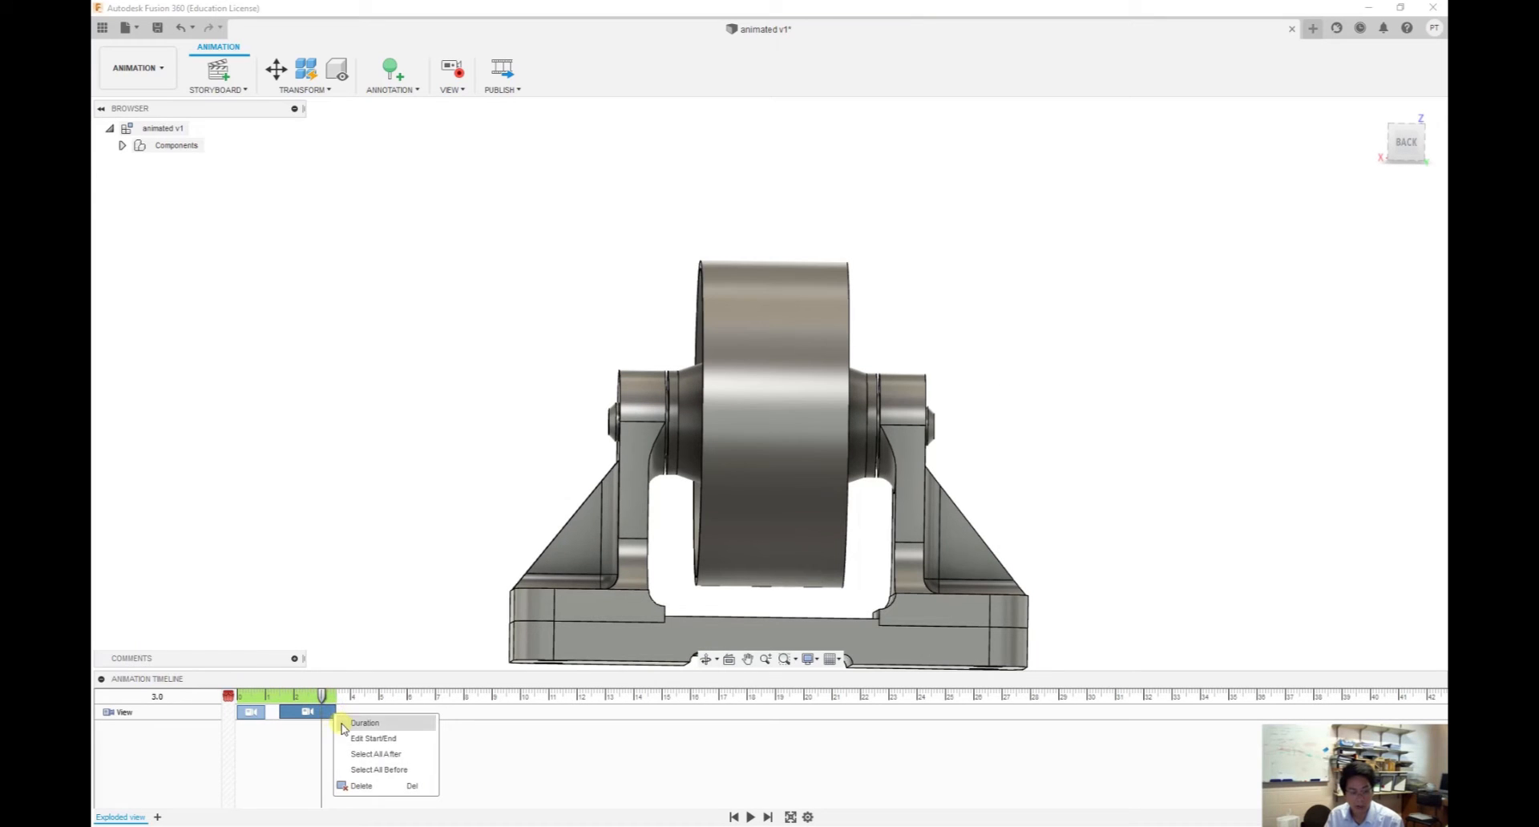
left_click(364, 723)
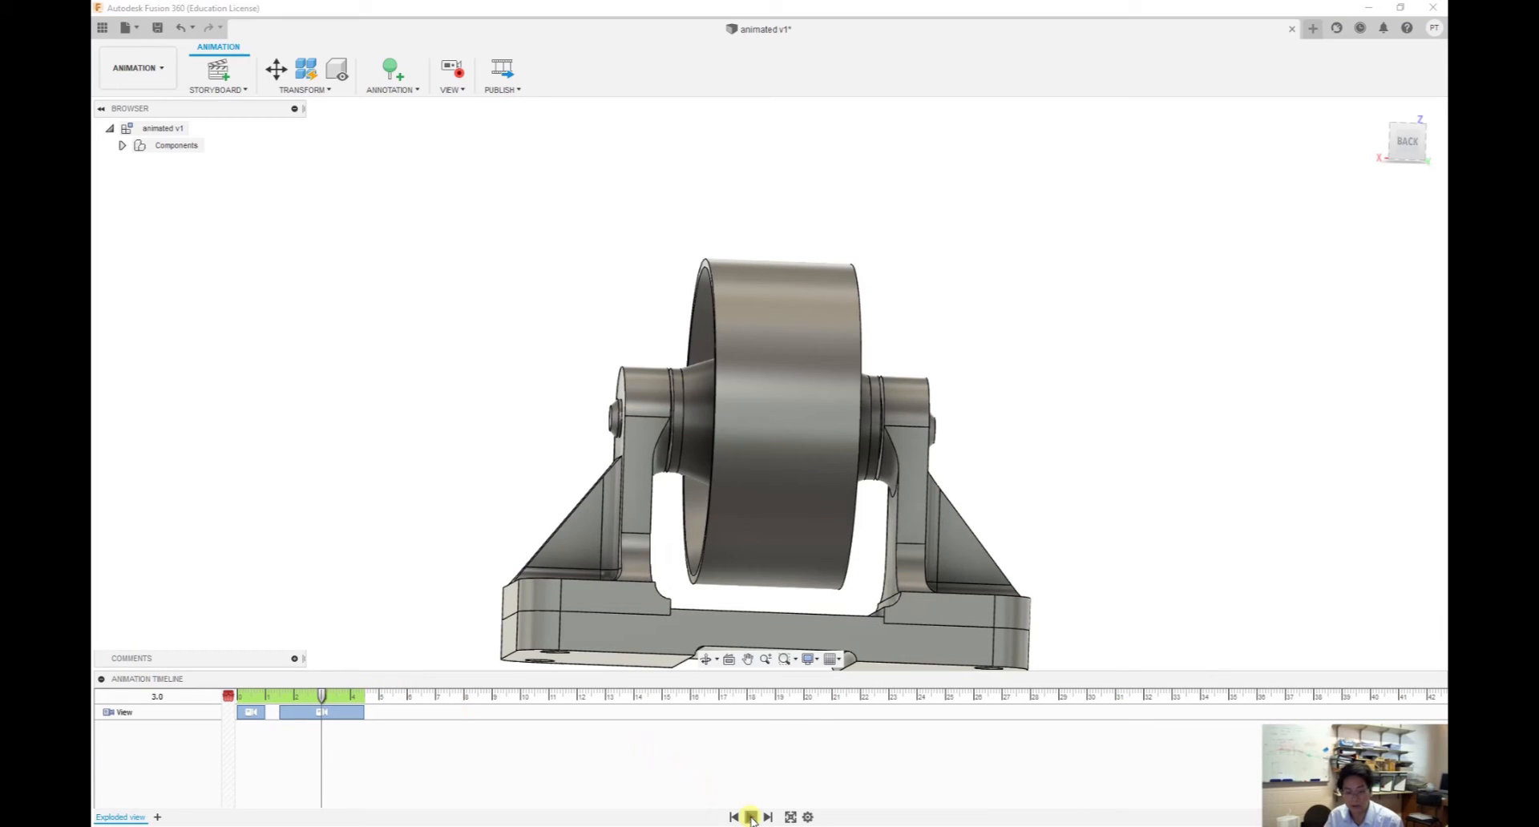
left_click(751, 816)
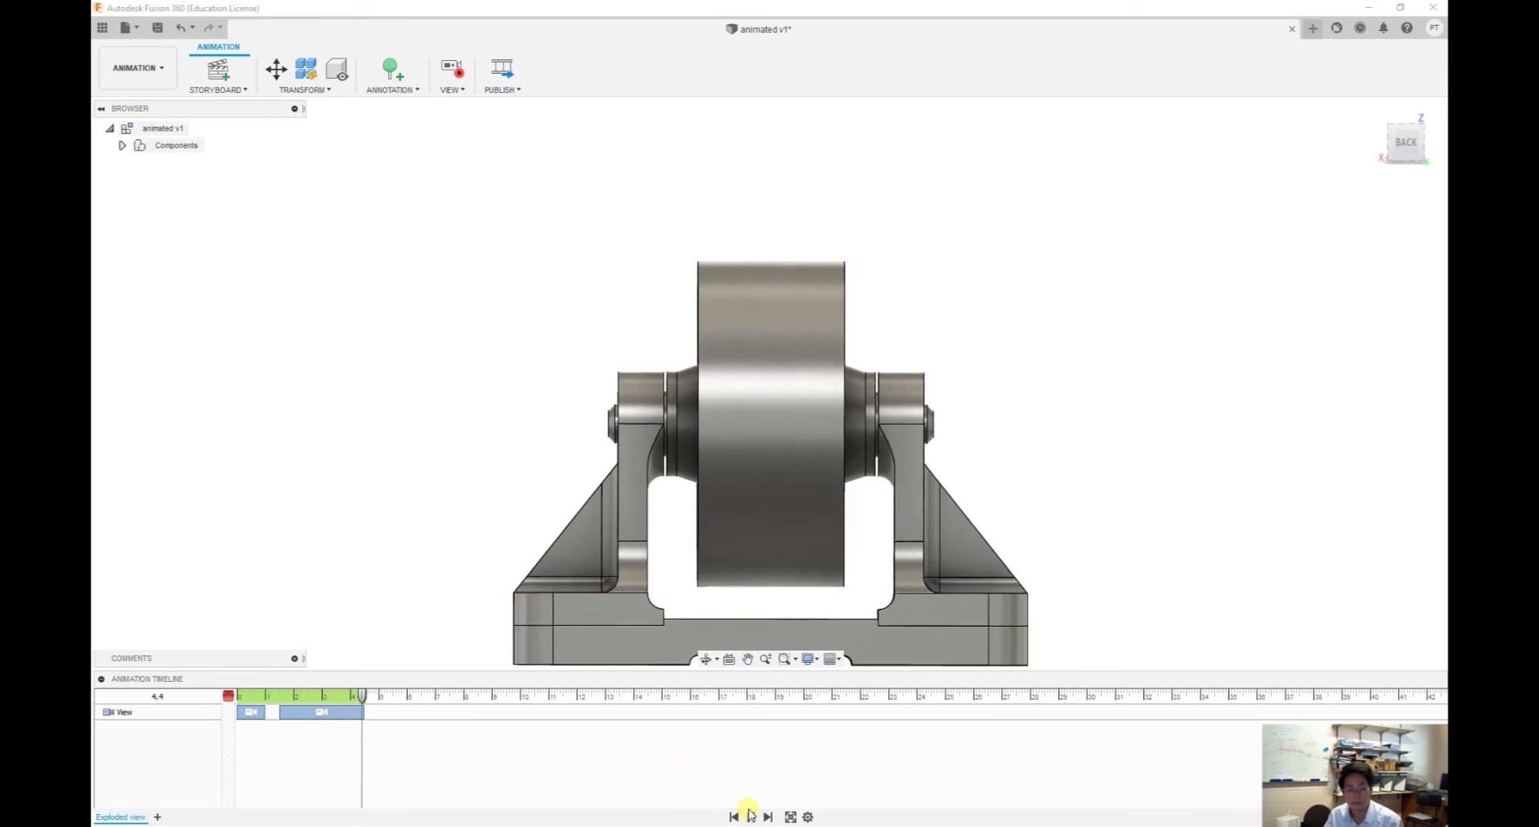
left_click(750, 817)
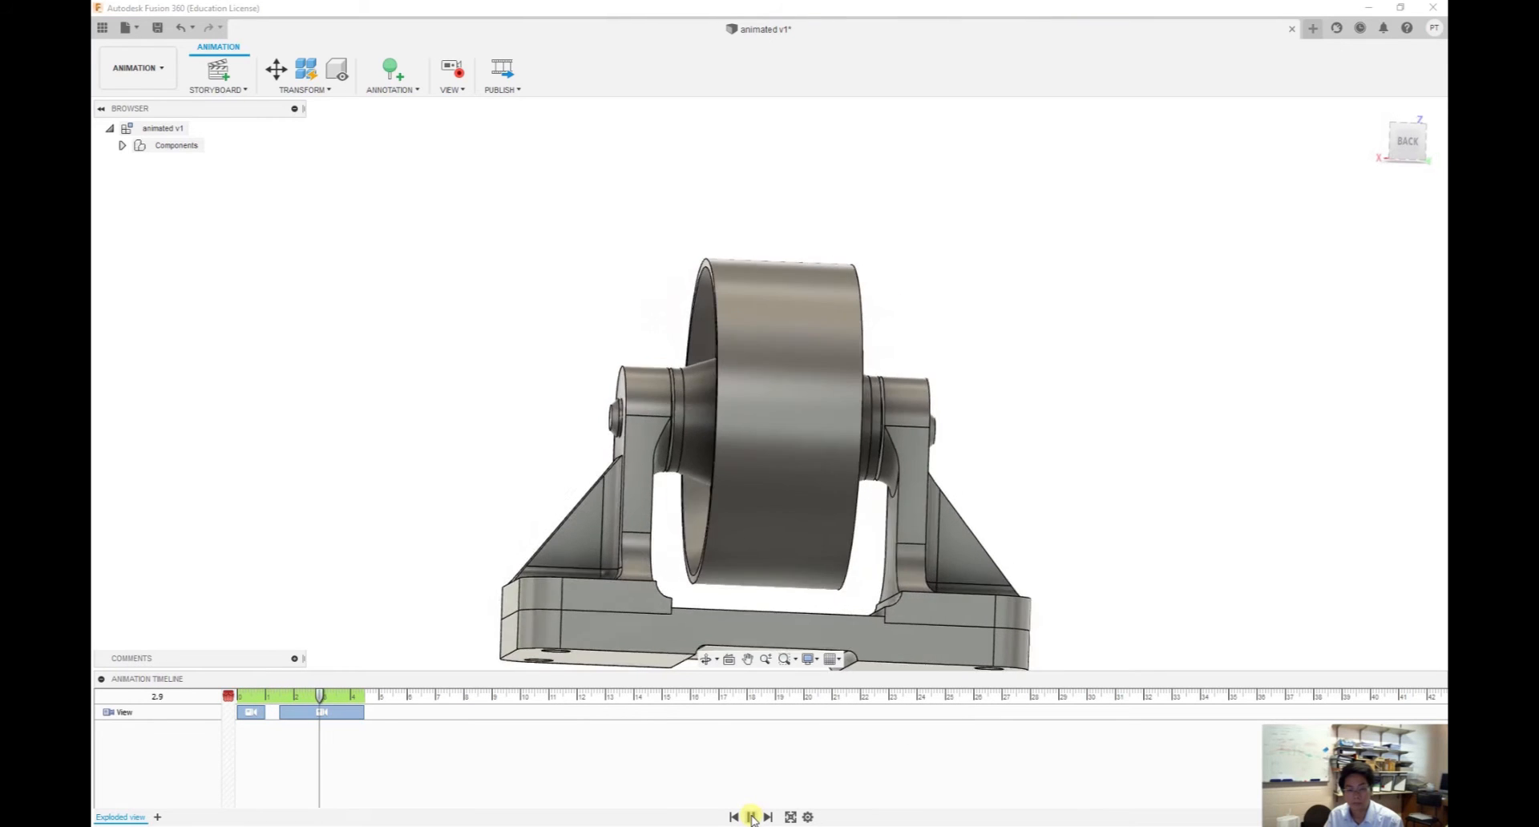
left_click(749, 816)
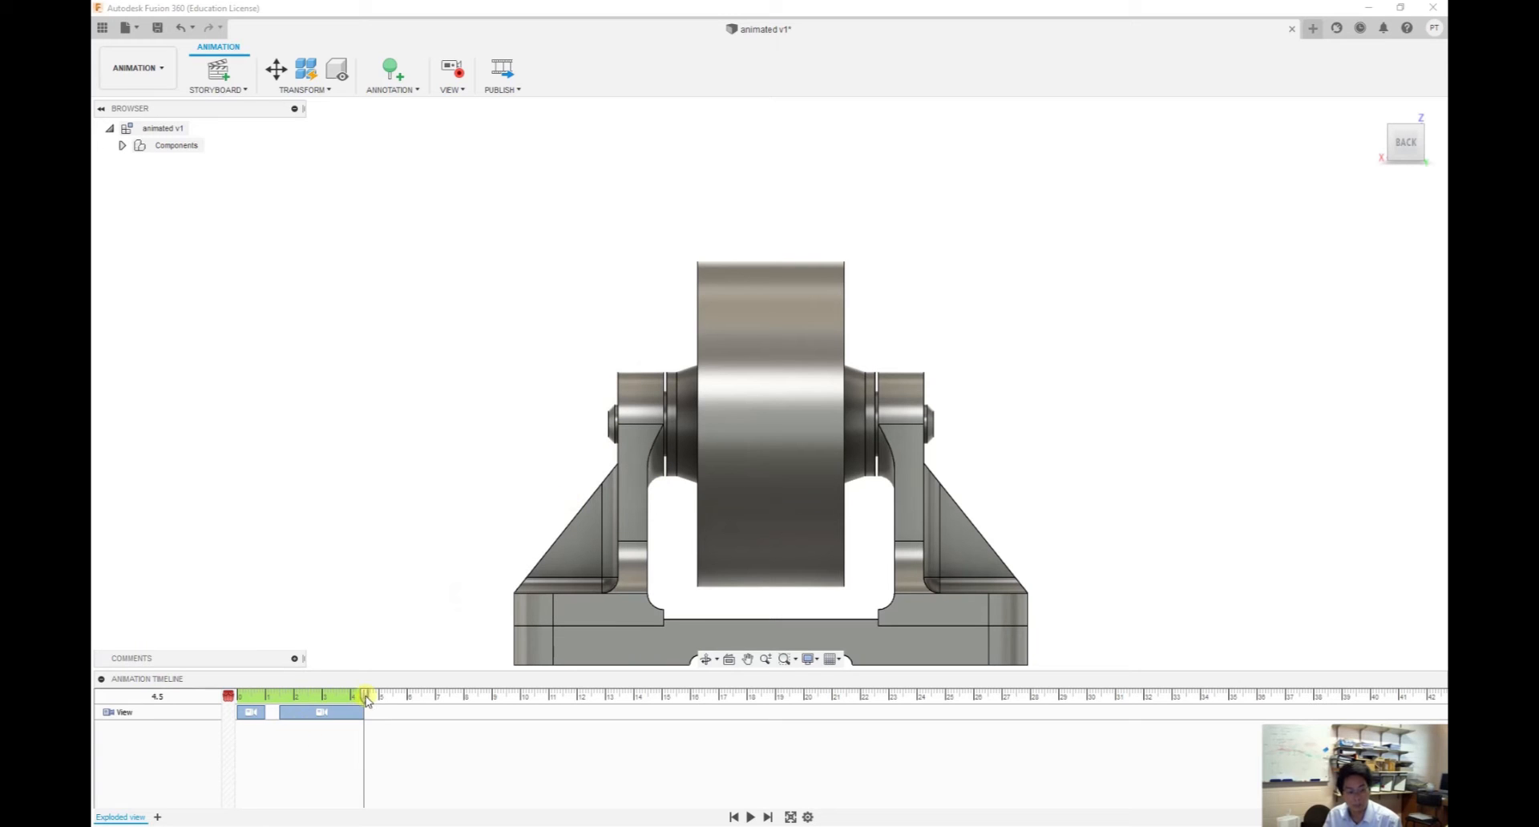
At 6 s, transform the left bracket 55 mm outward as a storyboard action
left_click_drag(365, 698, 406, 698)
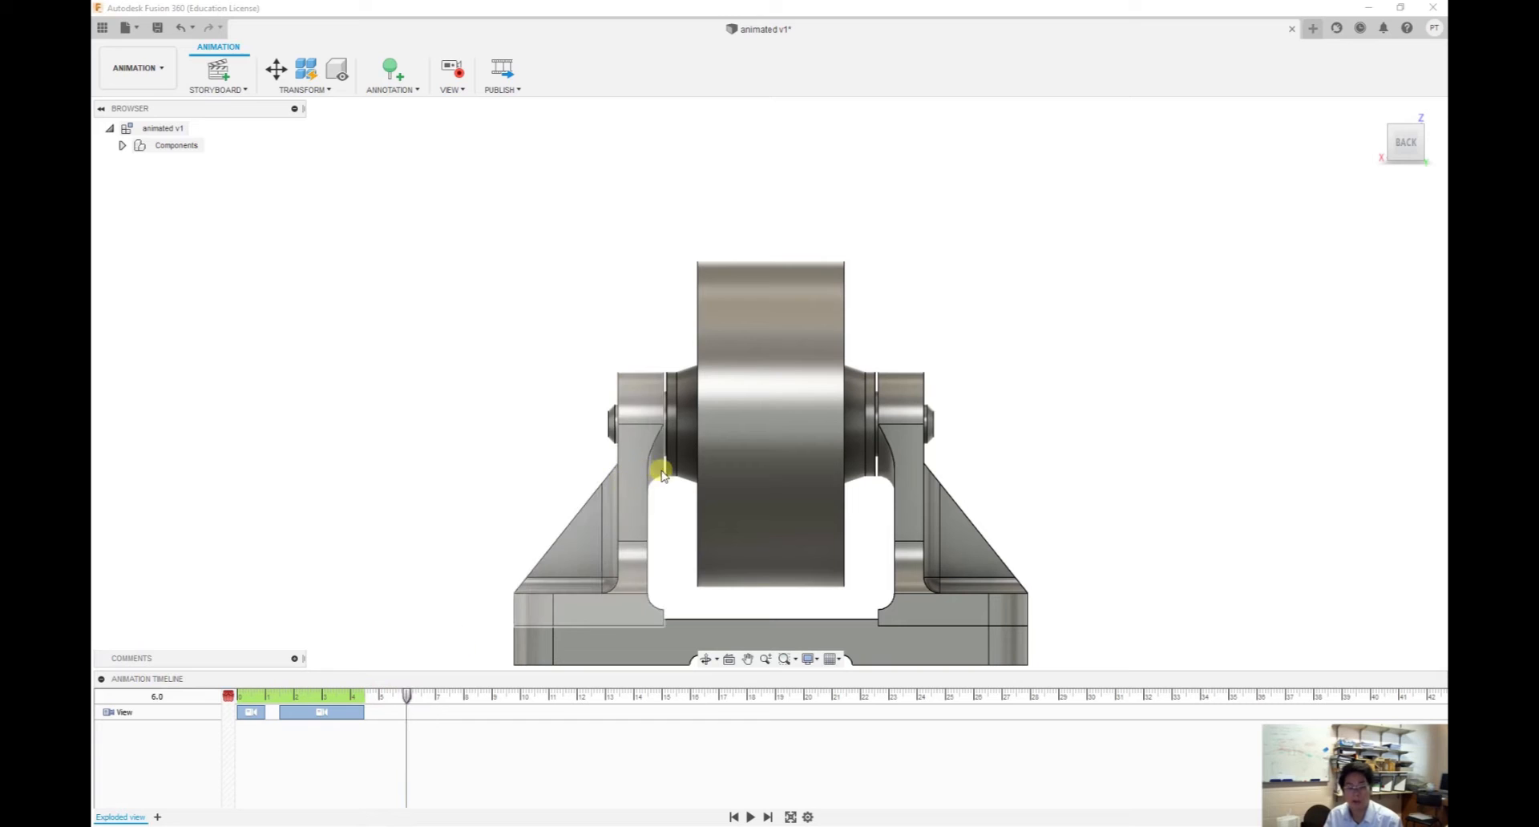
left_click(304, 90)
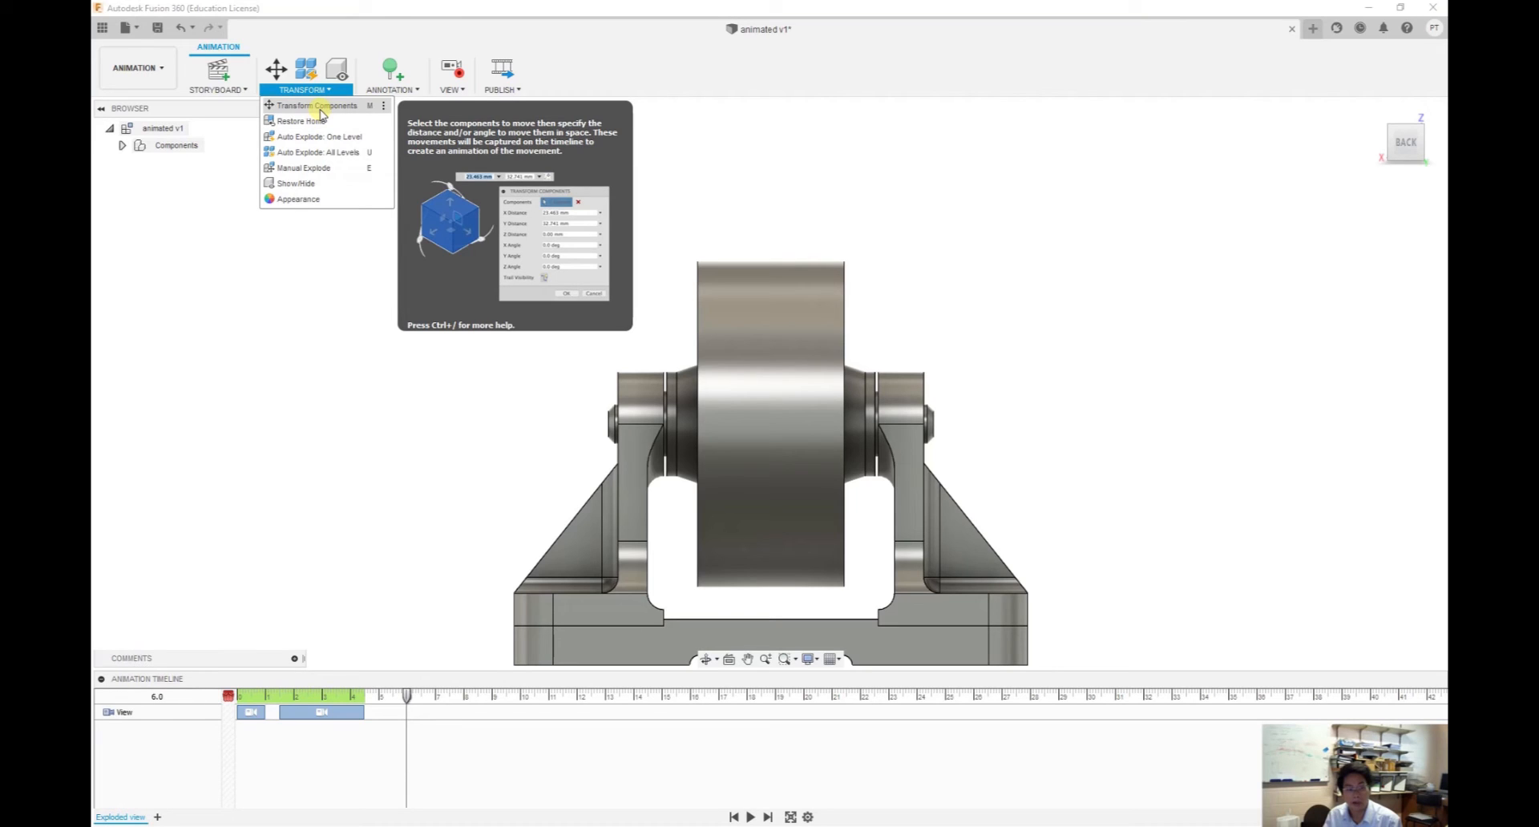
left_click(316, 104)
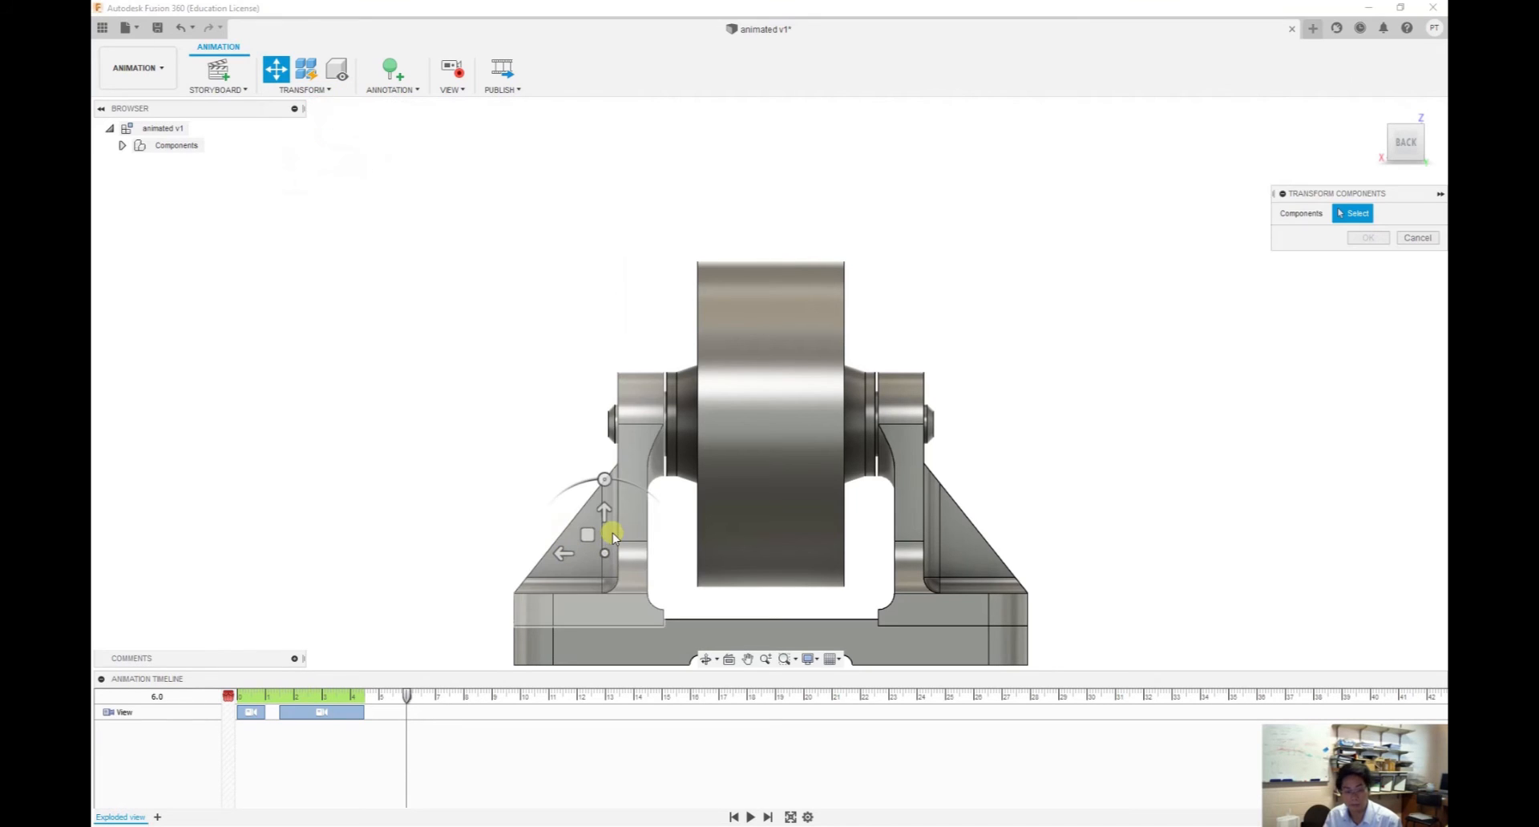
left_click(565, 550)
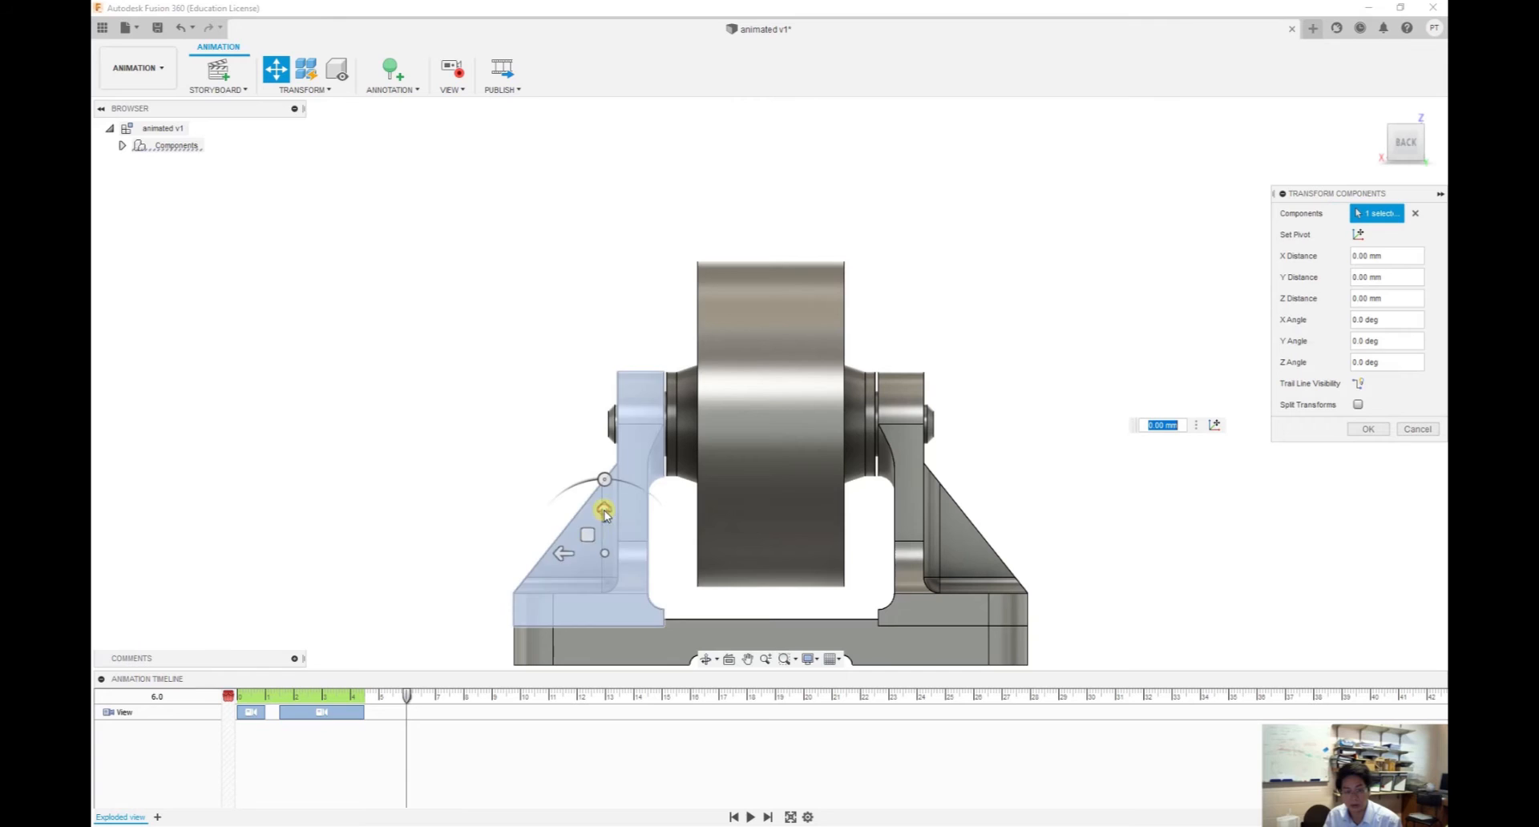
left_click_drag(604, 510, 477, 553)
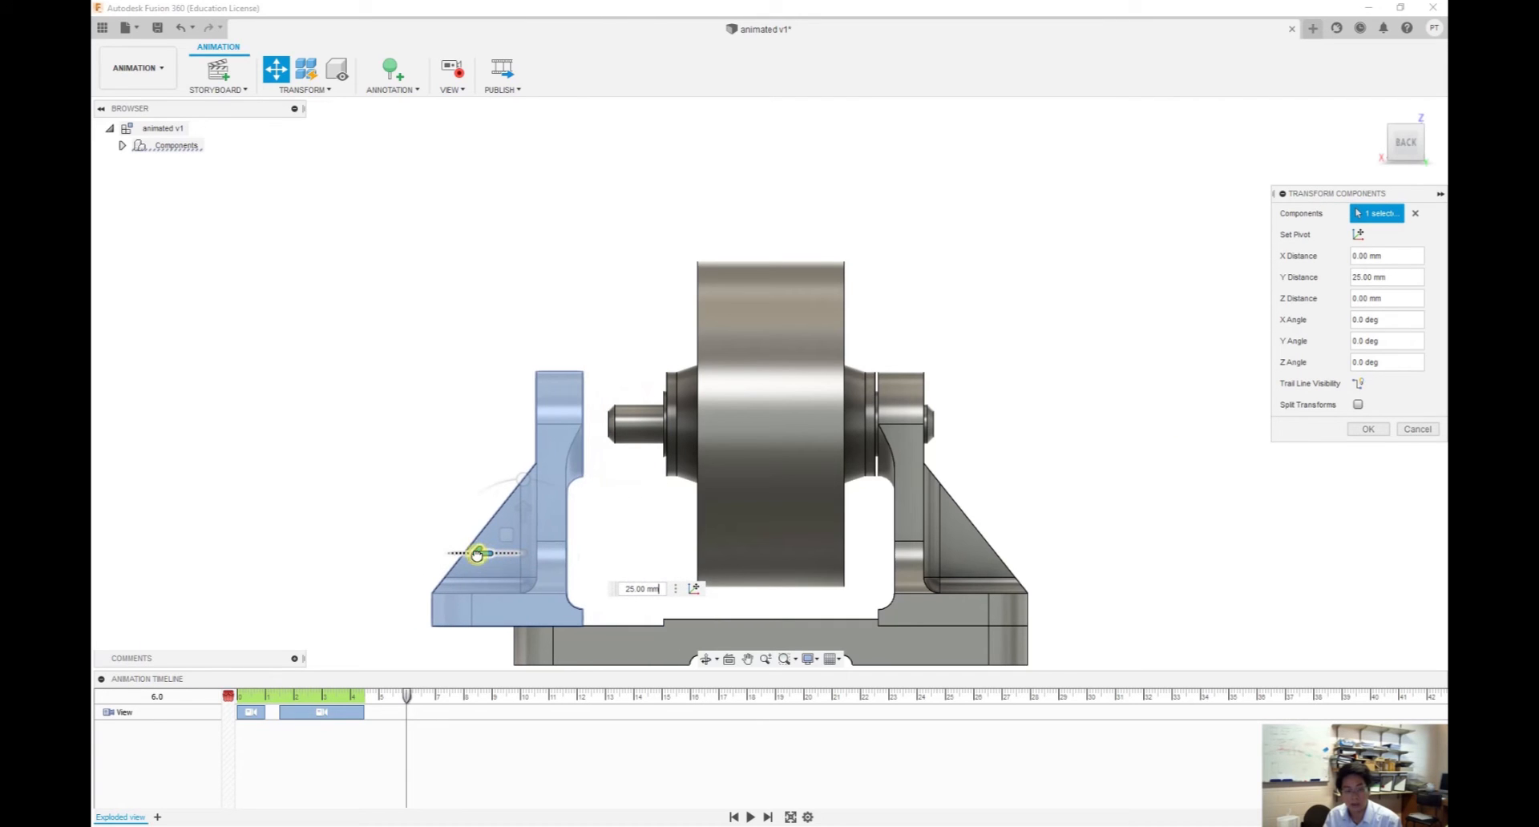
left_click_drag(480, 554, 383, 553)
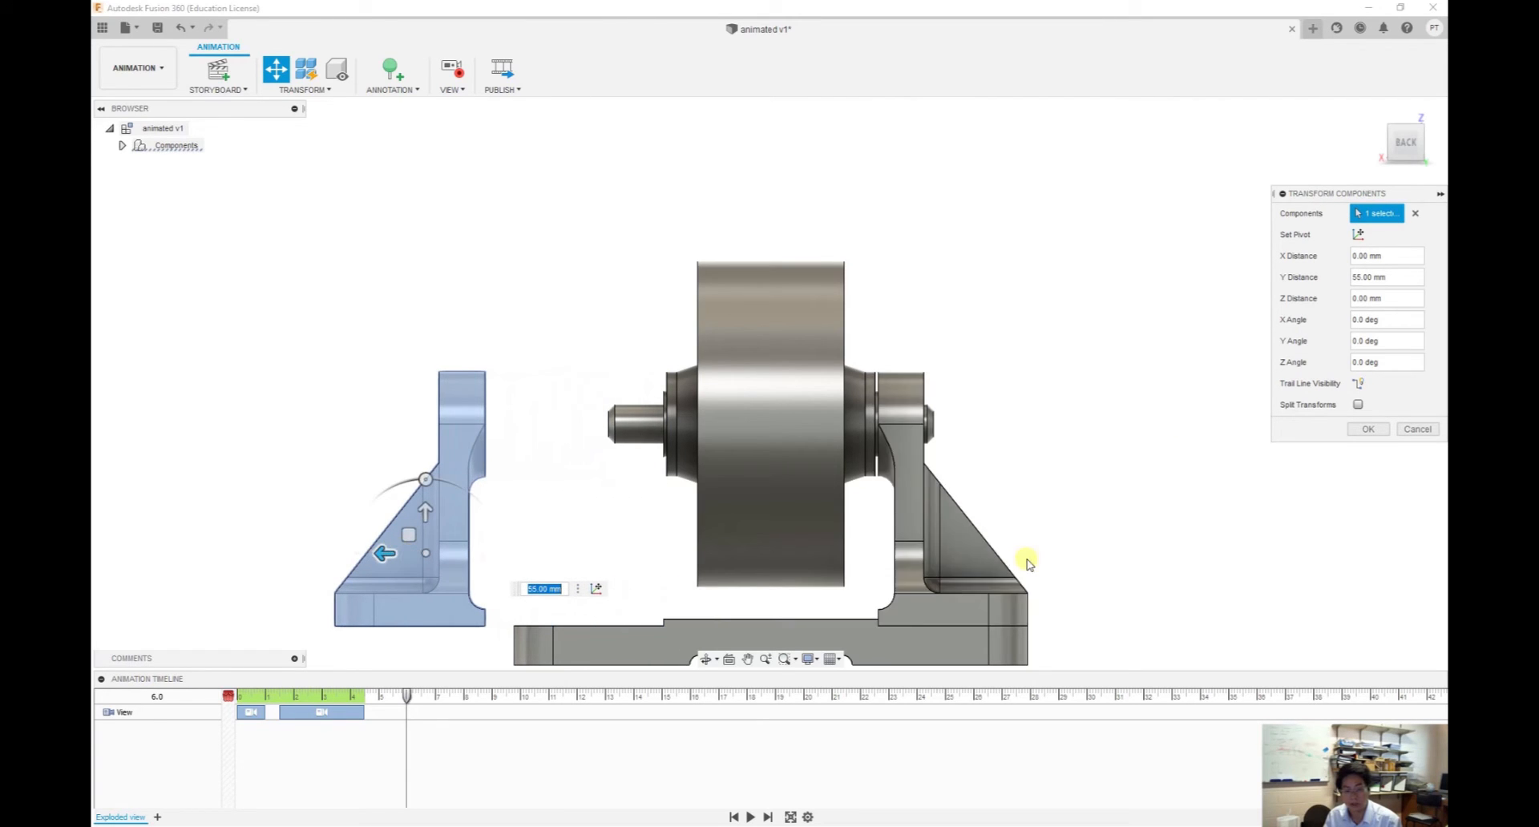
left_click(1368, 429)
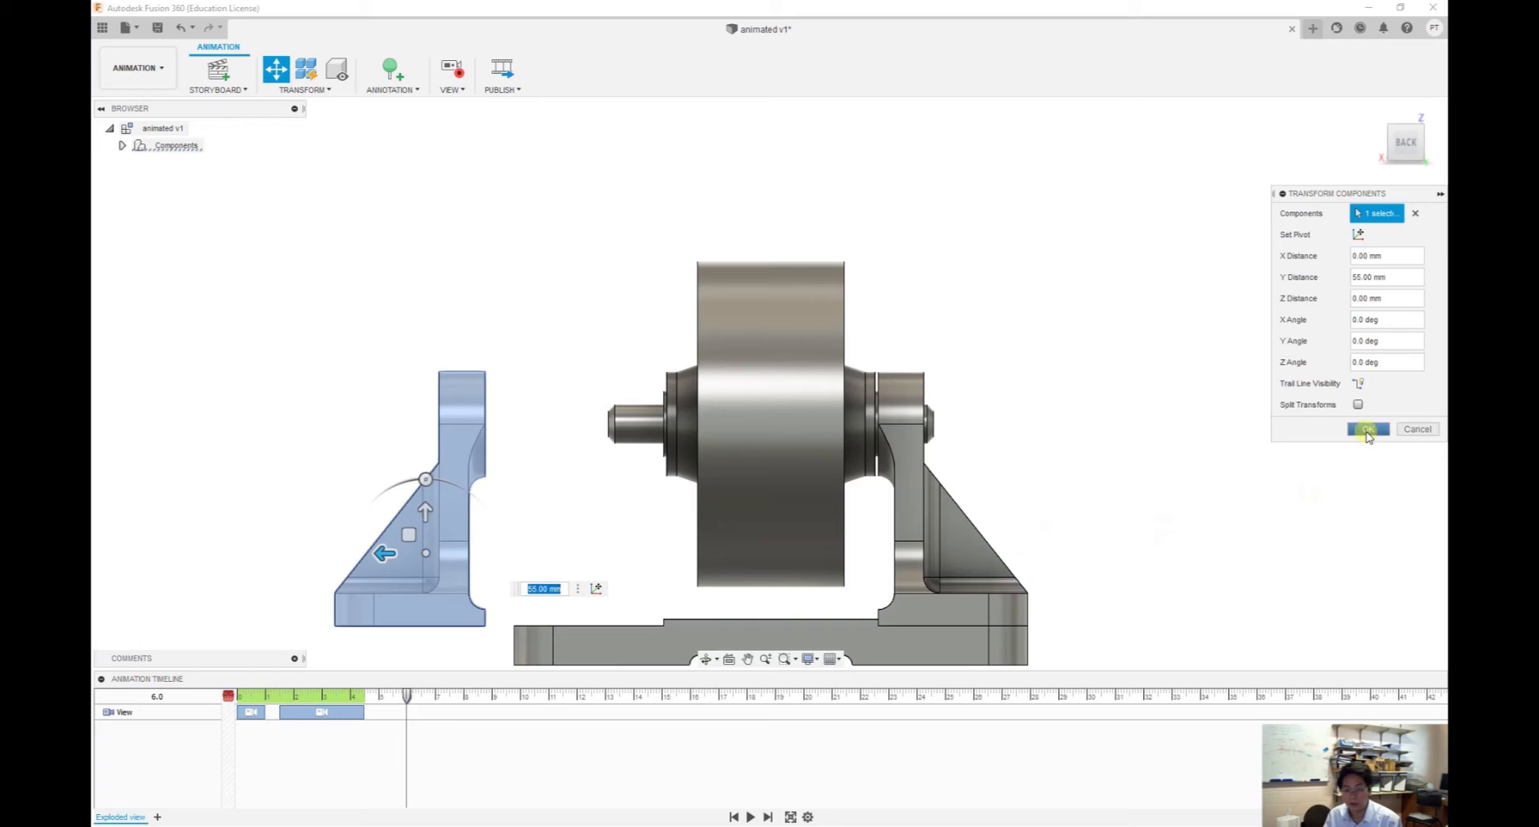
left_click(1368, 430)
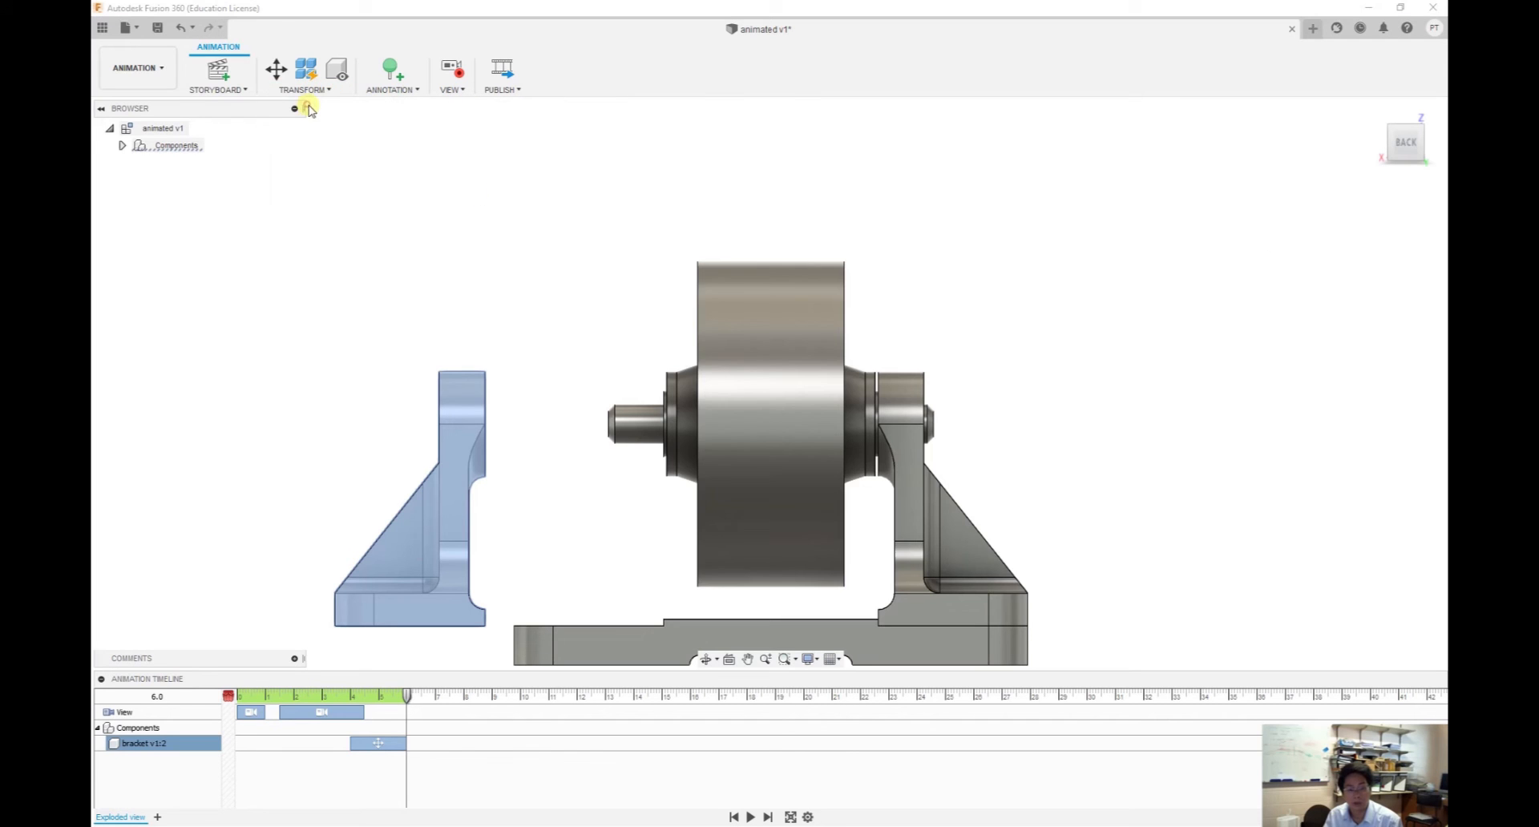
Transform the right bracket 55 mm outward
left_click(275, 69)
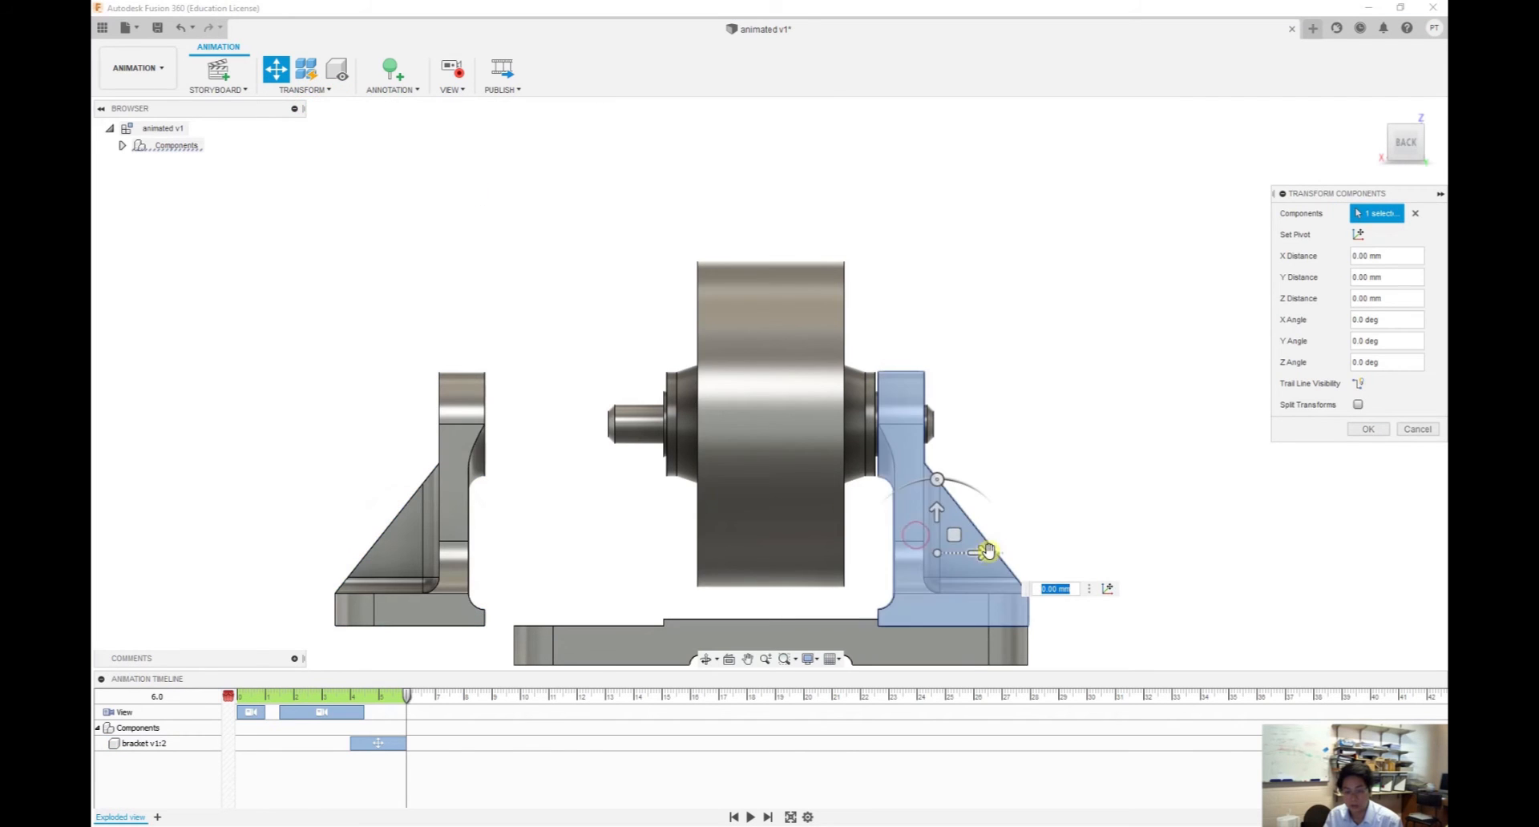
left_click_drag(984, 550, 1153, 555)
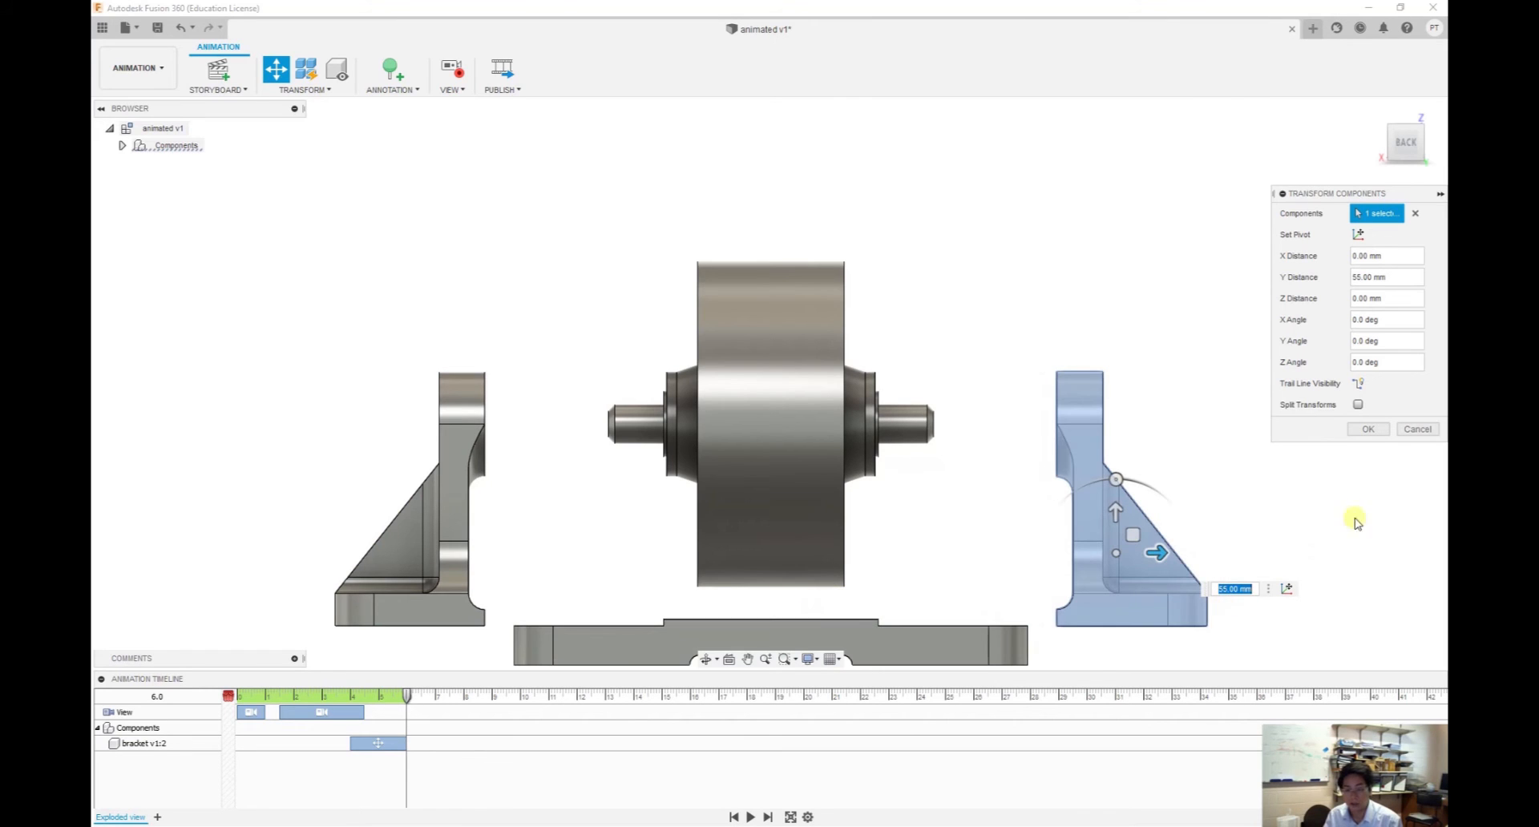
left_click(1368, 428)
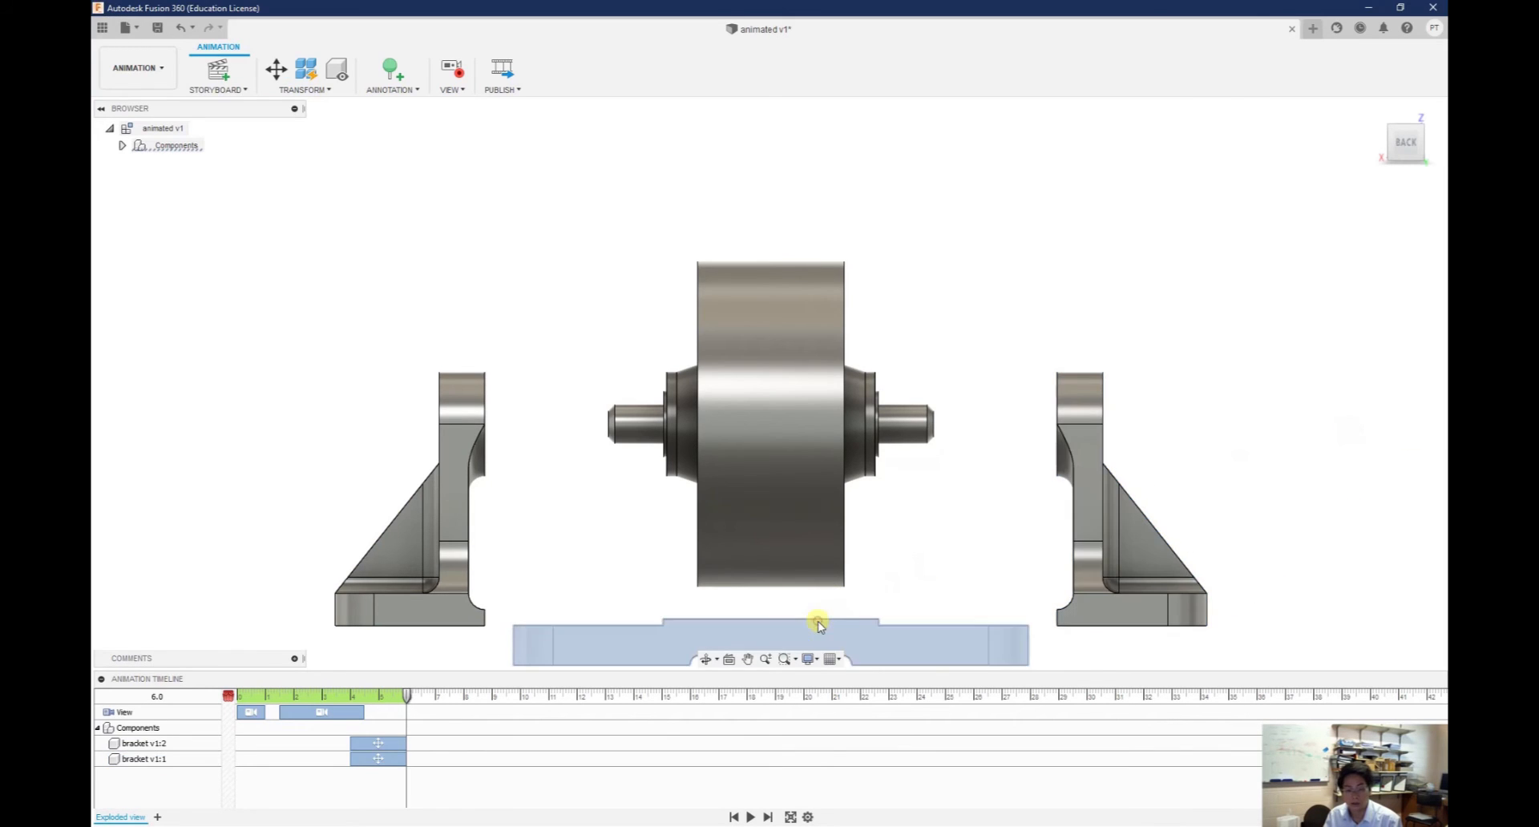
Transform the base 10 mm downward in Z
left_click(304, 90)
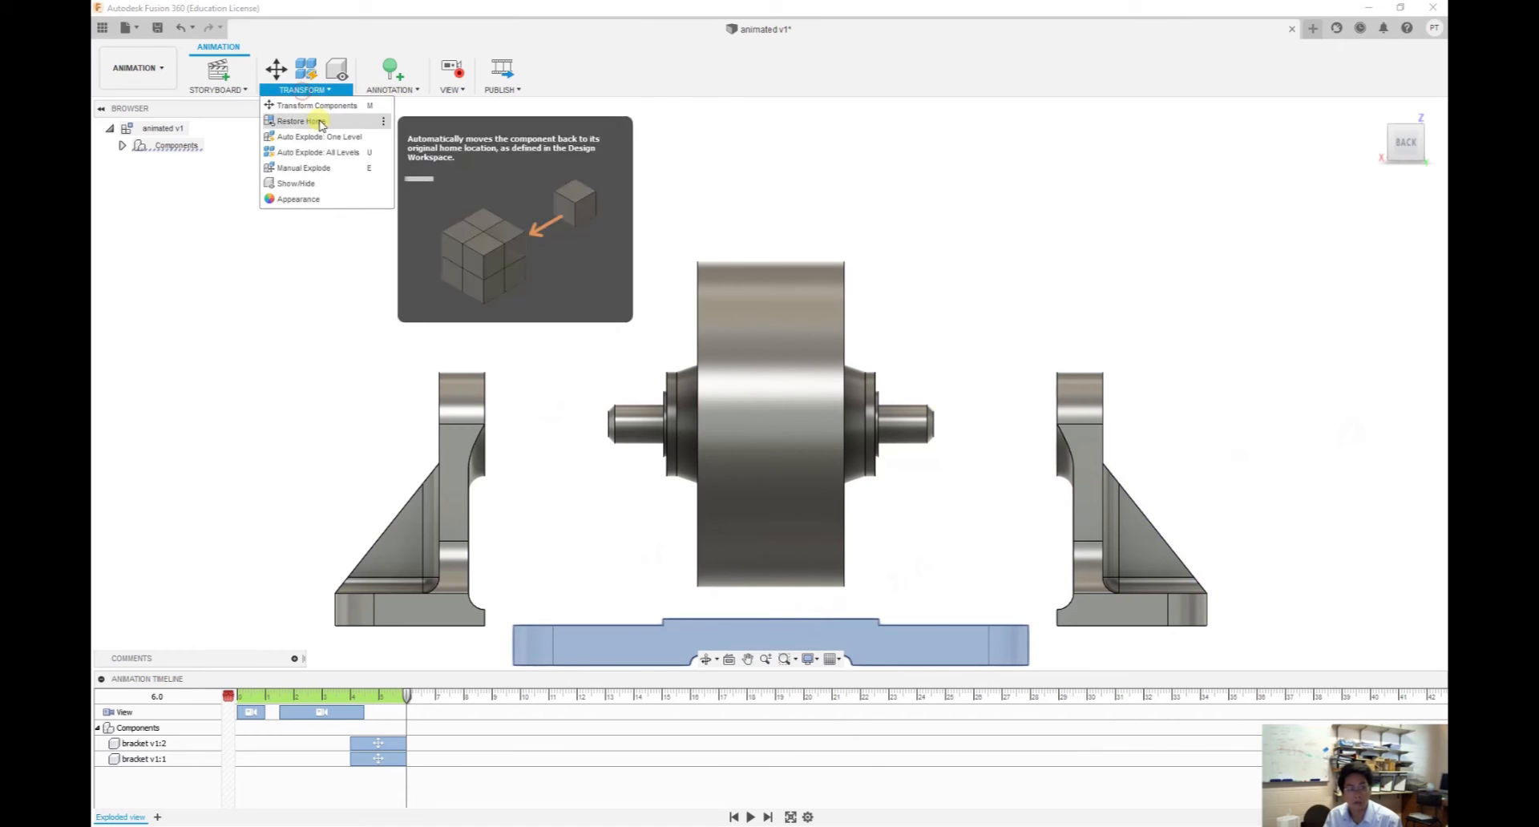
left_click(317, 104)
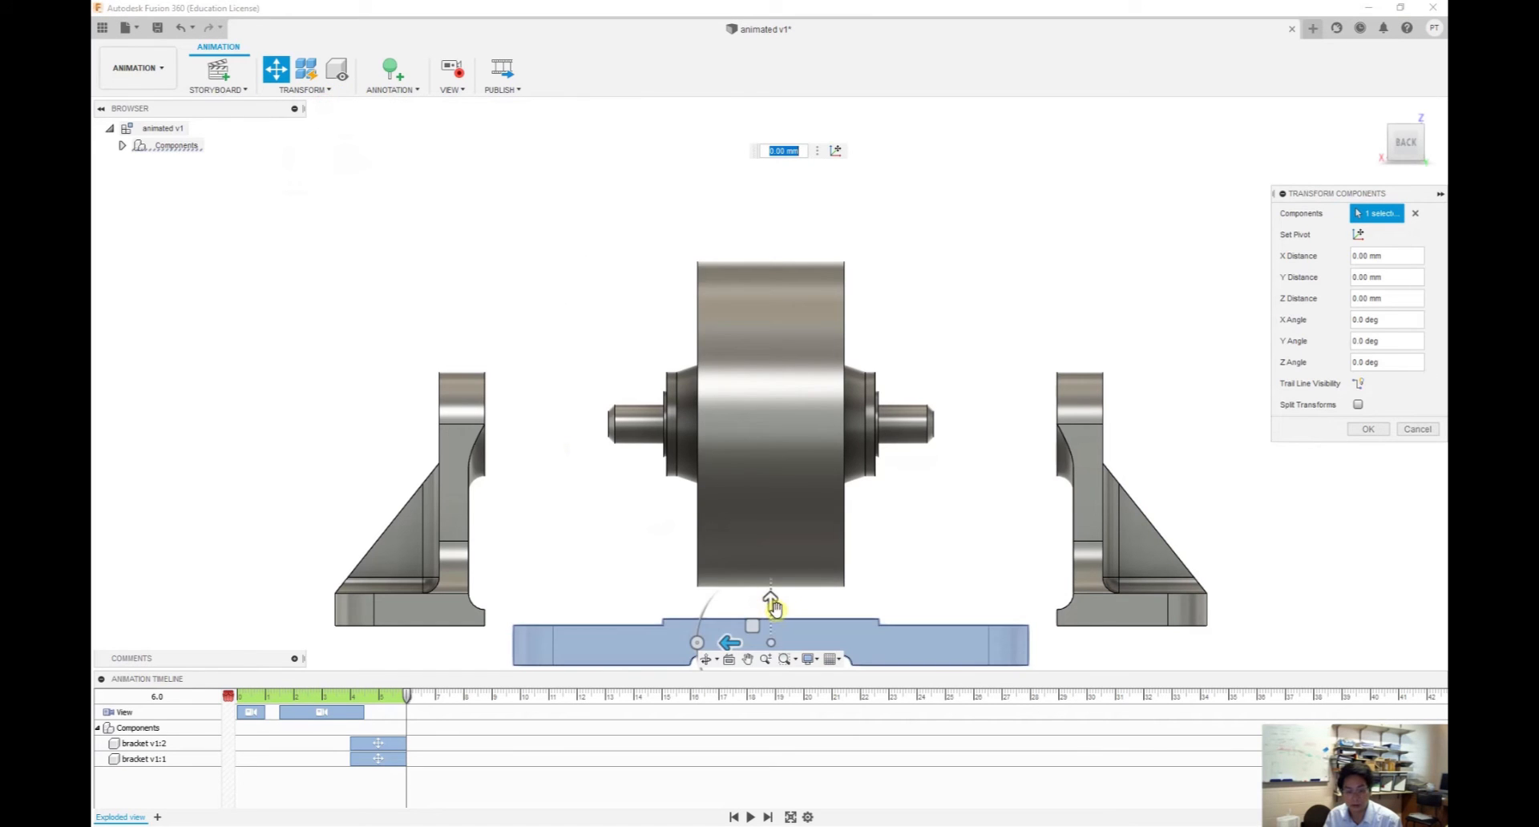
left_click_drag(772, 601, 772, 633)
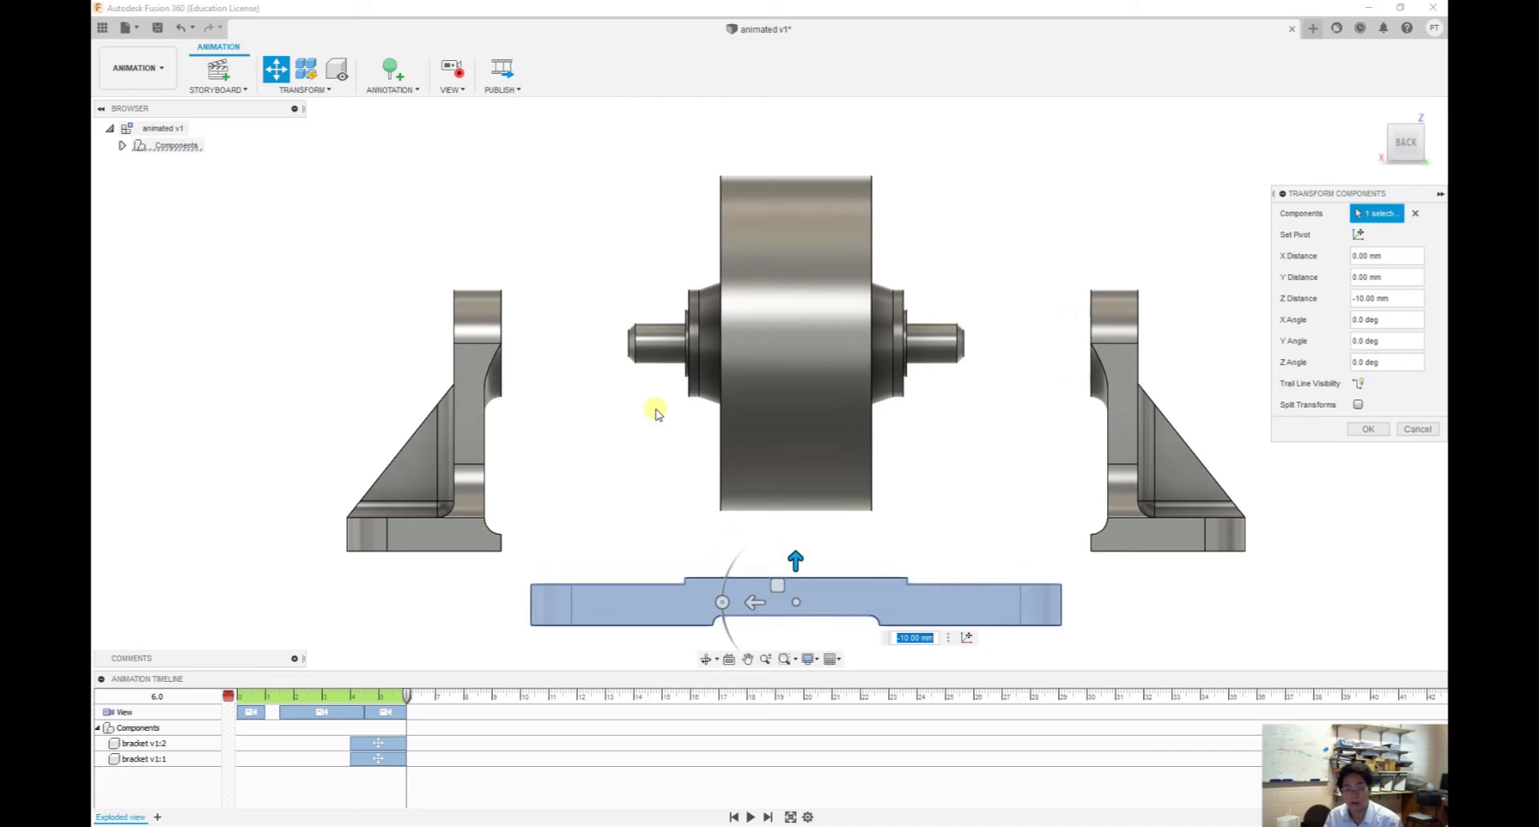
mouse_move(801, 572)
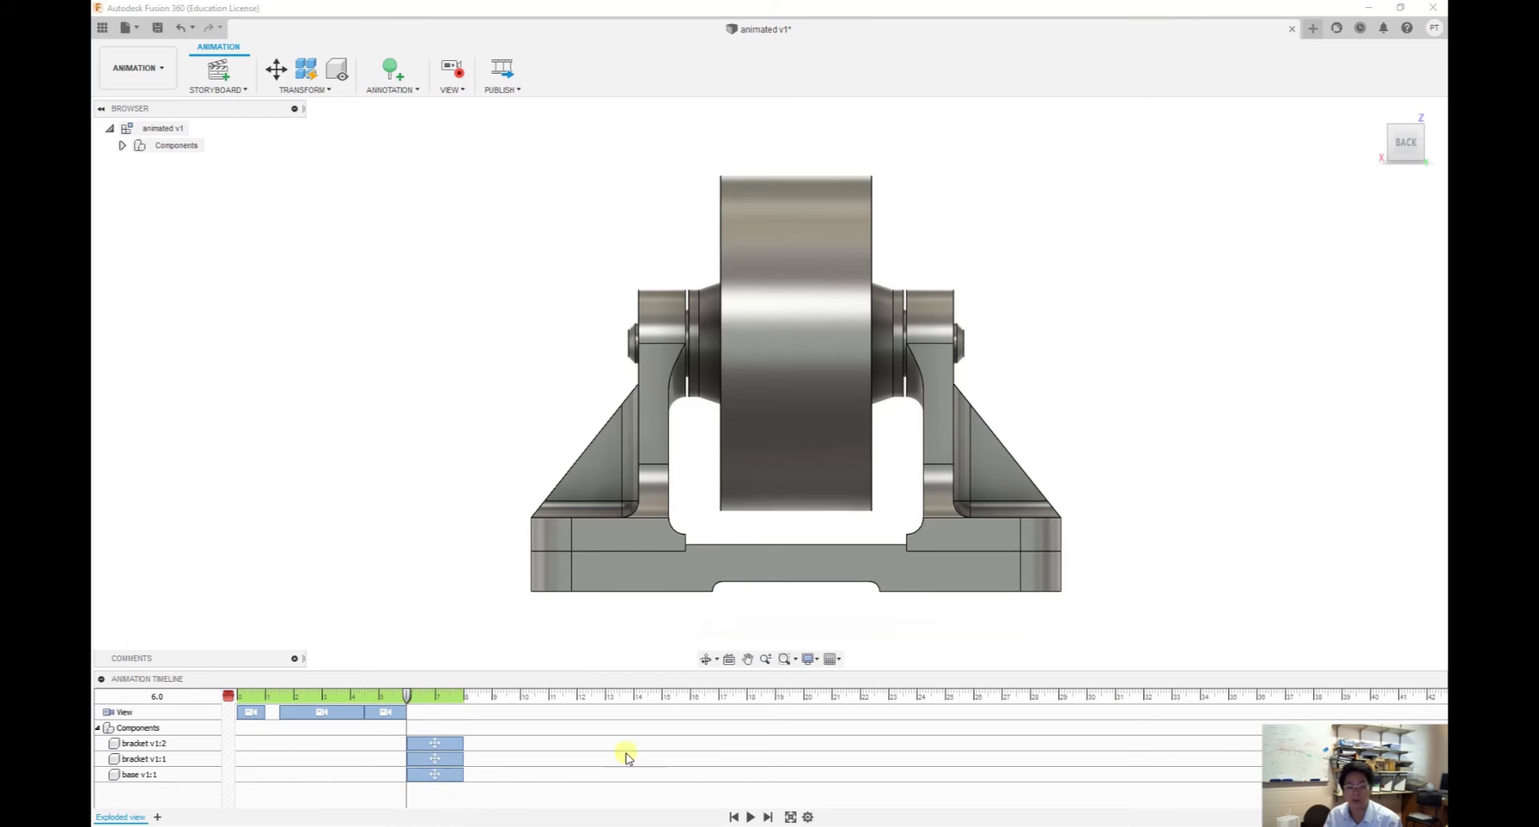
Preview the animation and drag the component moves earlier to follow the camera turn
left_click(749, 816)
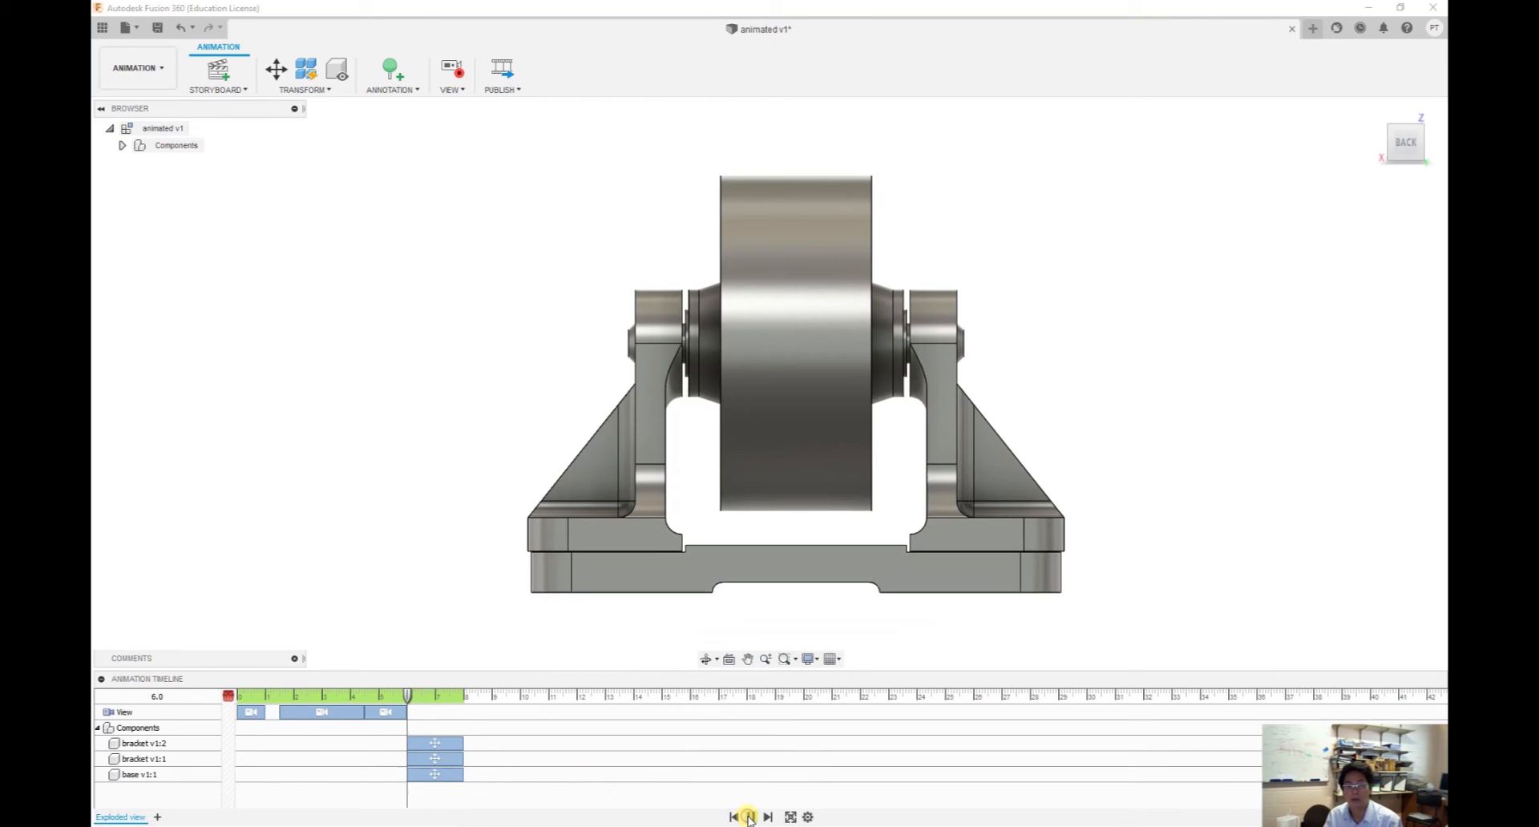
left_click(749, 816)
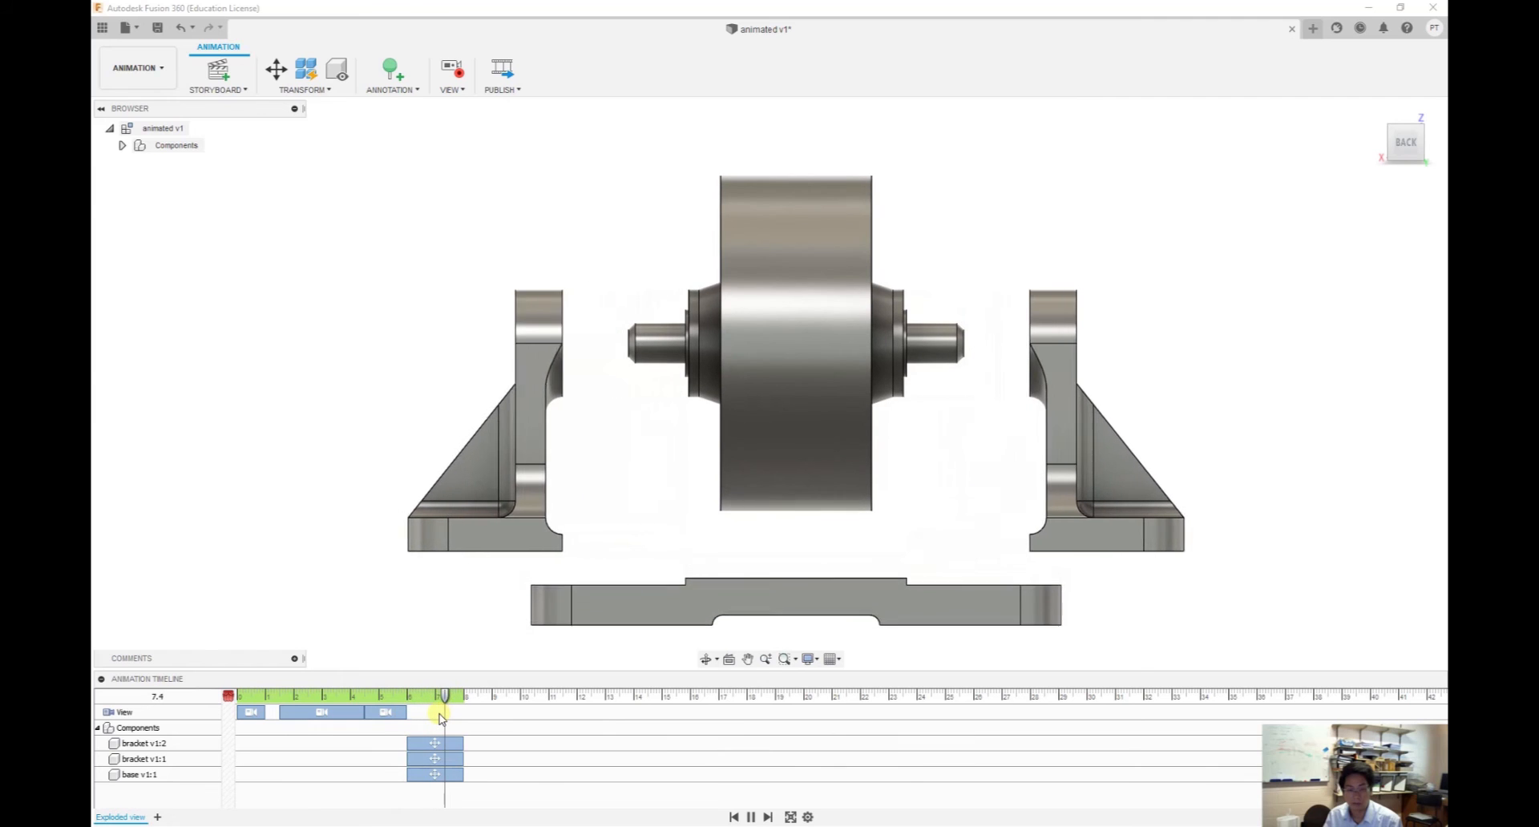
left_click(751, 816)
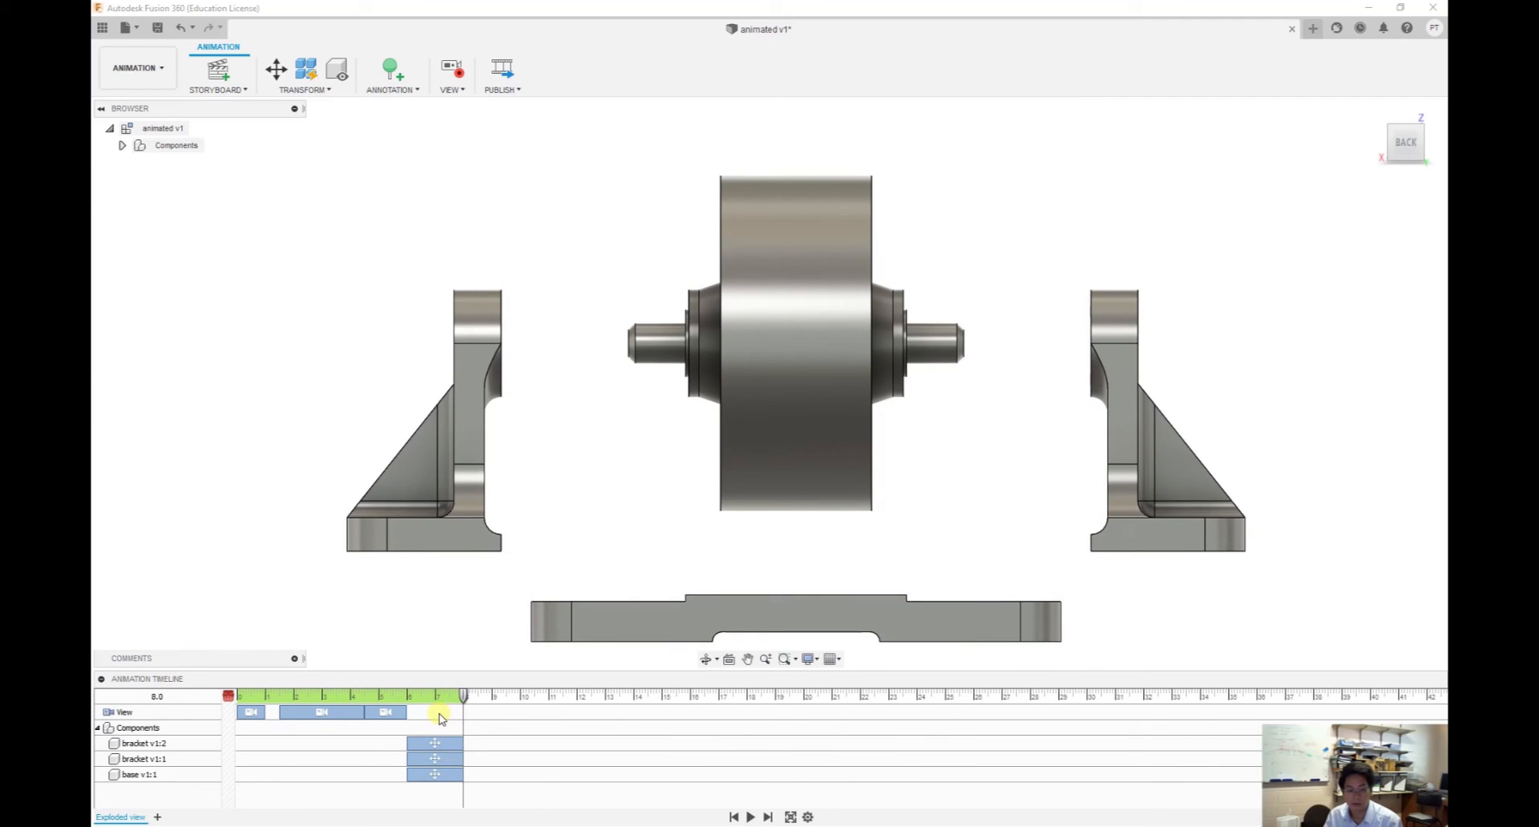
left_click(433, 741)
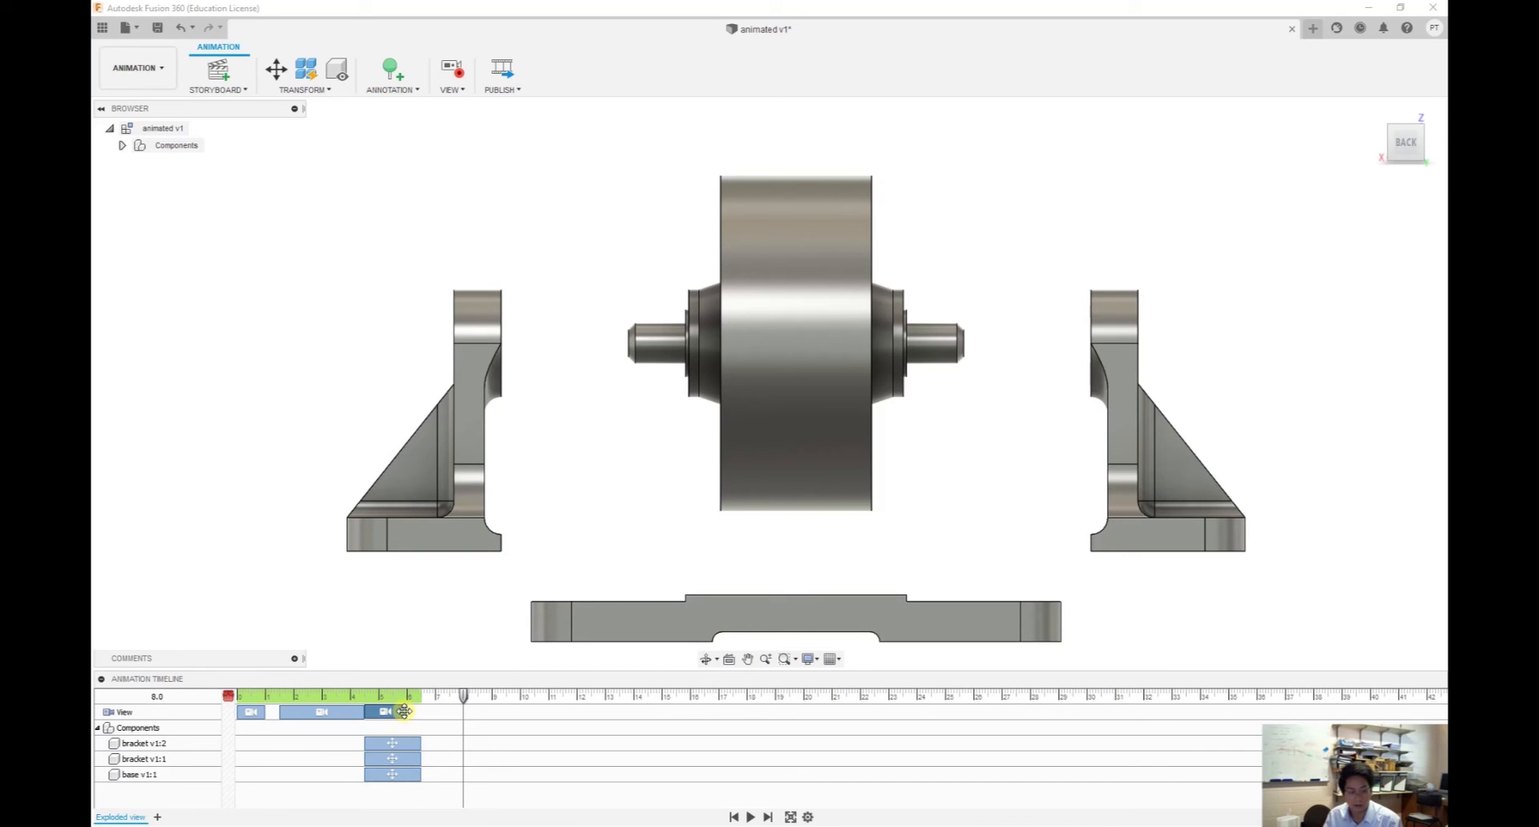
mouse_move(401, 712)
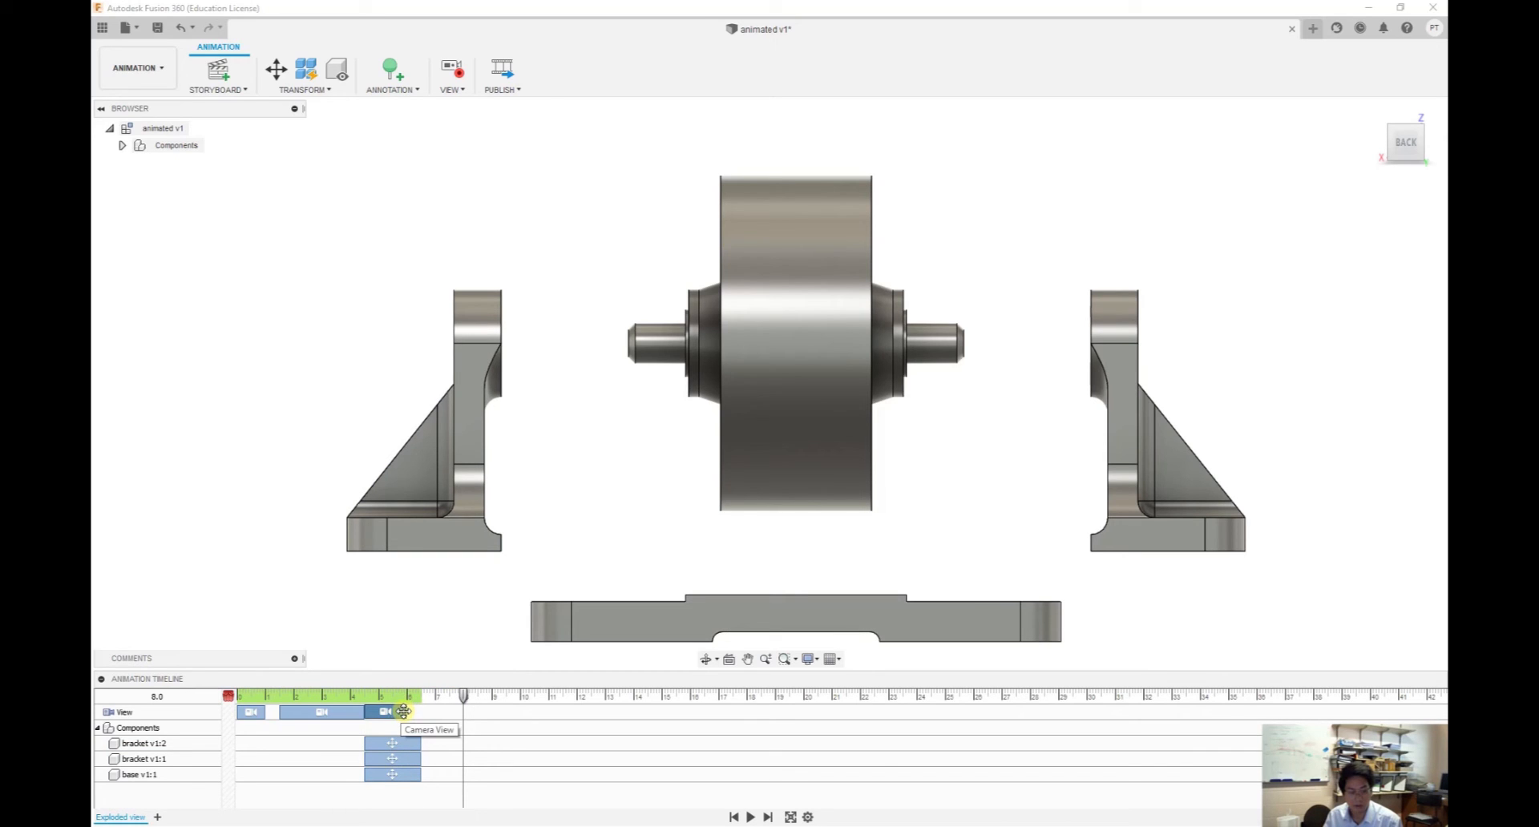
Extend the last camera move's duration to match and set the playhead to 6.7 s
right_click(401, 712)
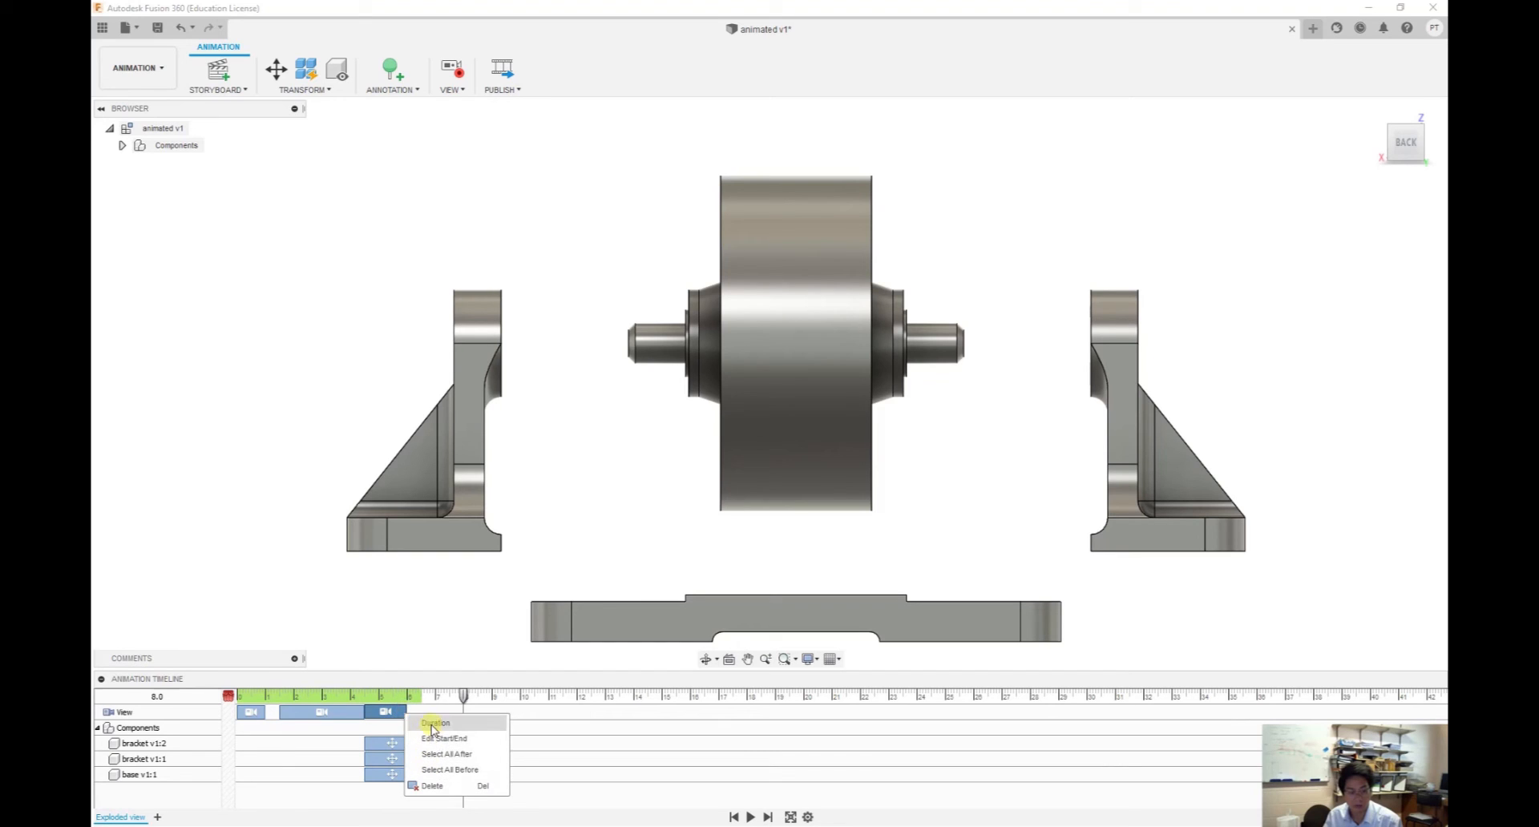
left_click(435, 723)
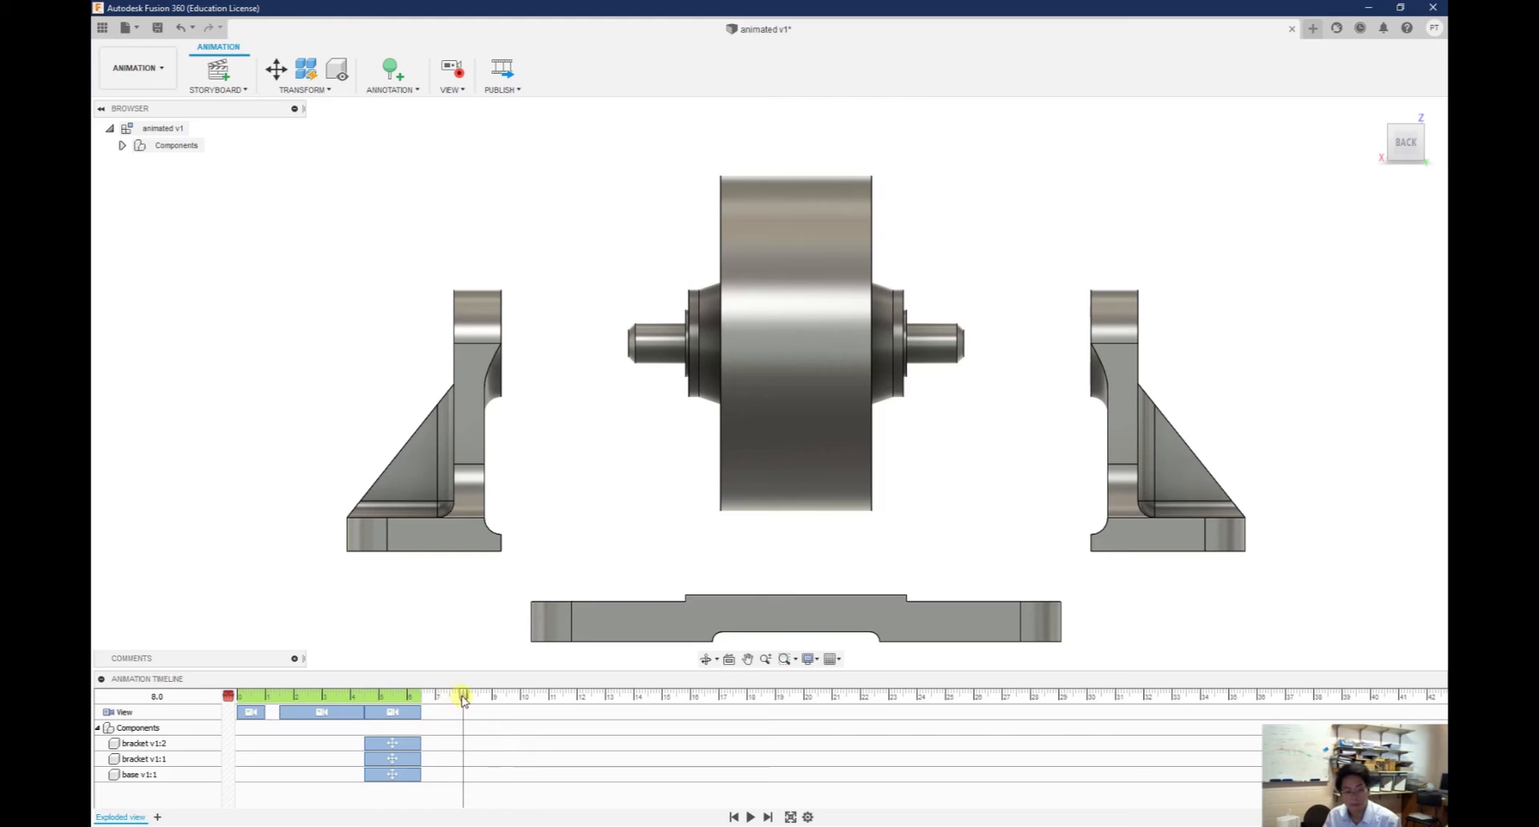
left_click_drag(462, 696, 421, 696)
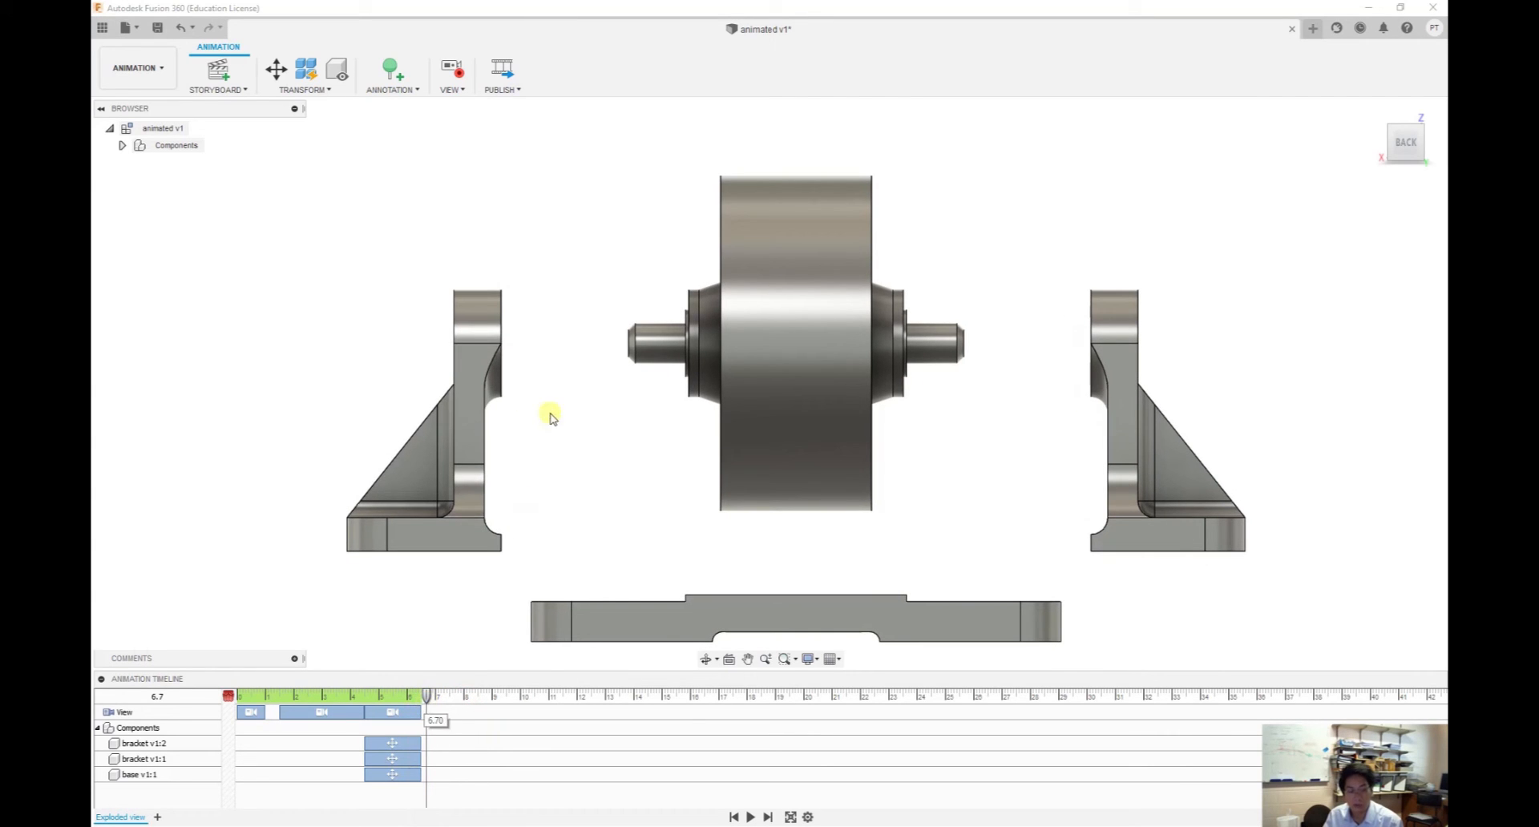
Hide the base and both brackets in the Browser, leaving roller, bushes and spindle
left_click(680, 621)
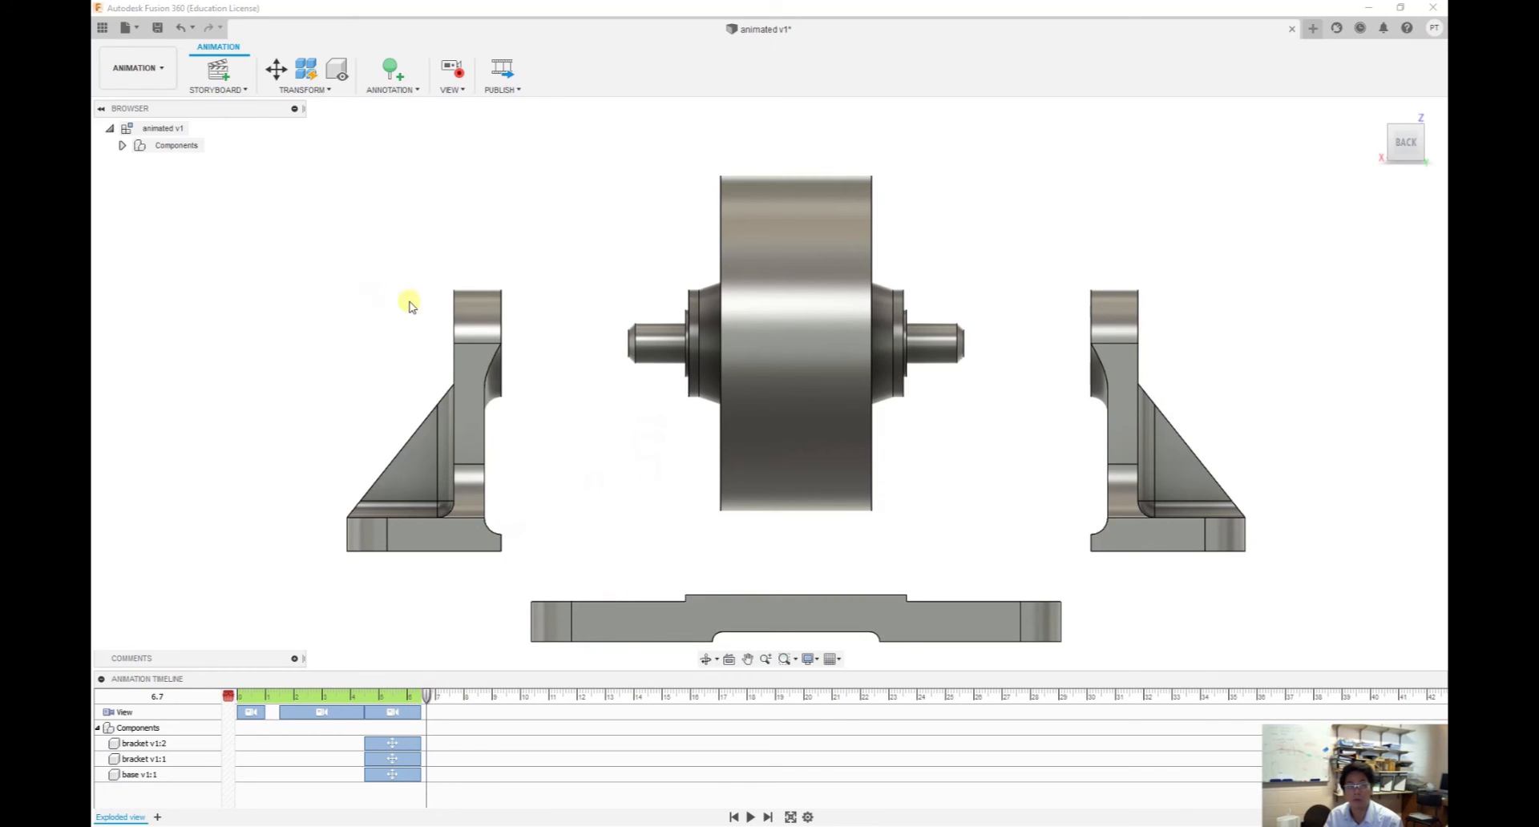
mouse_move(287, 203)
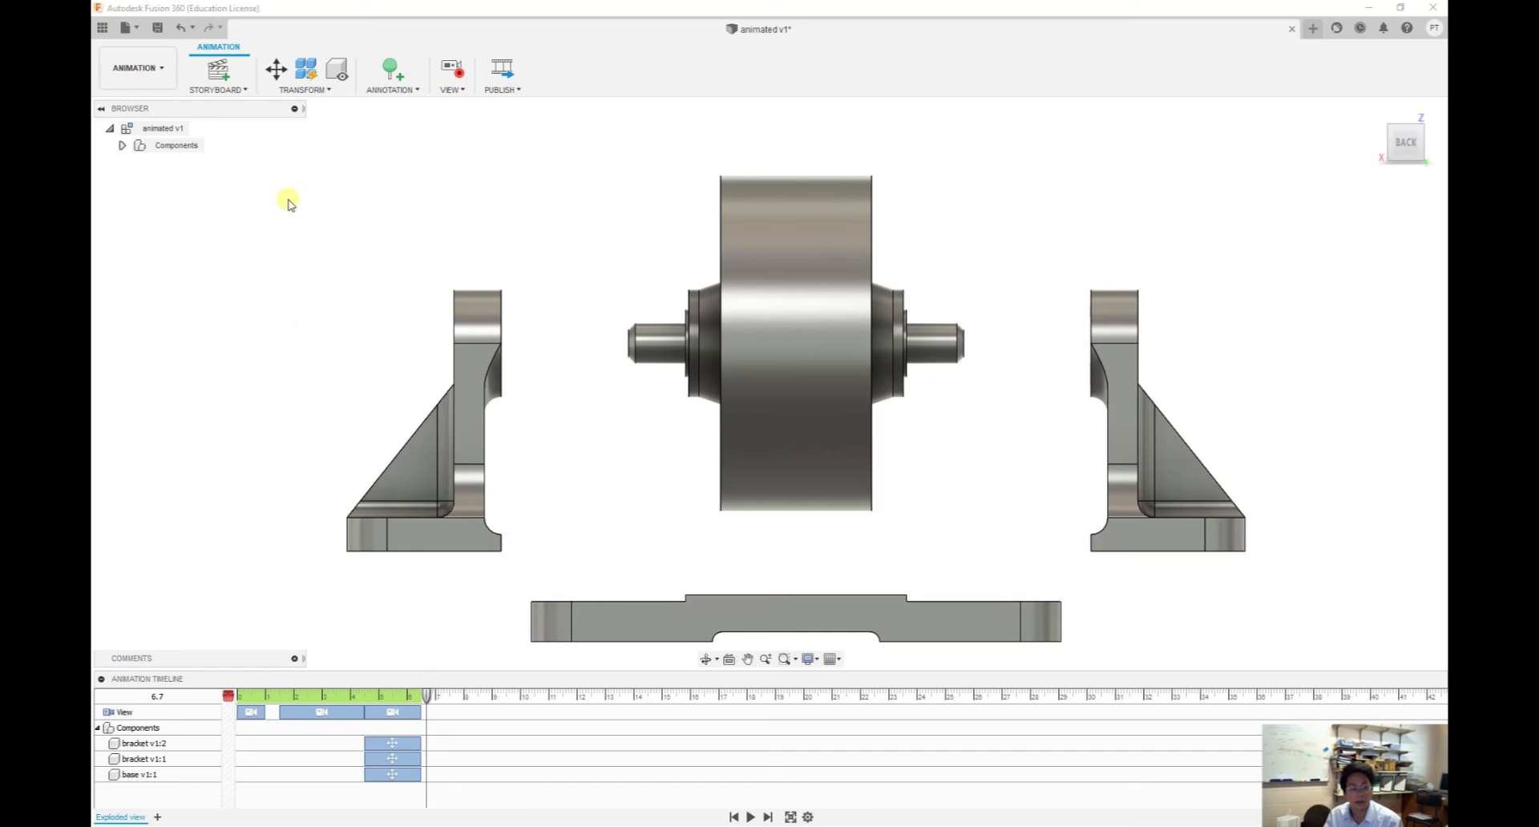
left_click(122, 146)
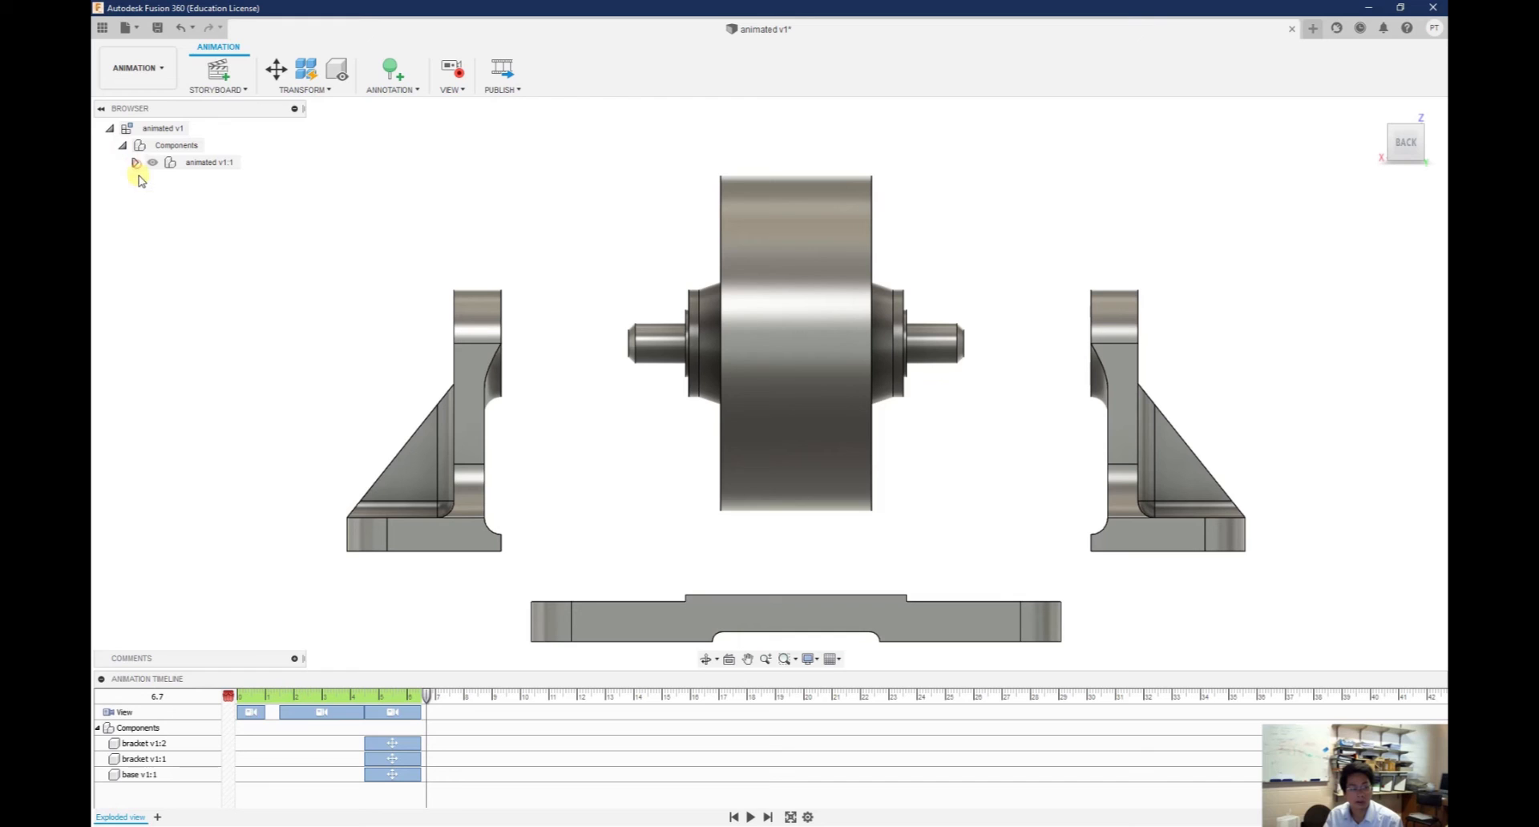
left_click(134, 162)
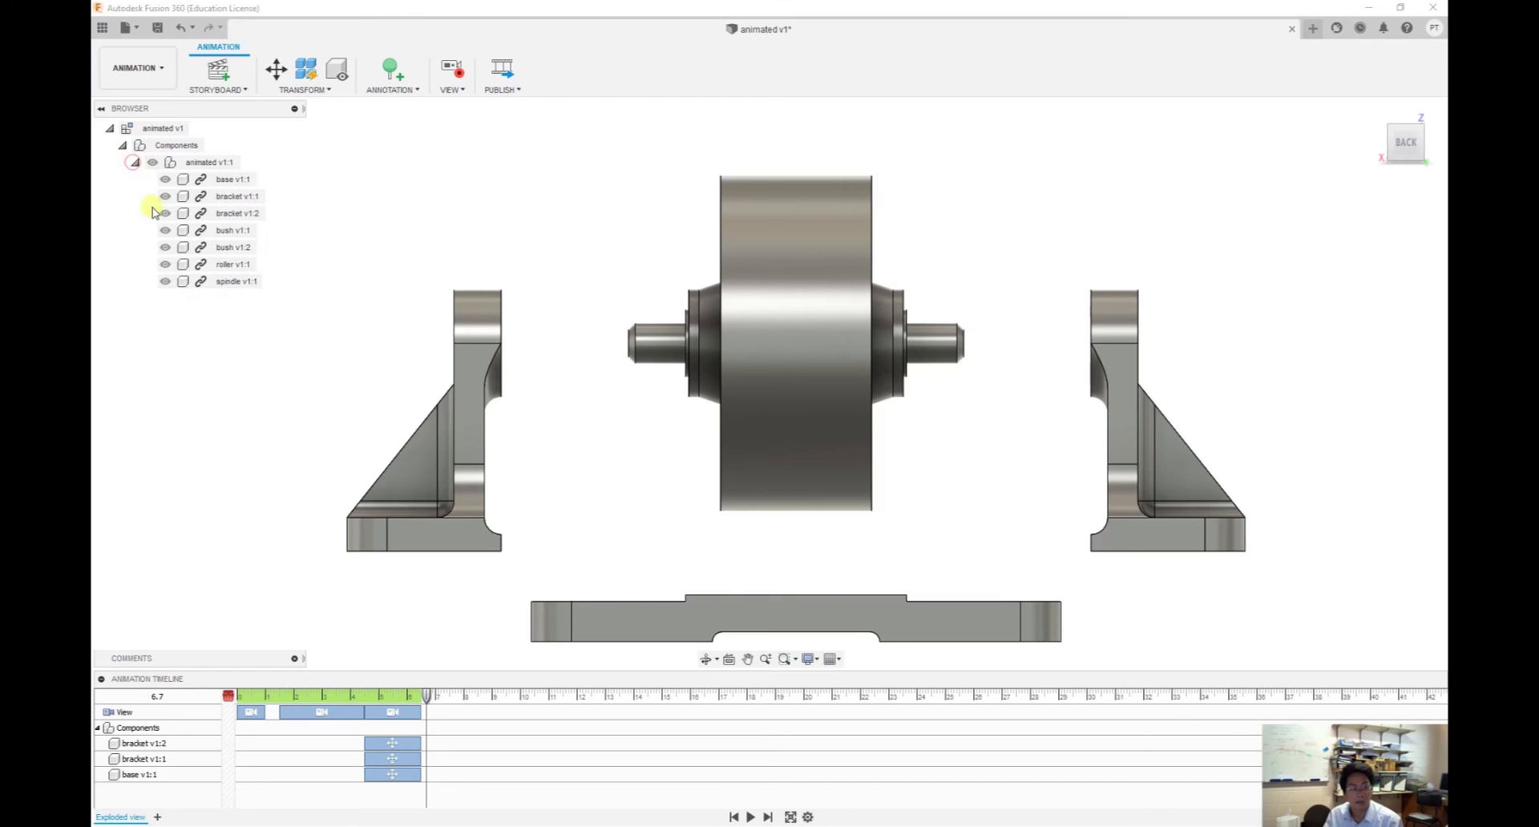
left_click(233, 178)
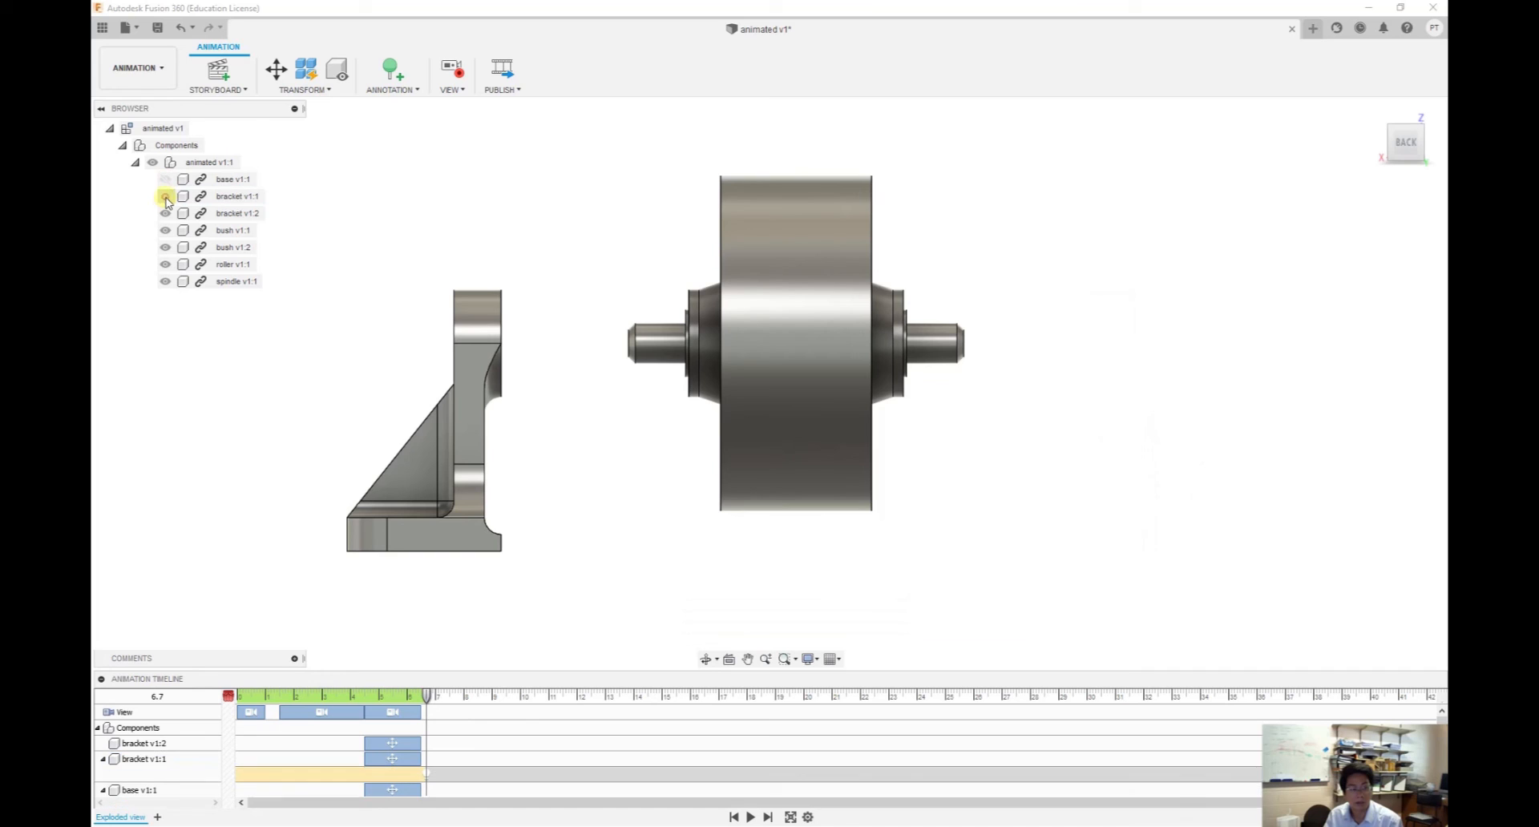
left_click(165, 196)
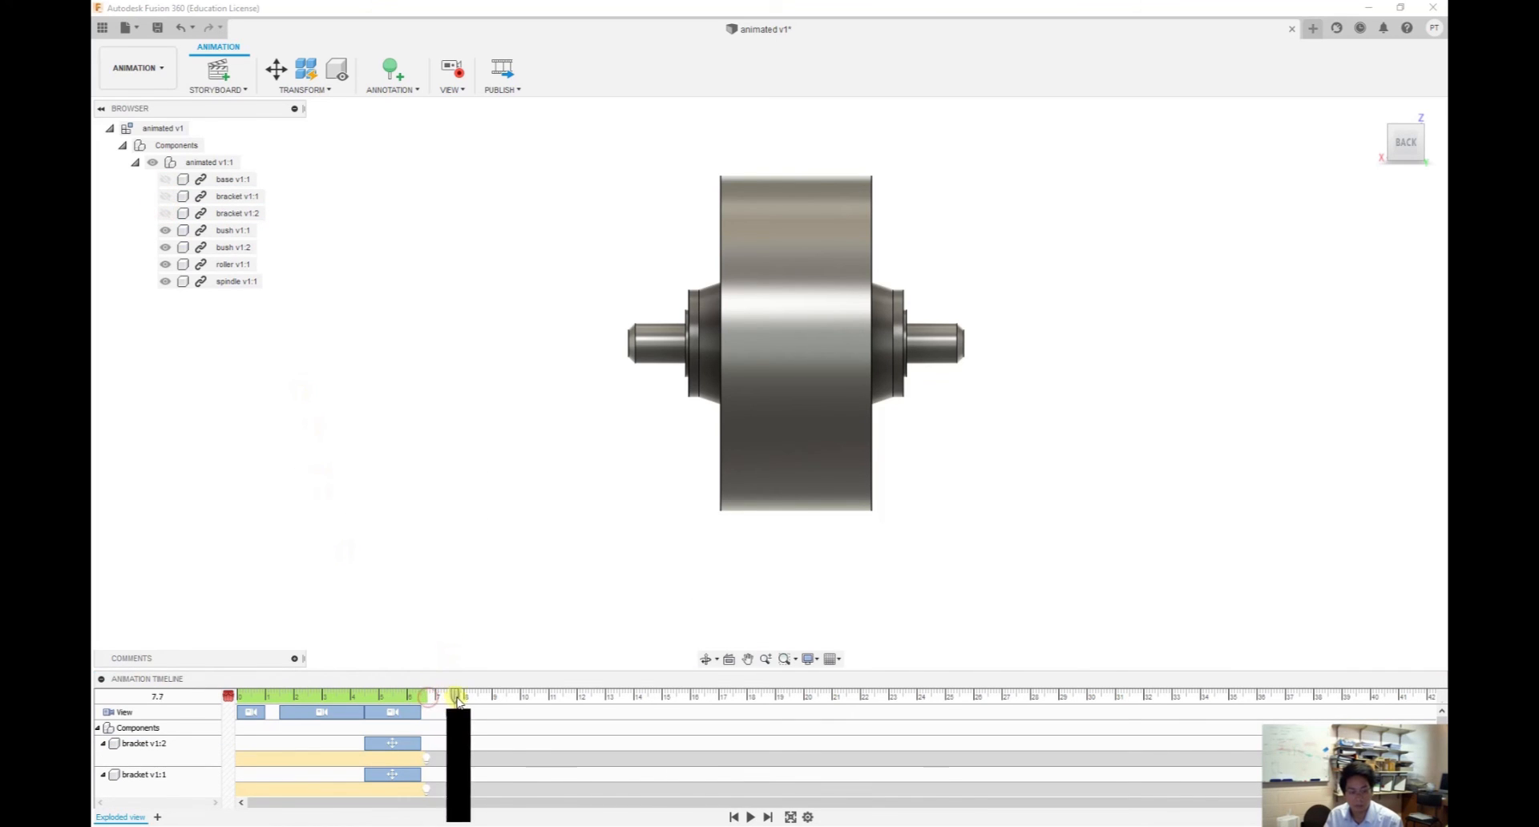
Zoom the camera closer to the roller and advance the timeline to 10 s
left_click(795, 484)
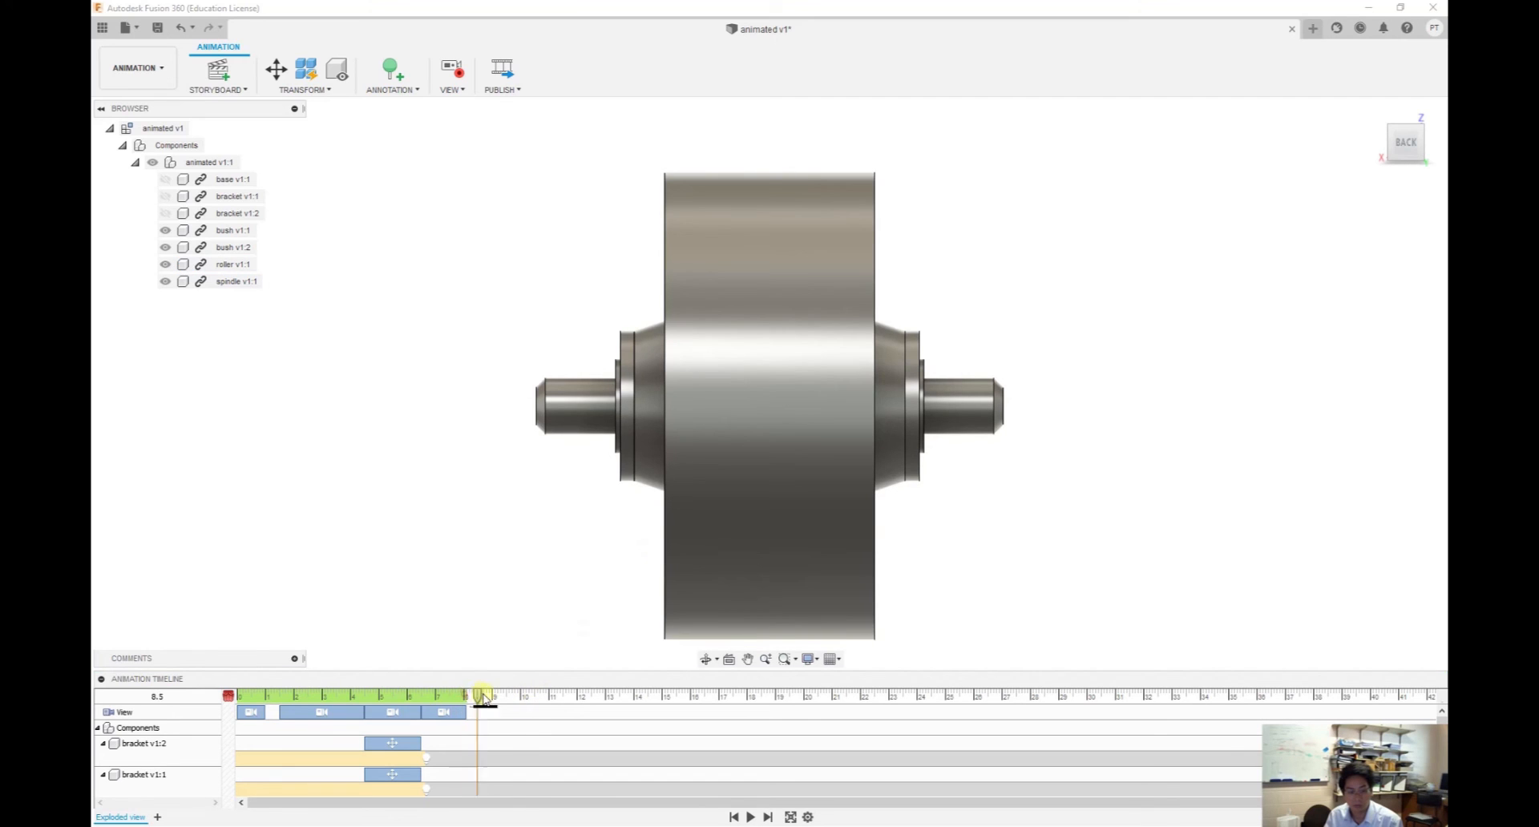
left_click_drag(481, 697, 522, 697)
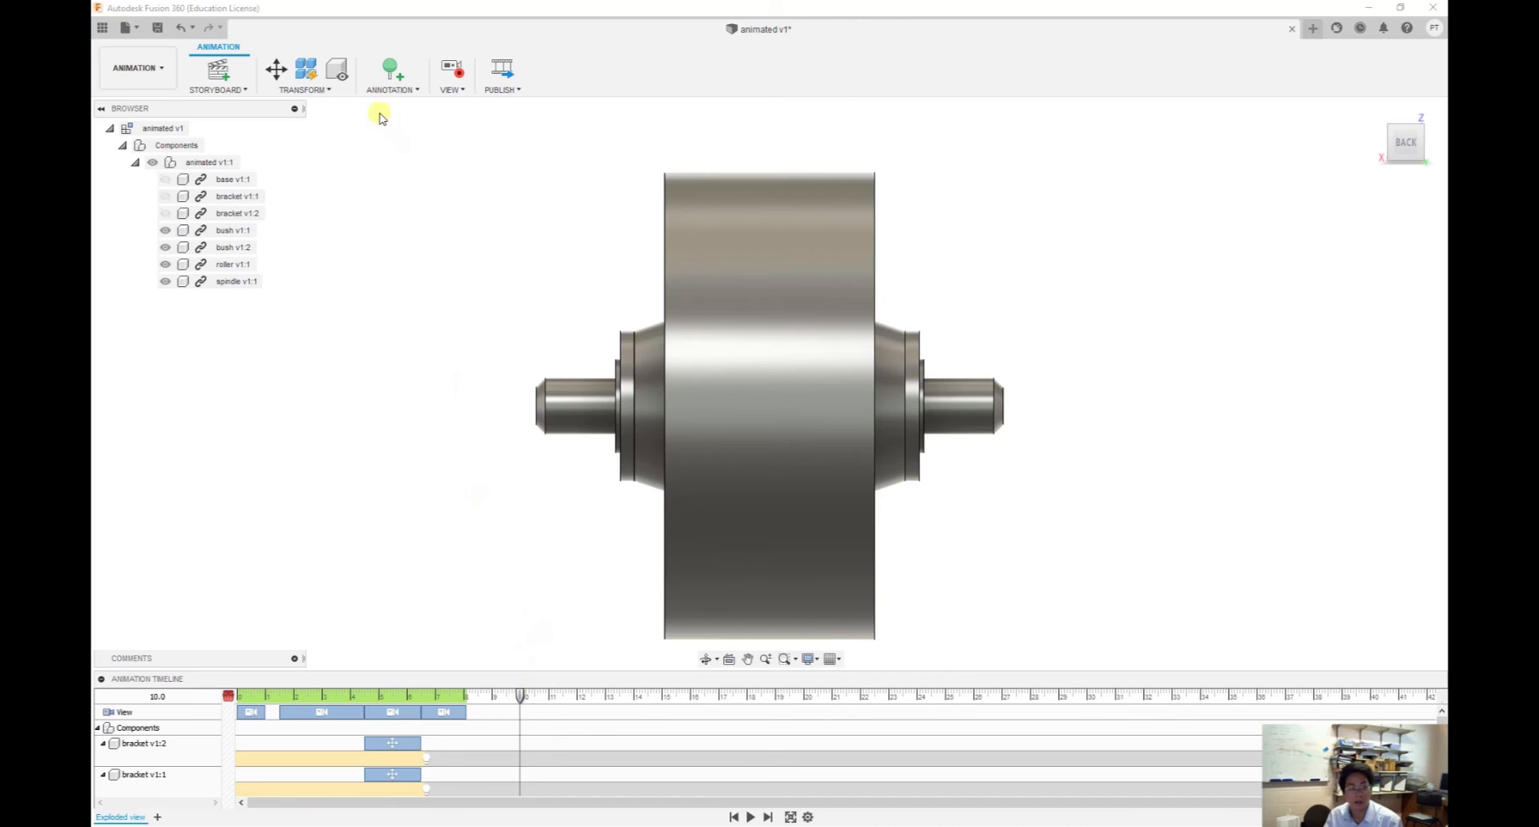
Pull the first bush out to the left and slide the spindle toward the right
left_click(276, 69)
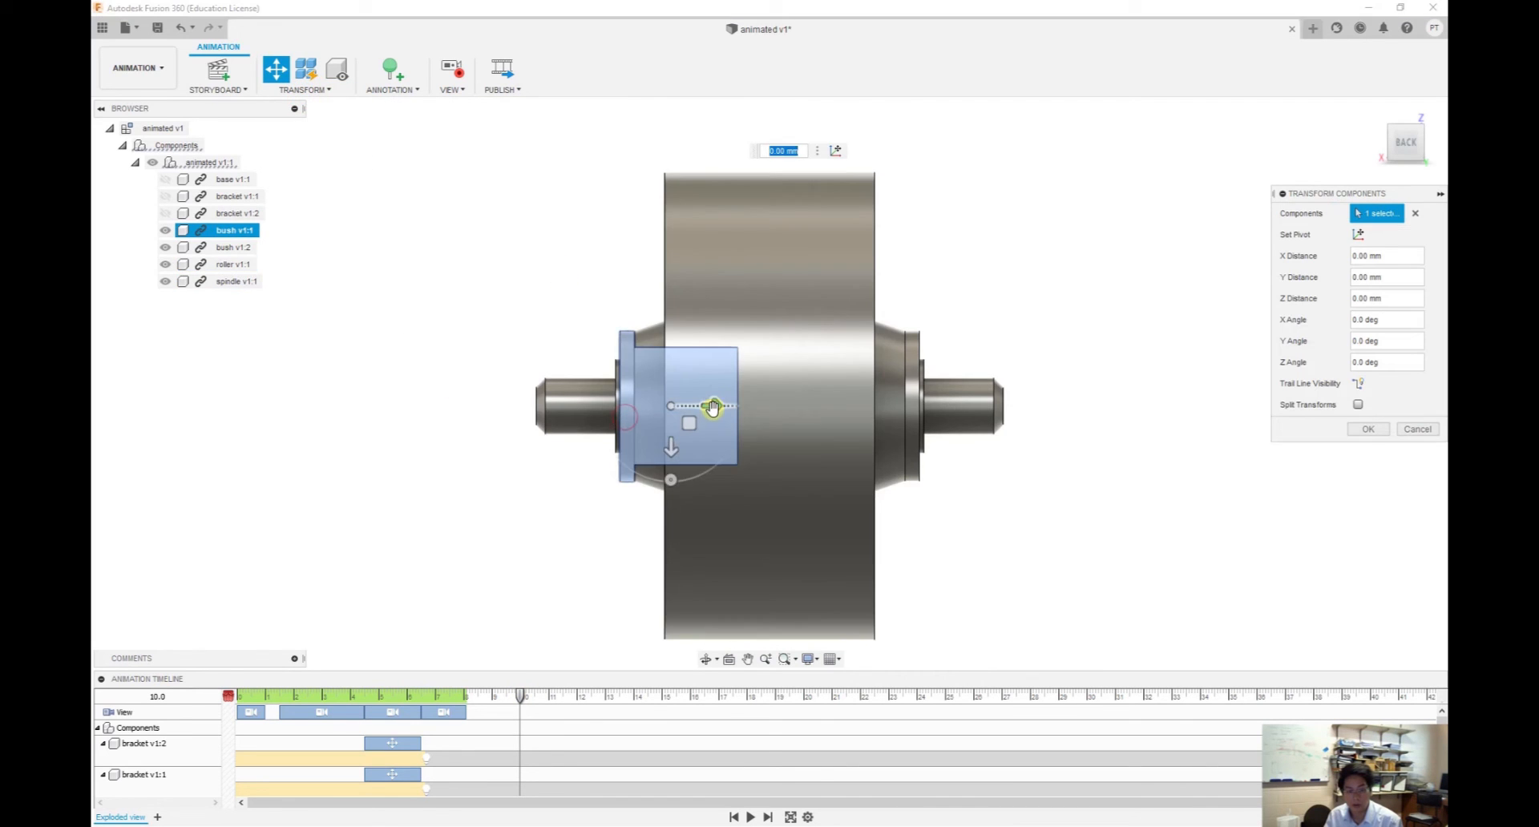
left_click_drag(712, 407, 422, 410)
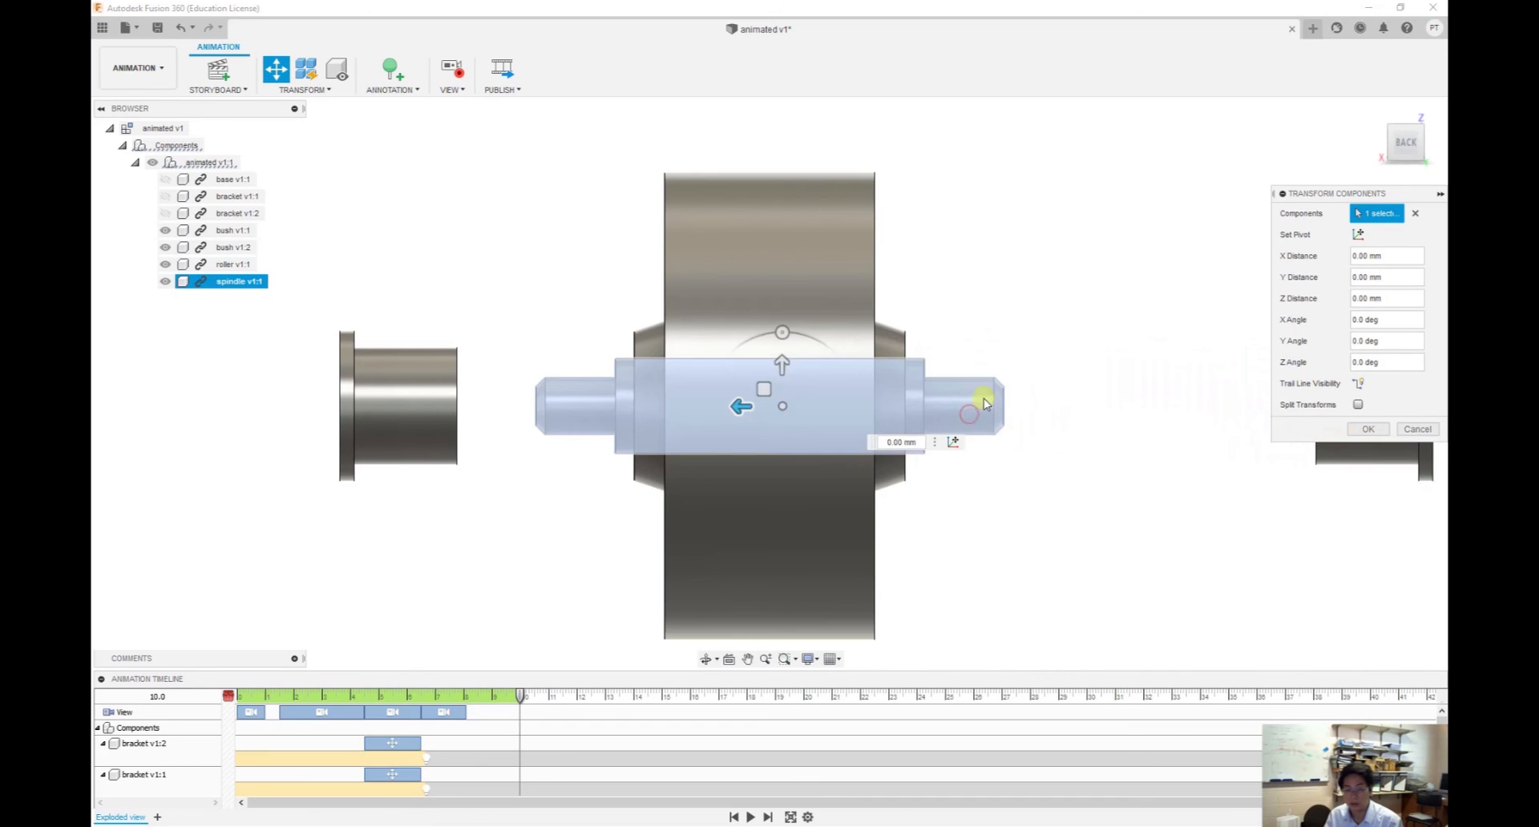
left_click_drag(987, 402, 834, 408)
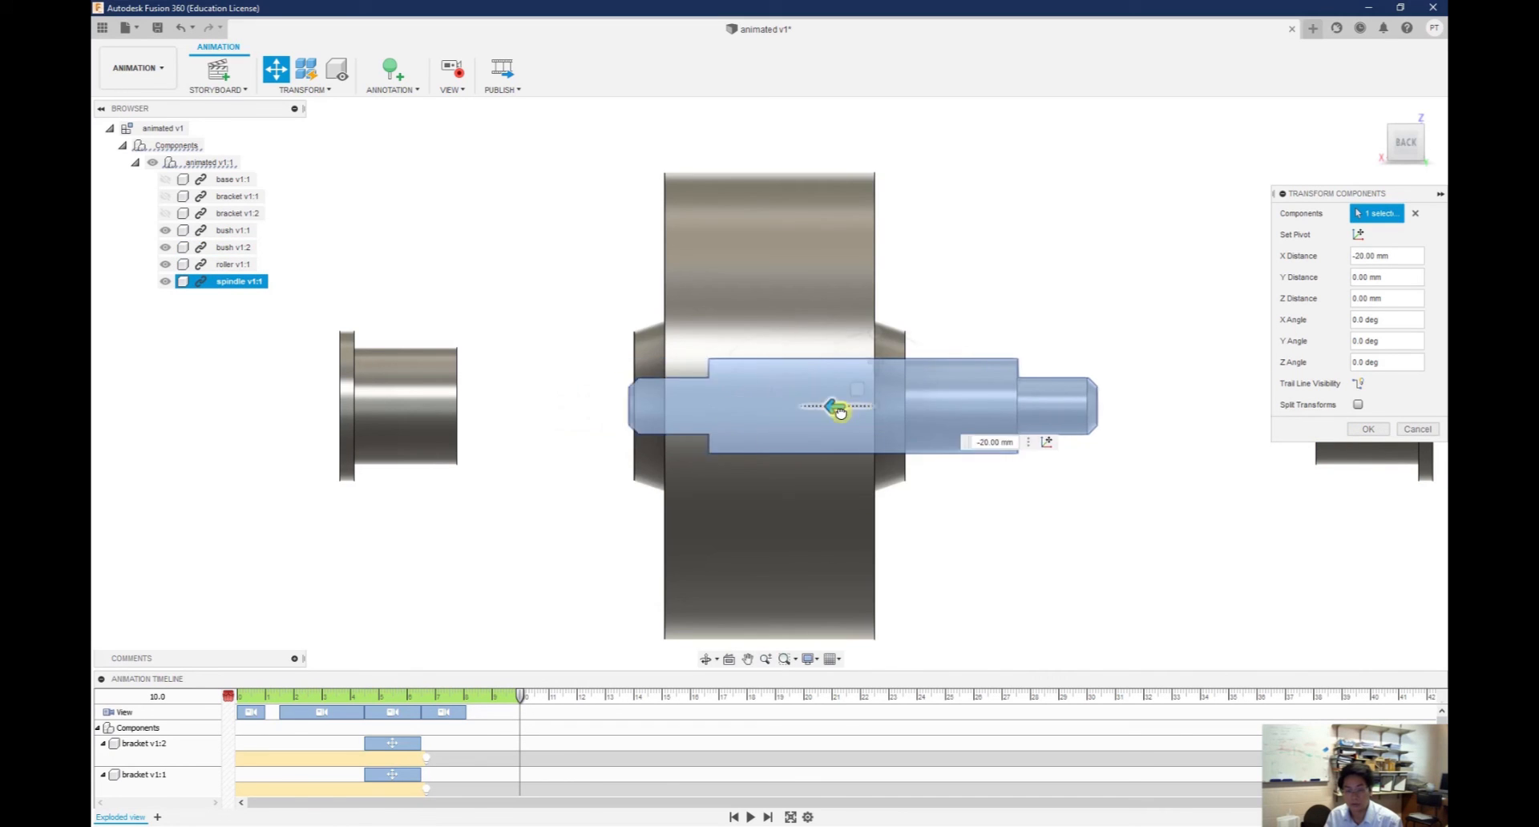
left_click_drag(837, 406, 1021, 406)
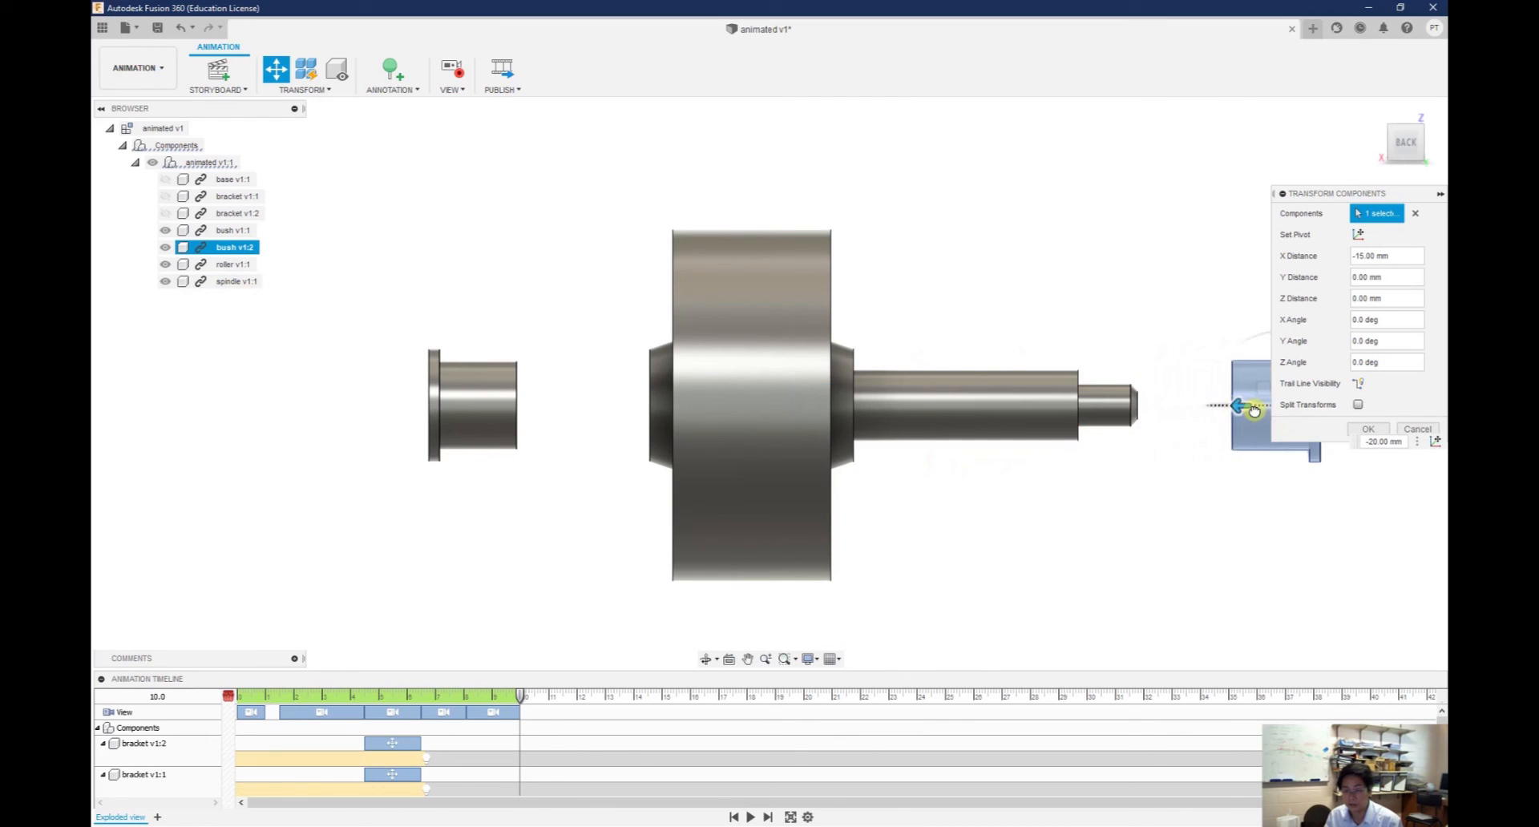
Move the spindle further right, clear of the roller
left_click(233, 282)
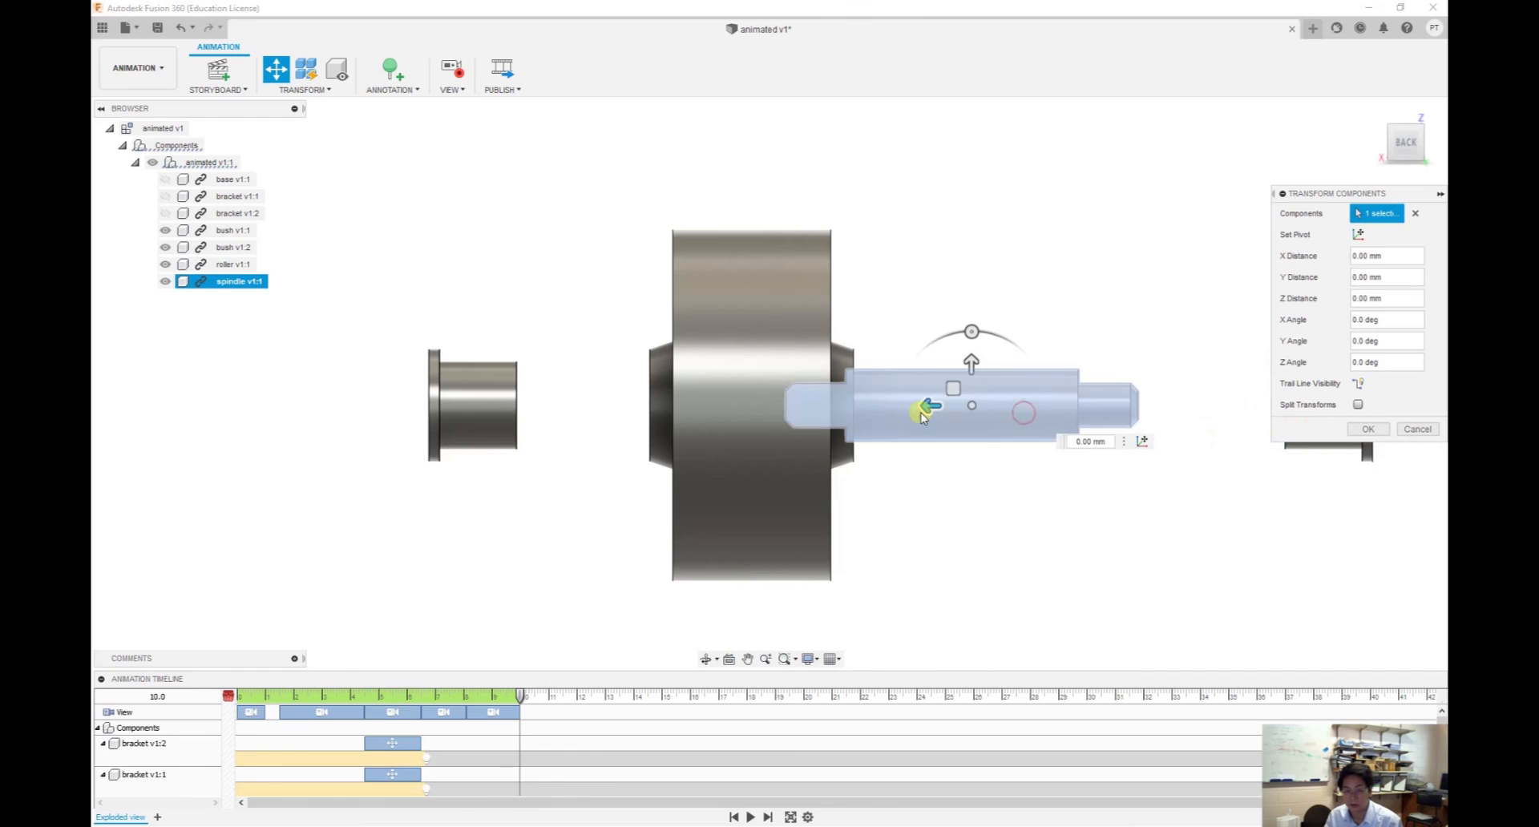
left_click_drag(928, 407, 1036, 405)
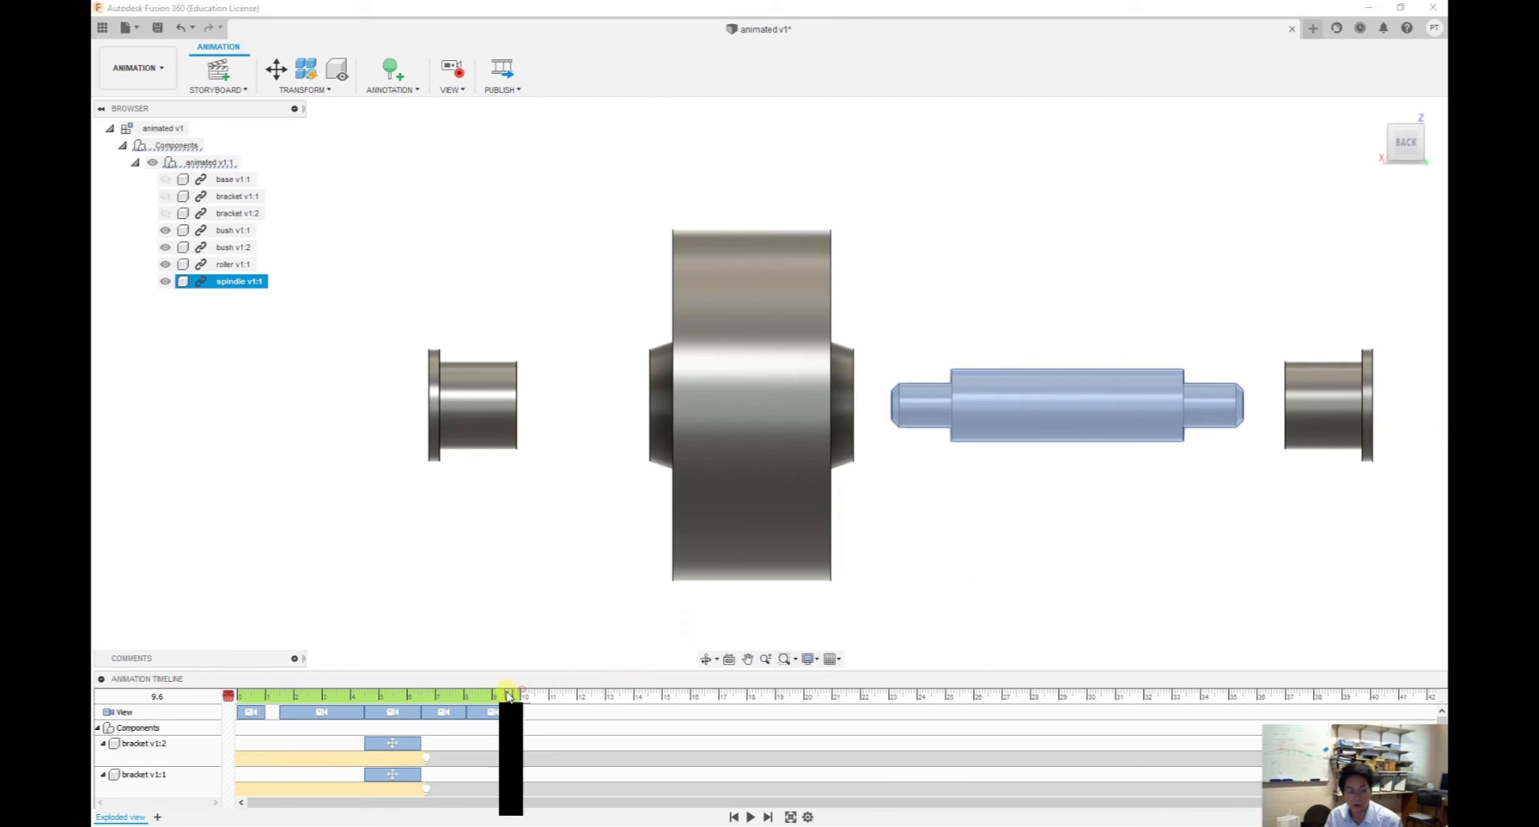
left_click_drag(505, 694, 467, 694)
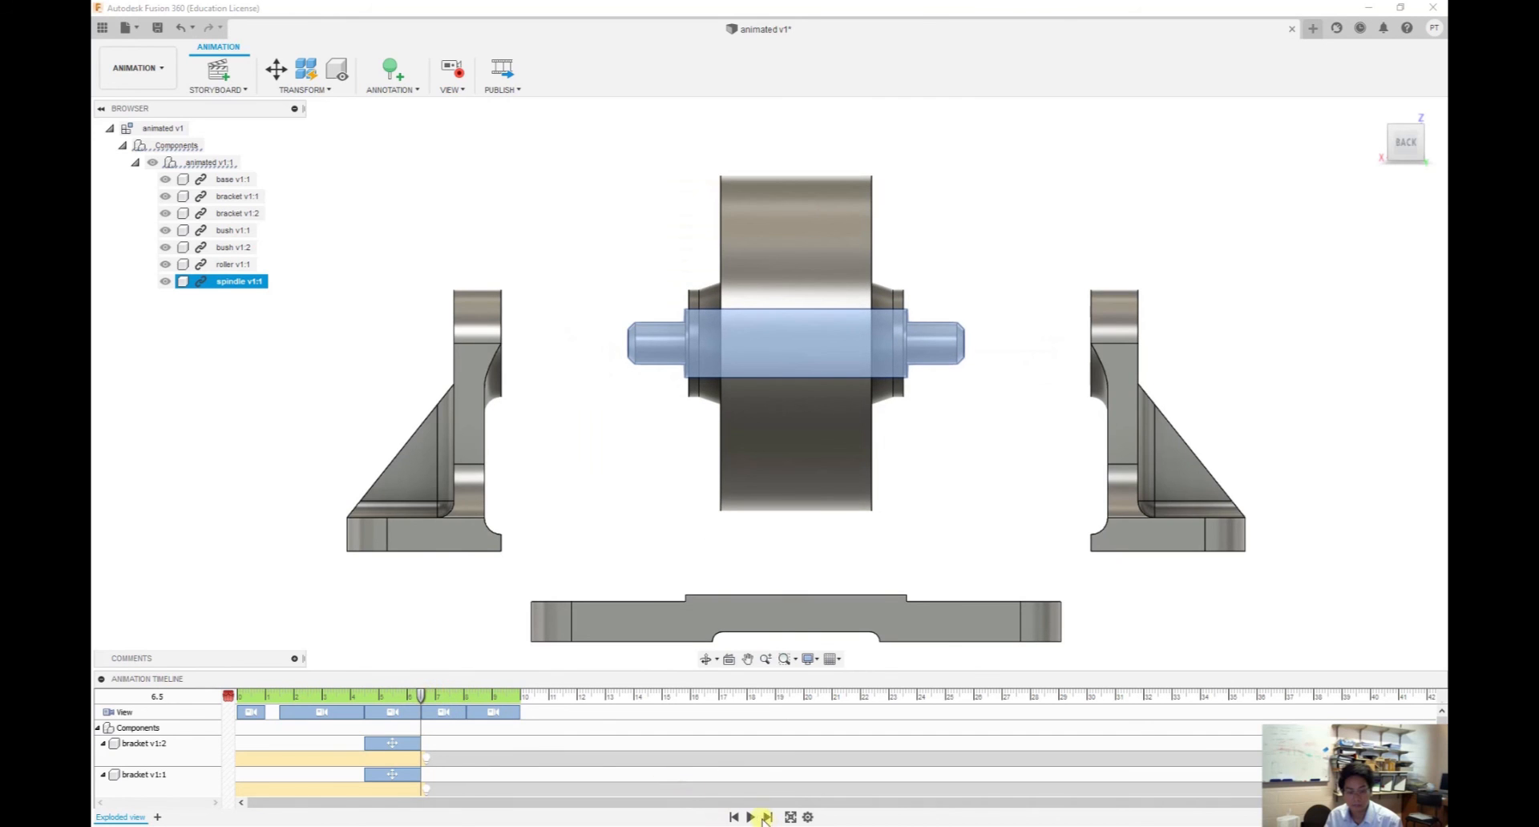
left_click(749, 816)
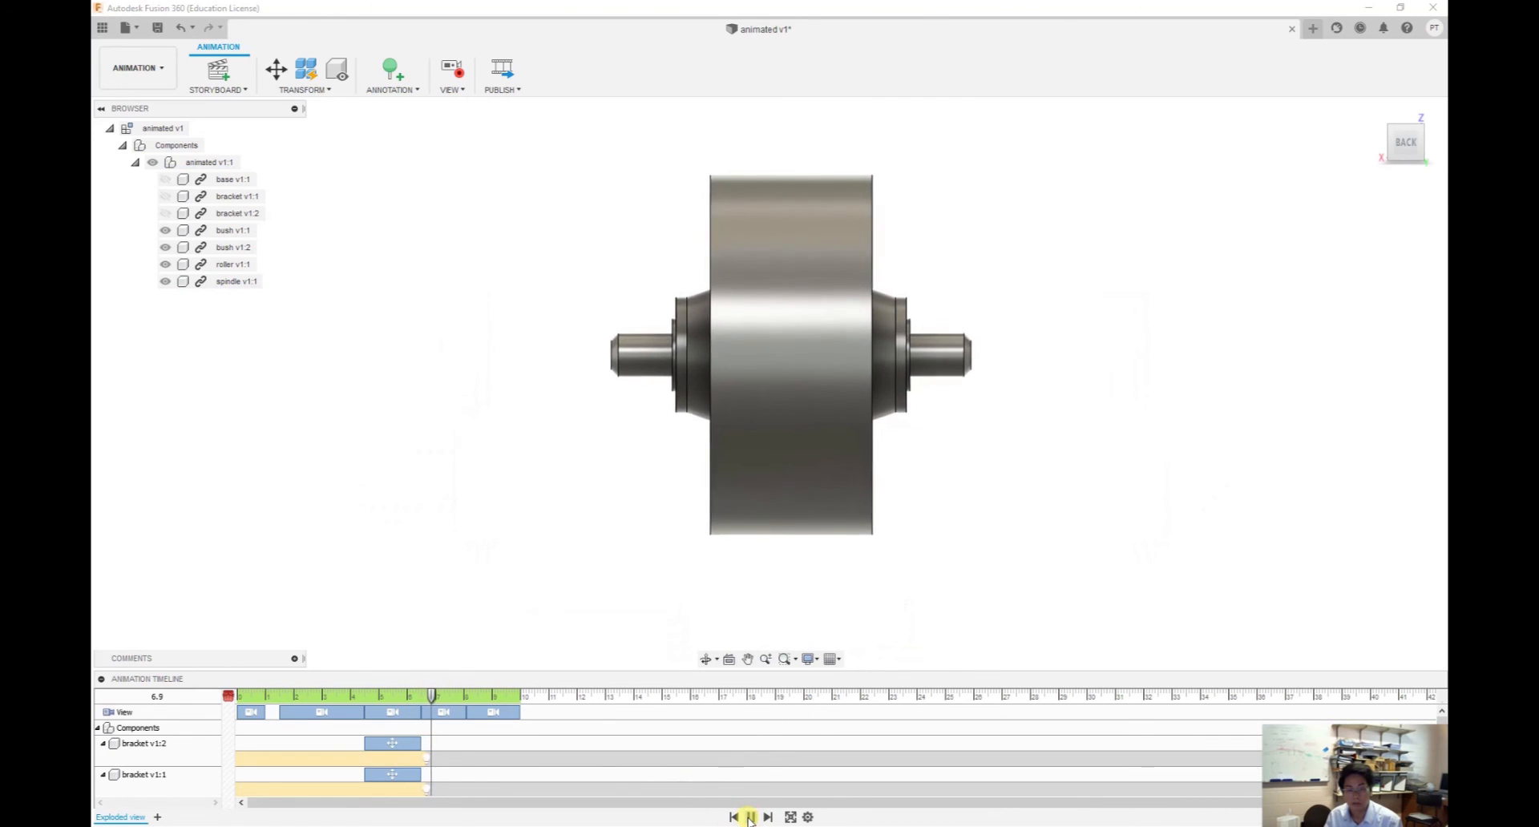
left_click(748, 816)
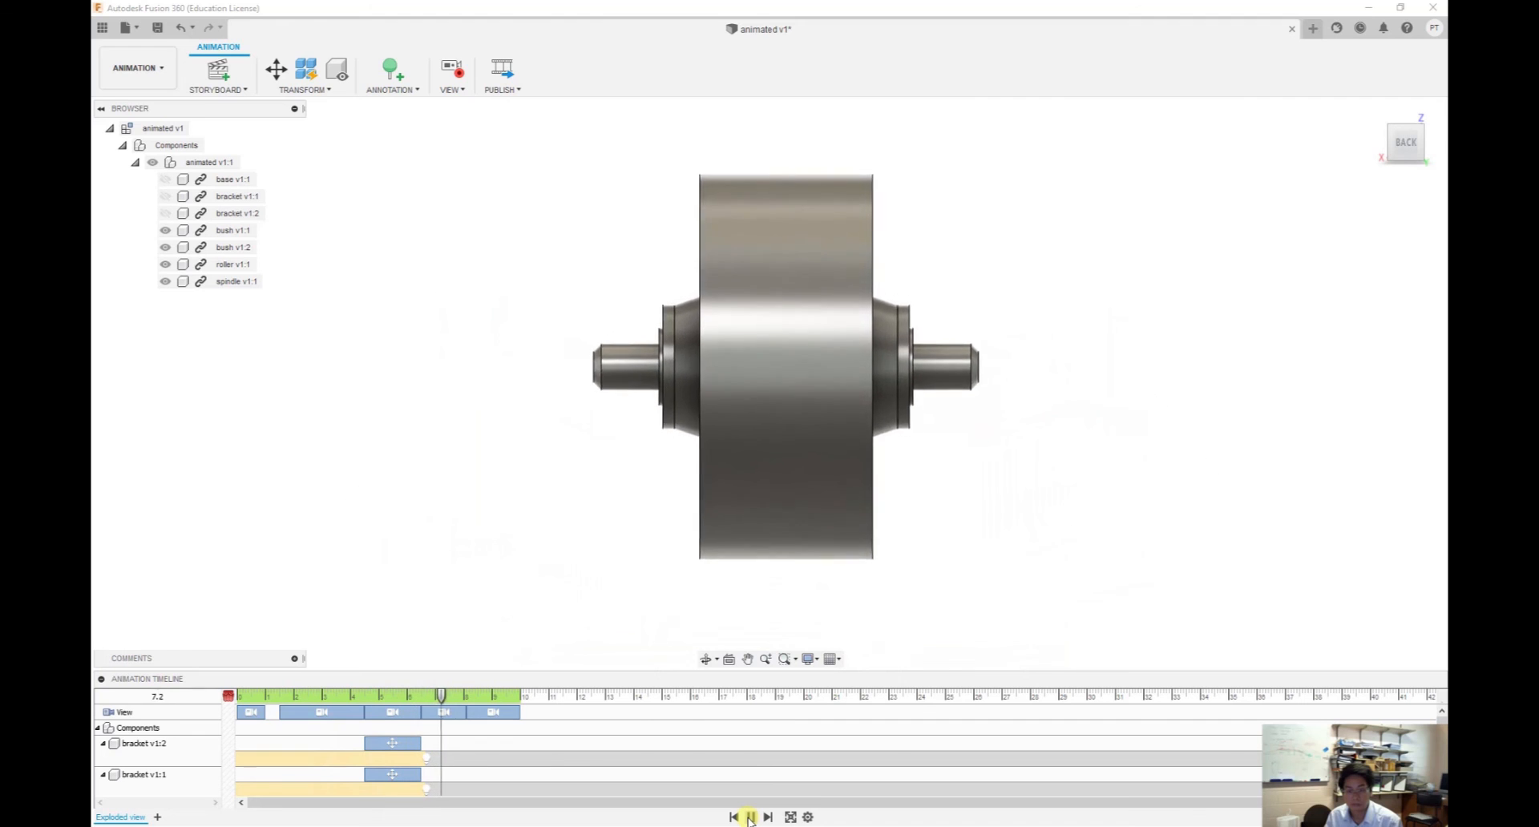
left_click(749, 816)
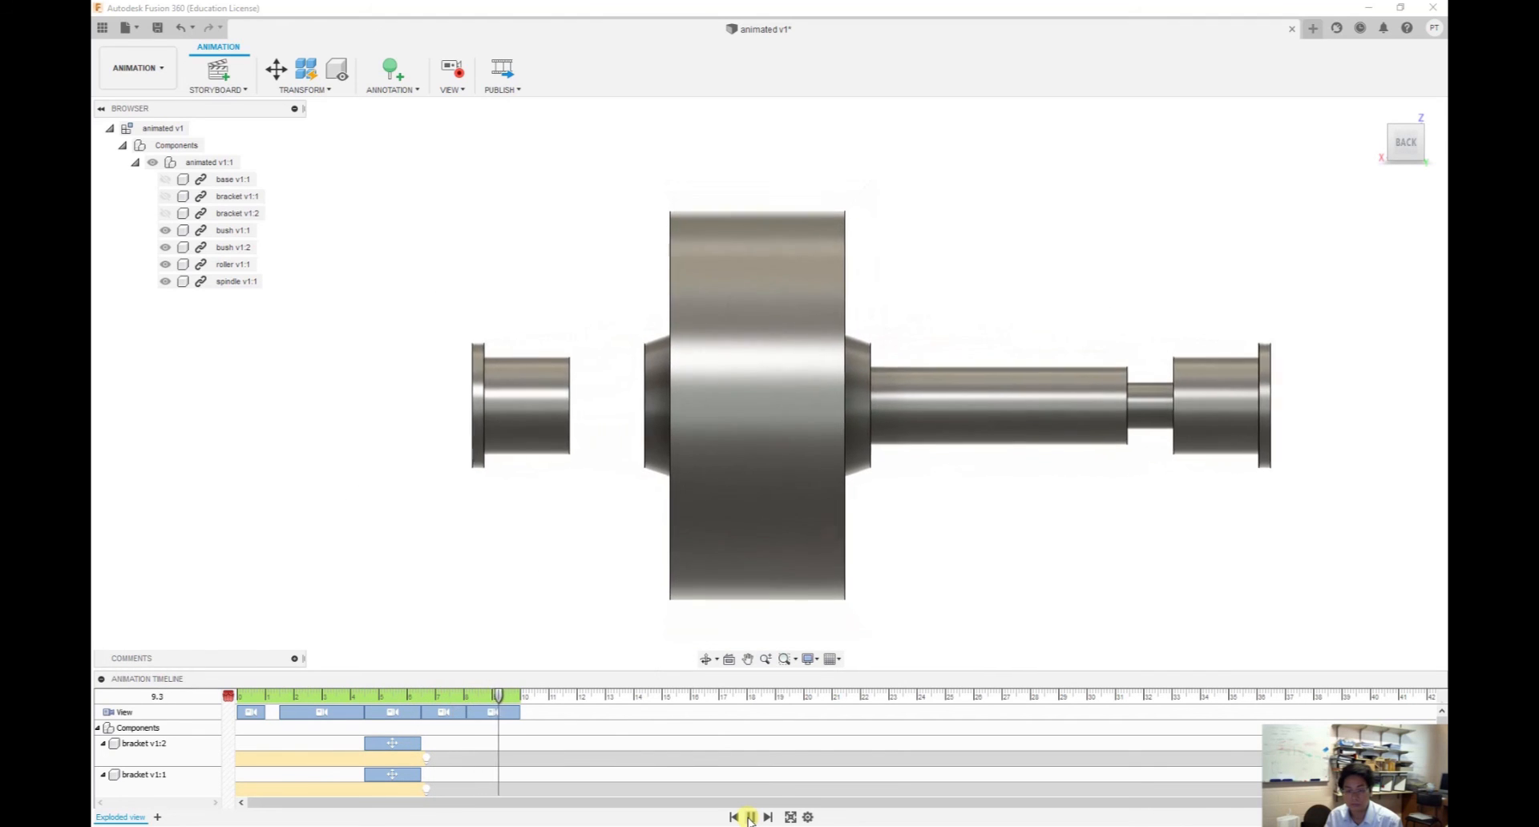
left_click(749, 816)
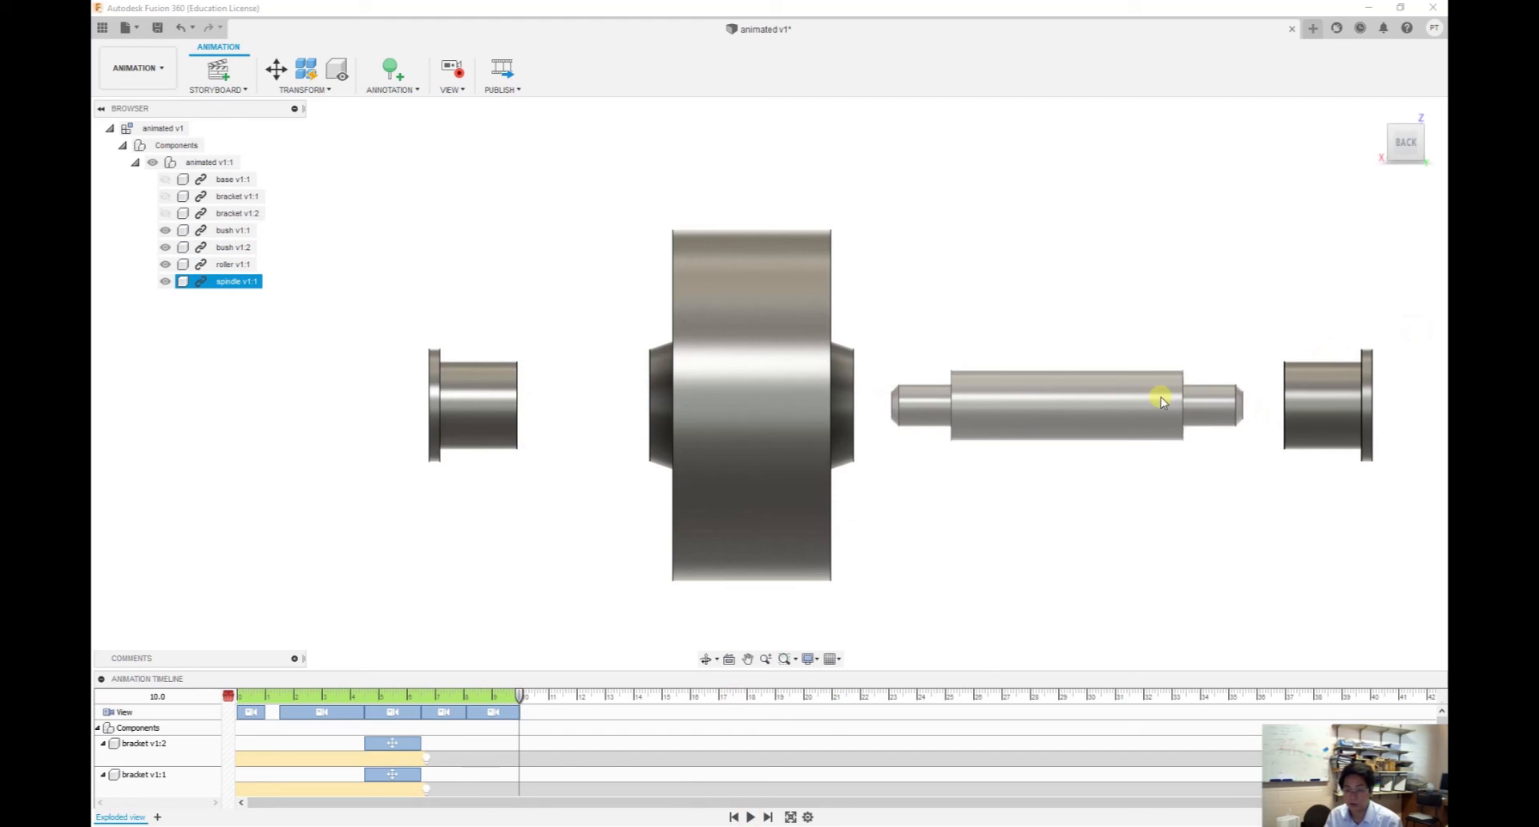
left_click(1326, 403)
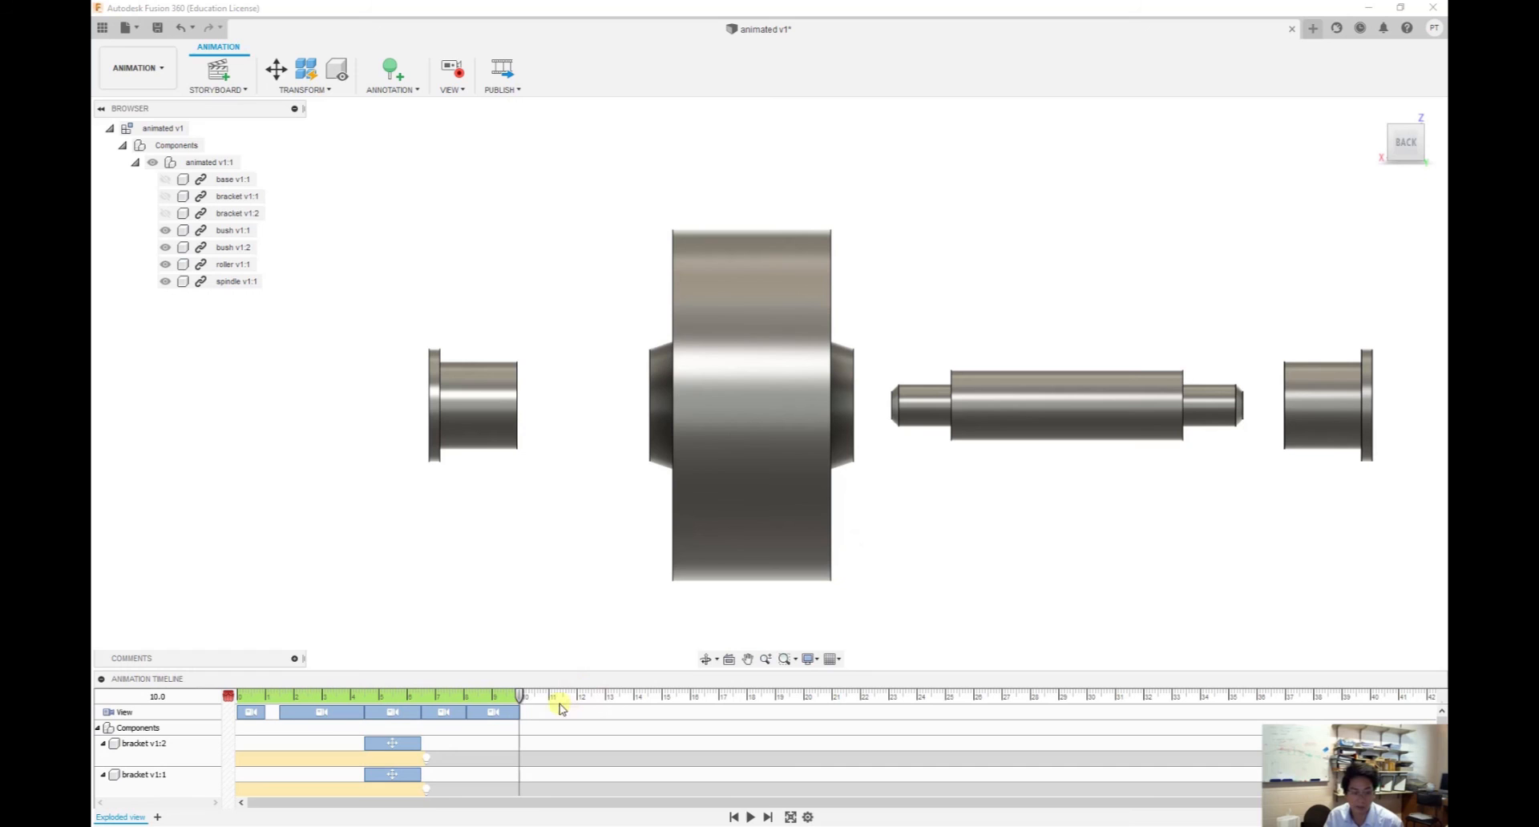
left_click_drag(563, 698, 520, 698)
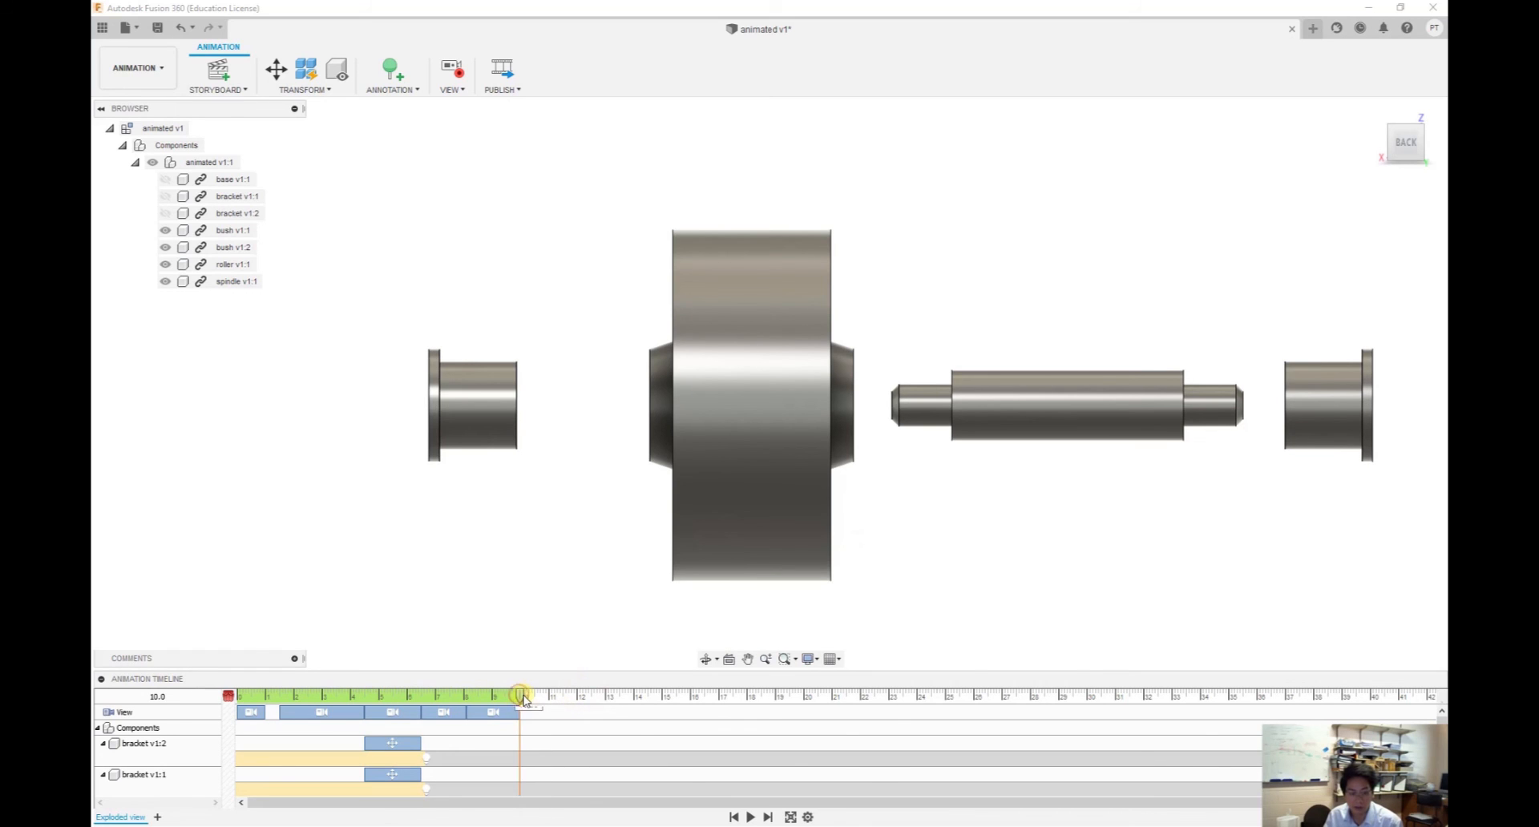
Hide all but the spindle, then orbit the camera to an angled end view of it
left_click(237, 214)
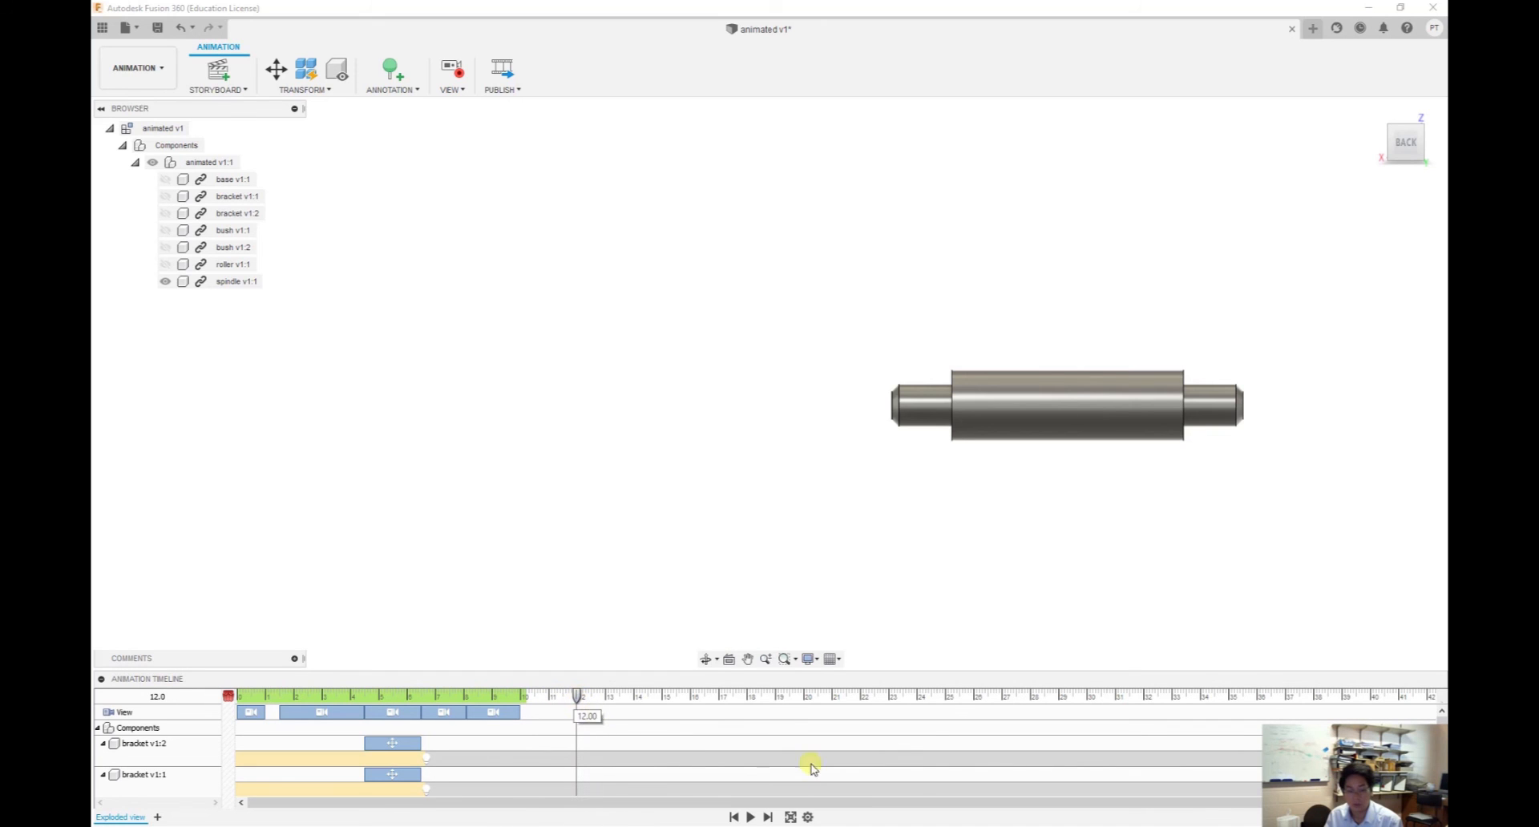
mouse_move(802, 619)
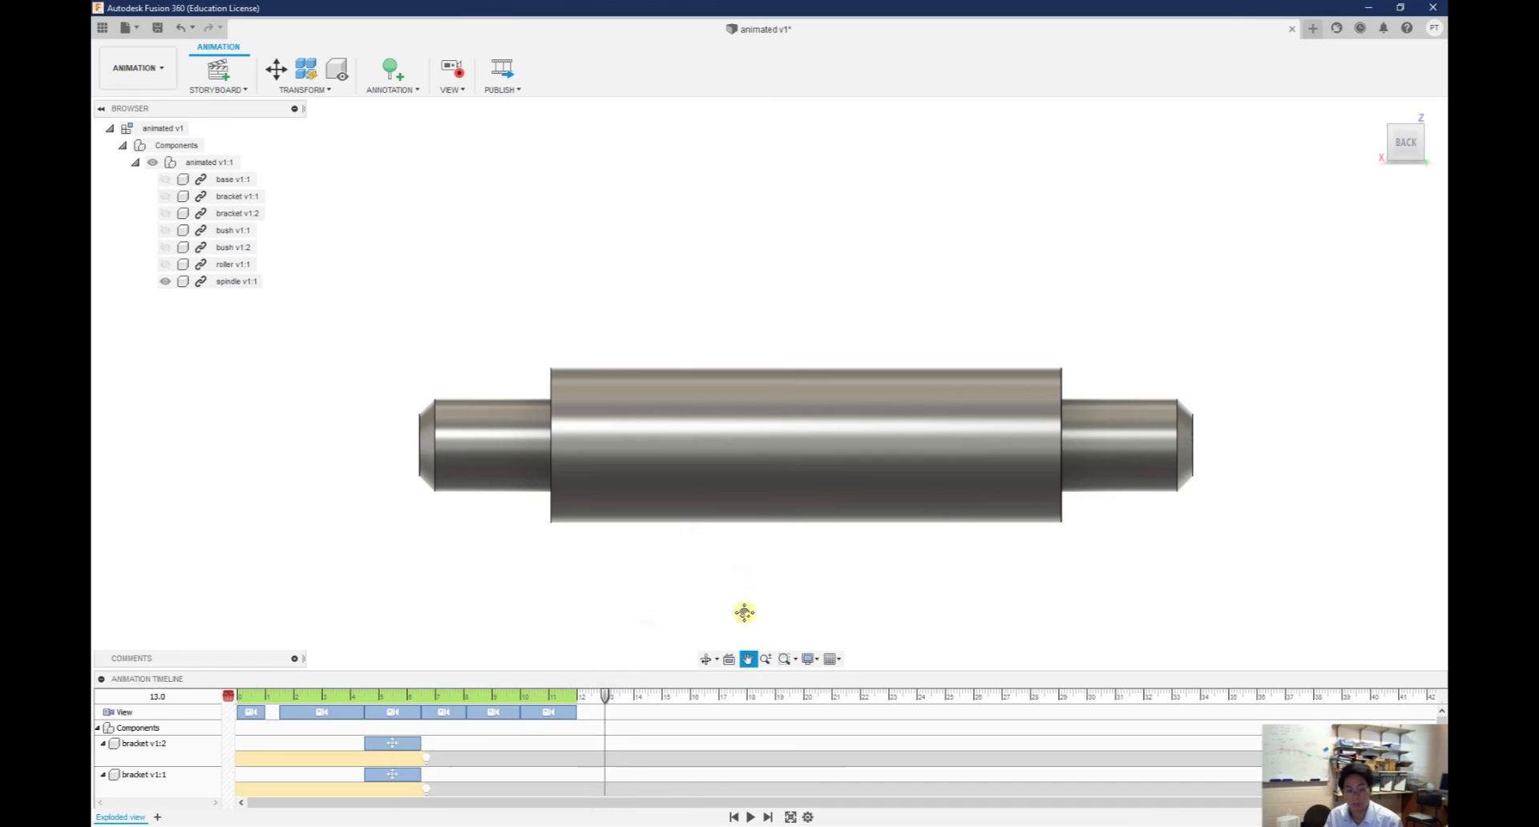
left_click(705, 659)
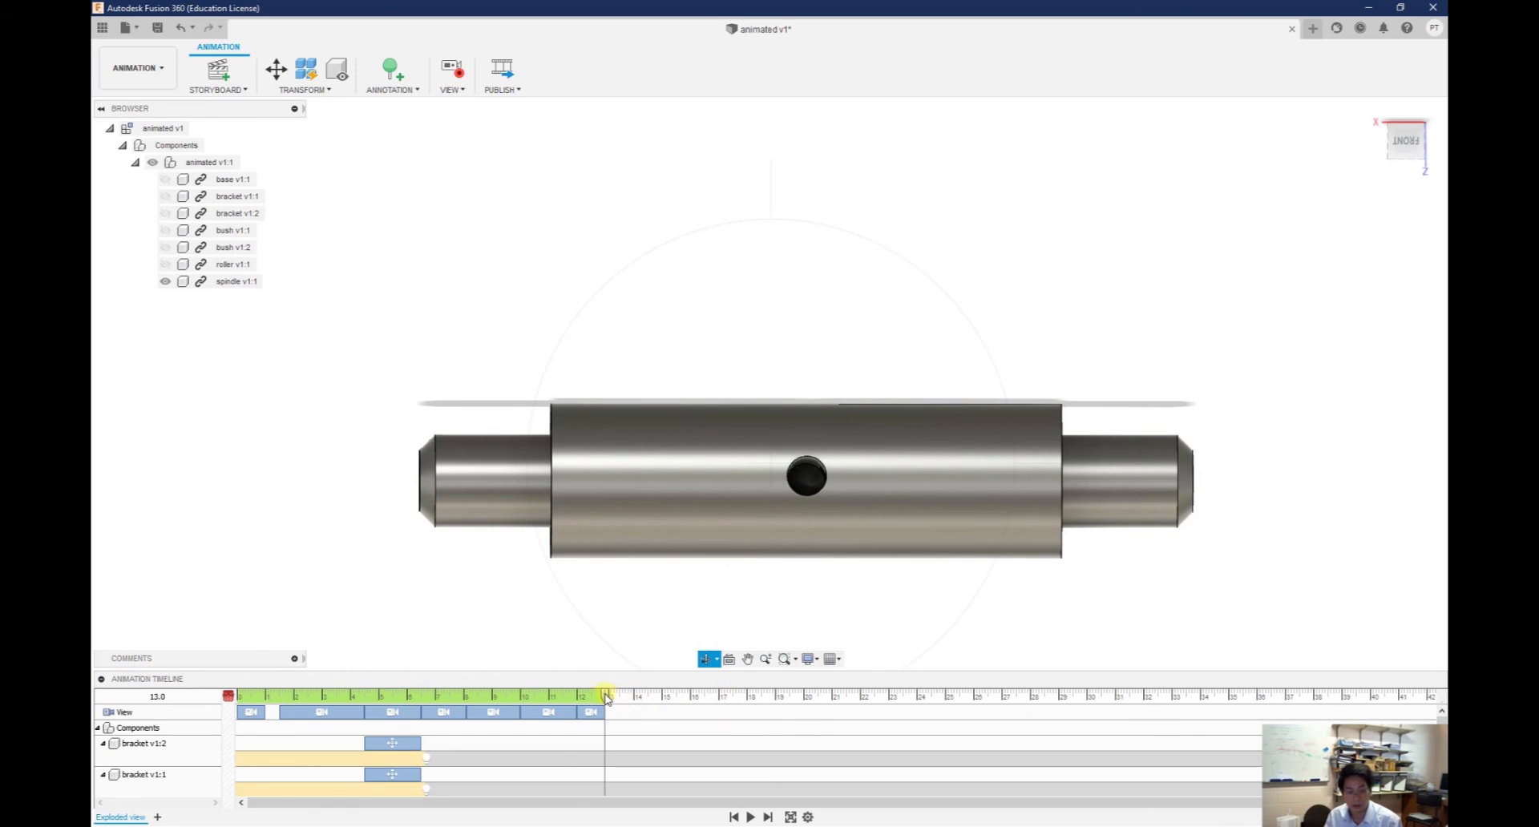
left_click_drag(606, 698, 636, 697)
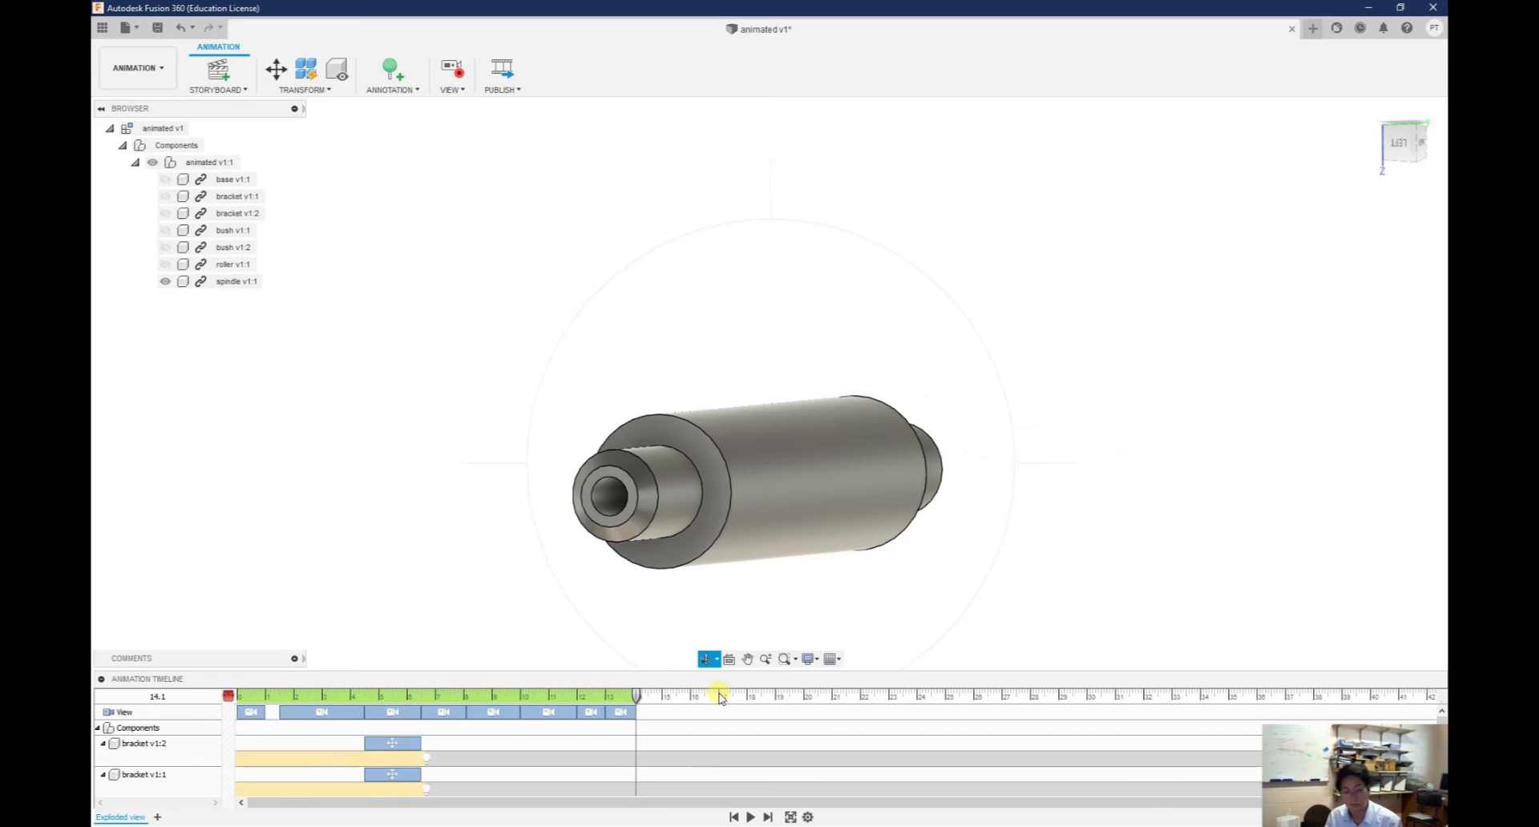
mouse_move(702, 783)
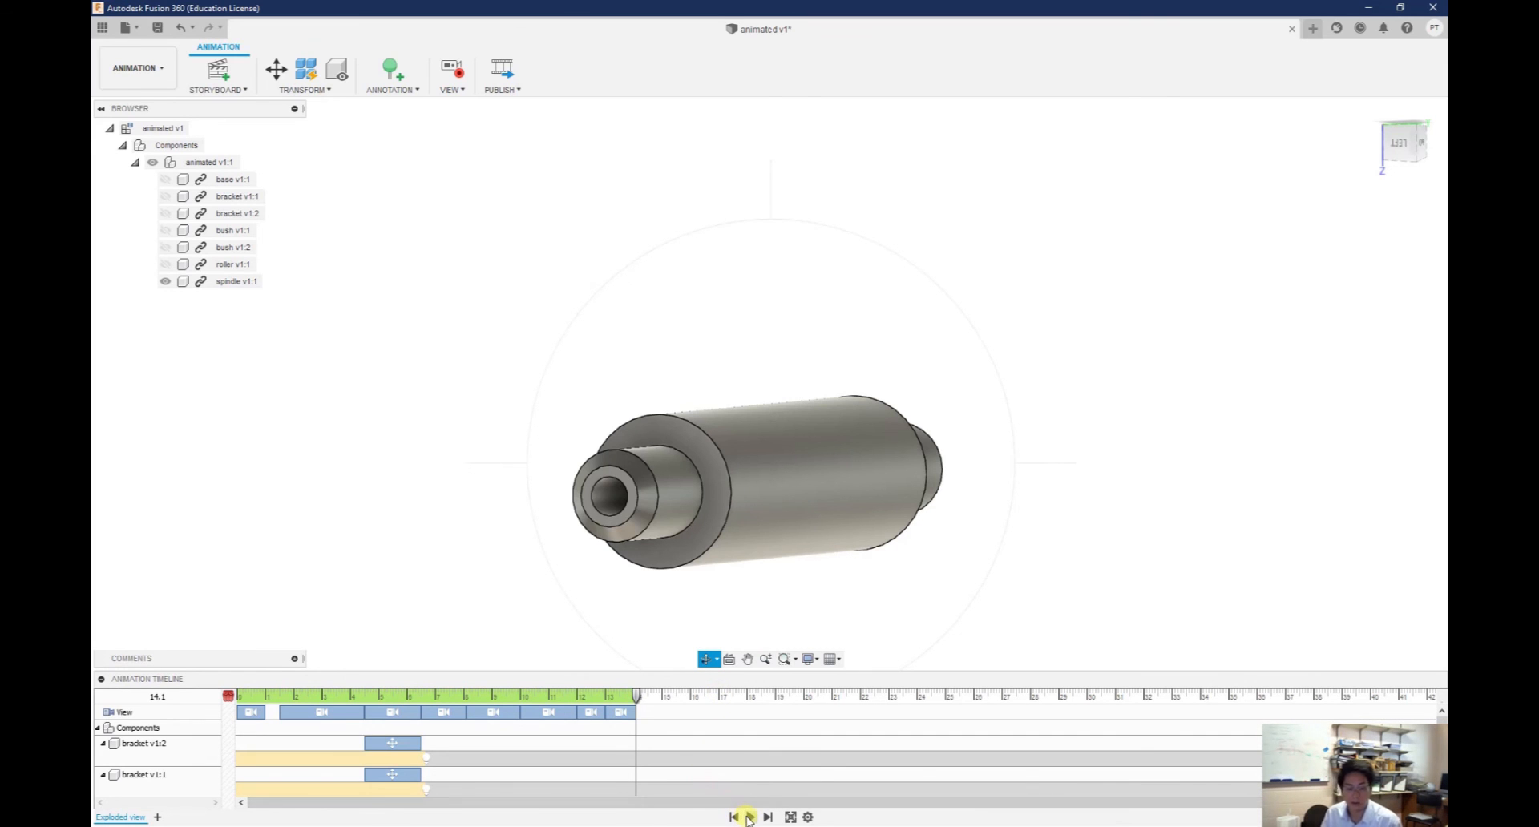
Replay the finished storyboard from the start
left_click(747, 816)
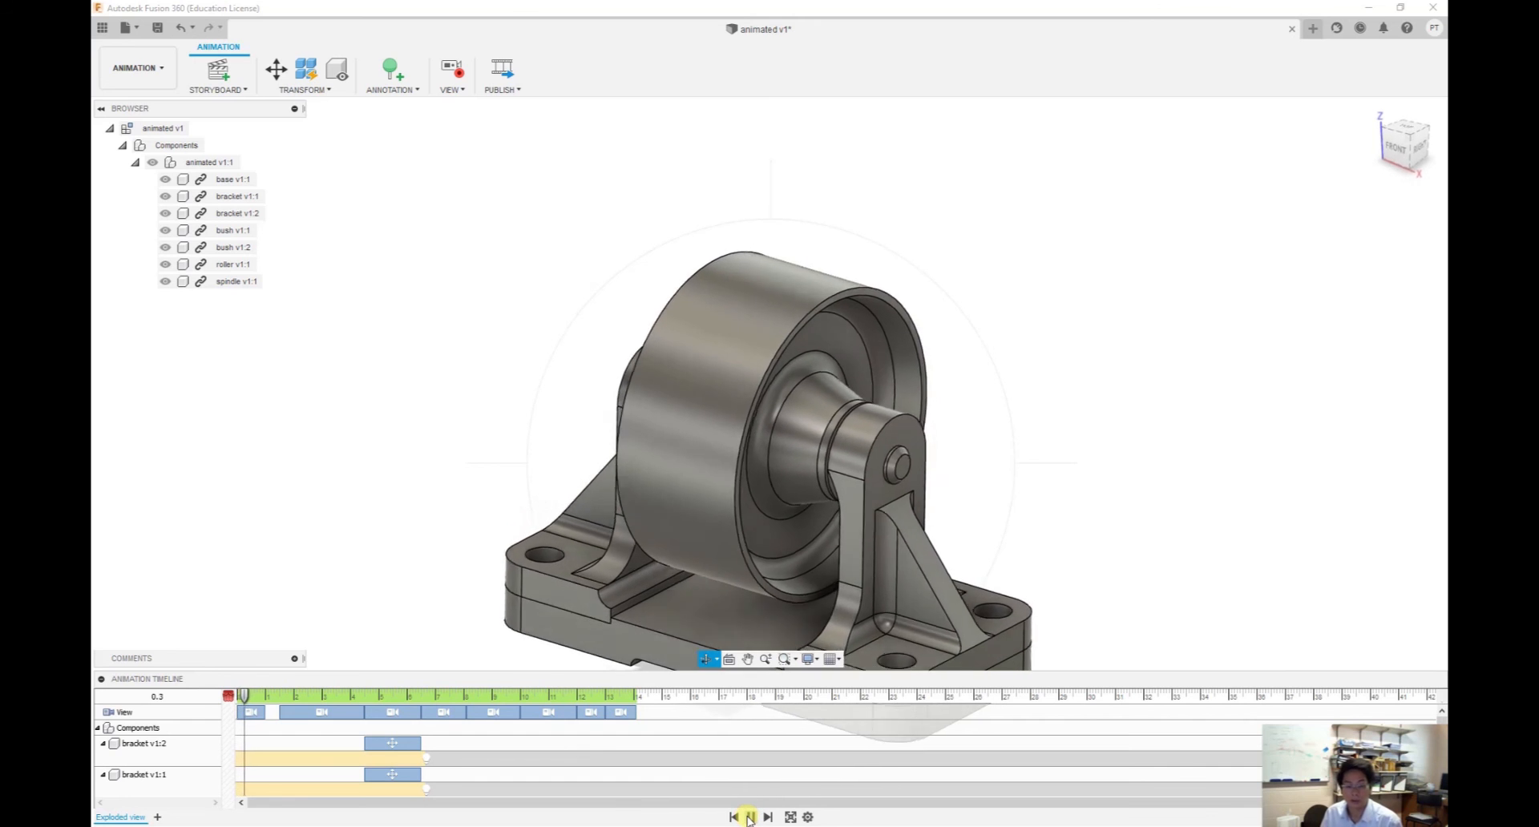
left_click(747, 817)
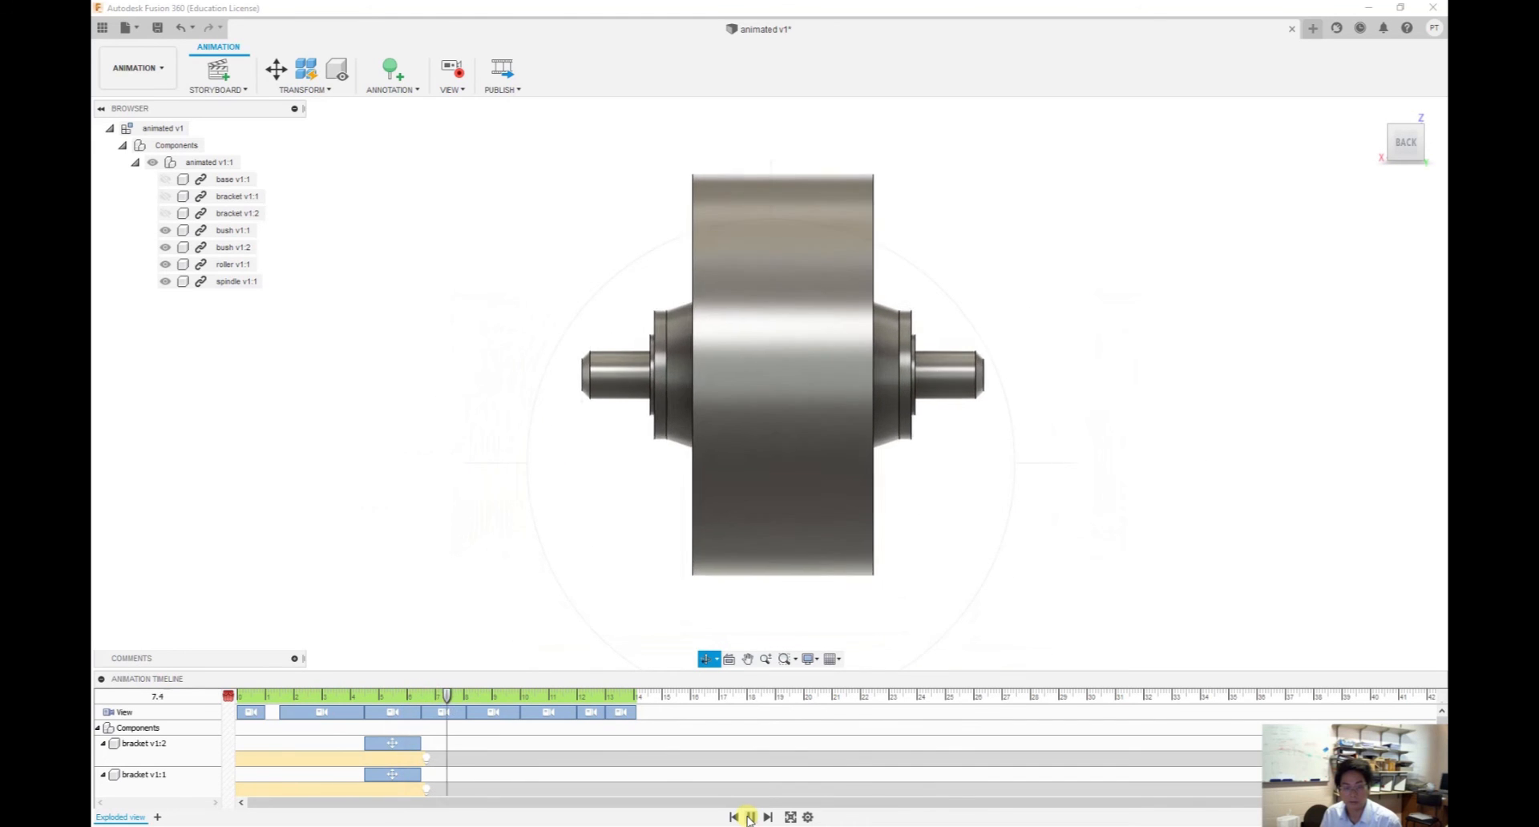
left_click(748, 816)
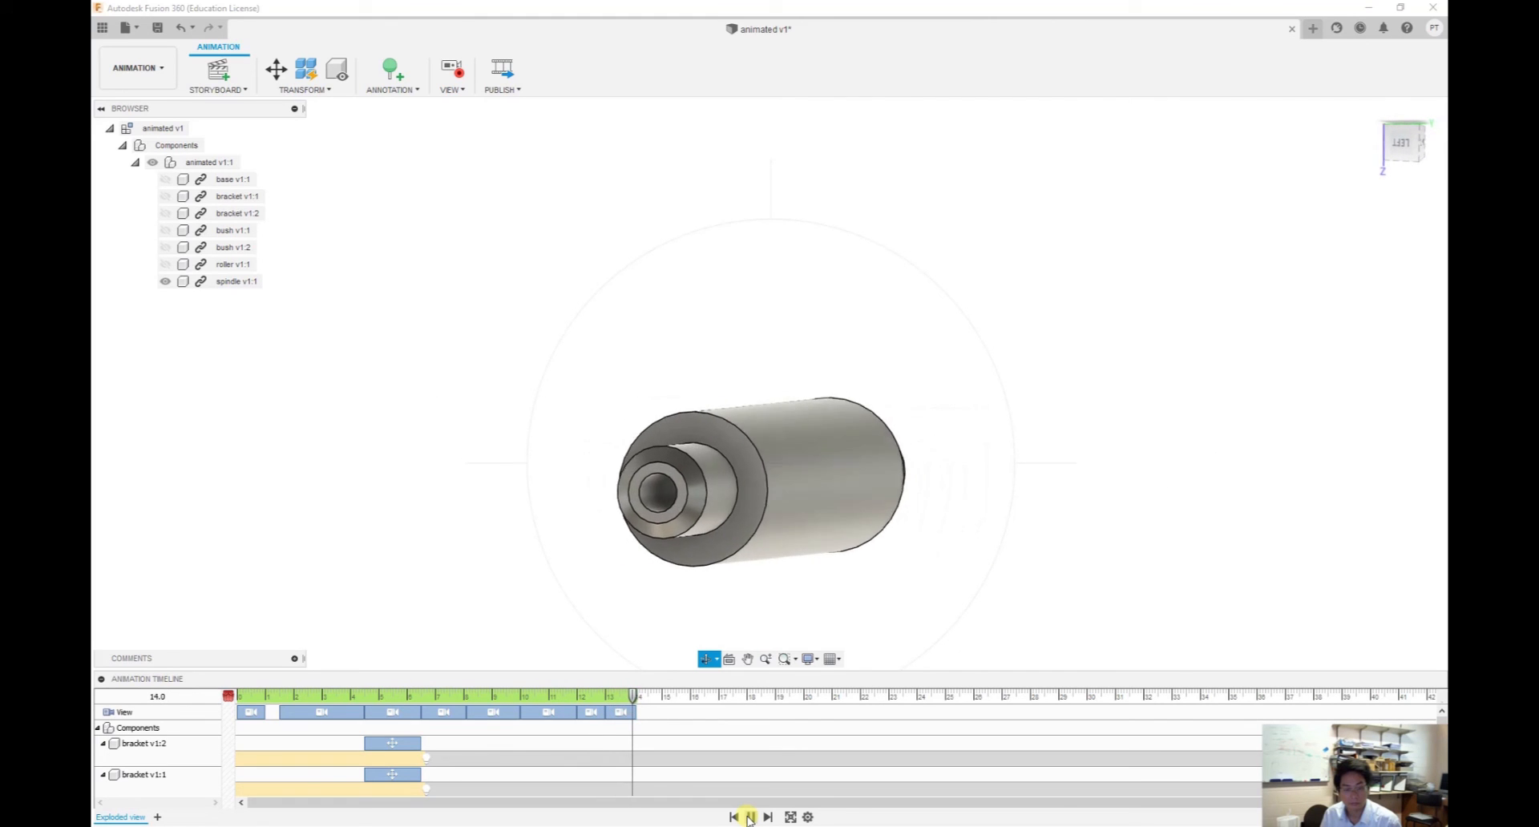
Publish all storyboards as a video, accepting Video Options to reach Save As (AVI)
left_click(748, 817)
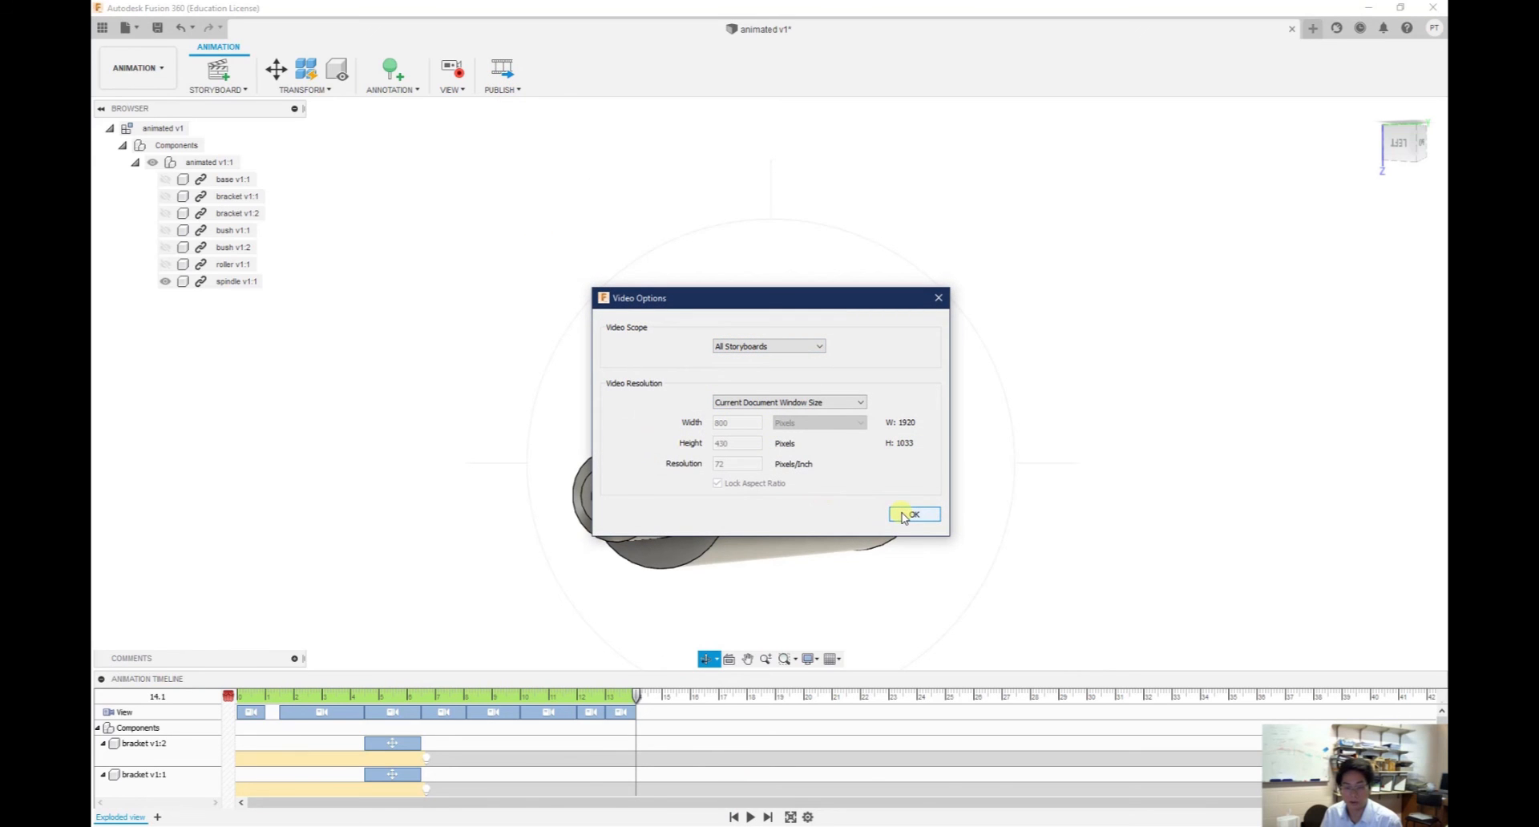
left_click(913, 515)
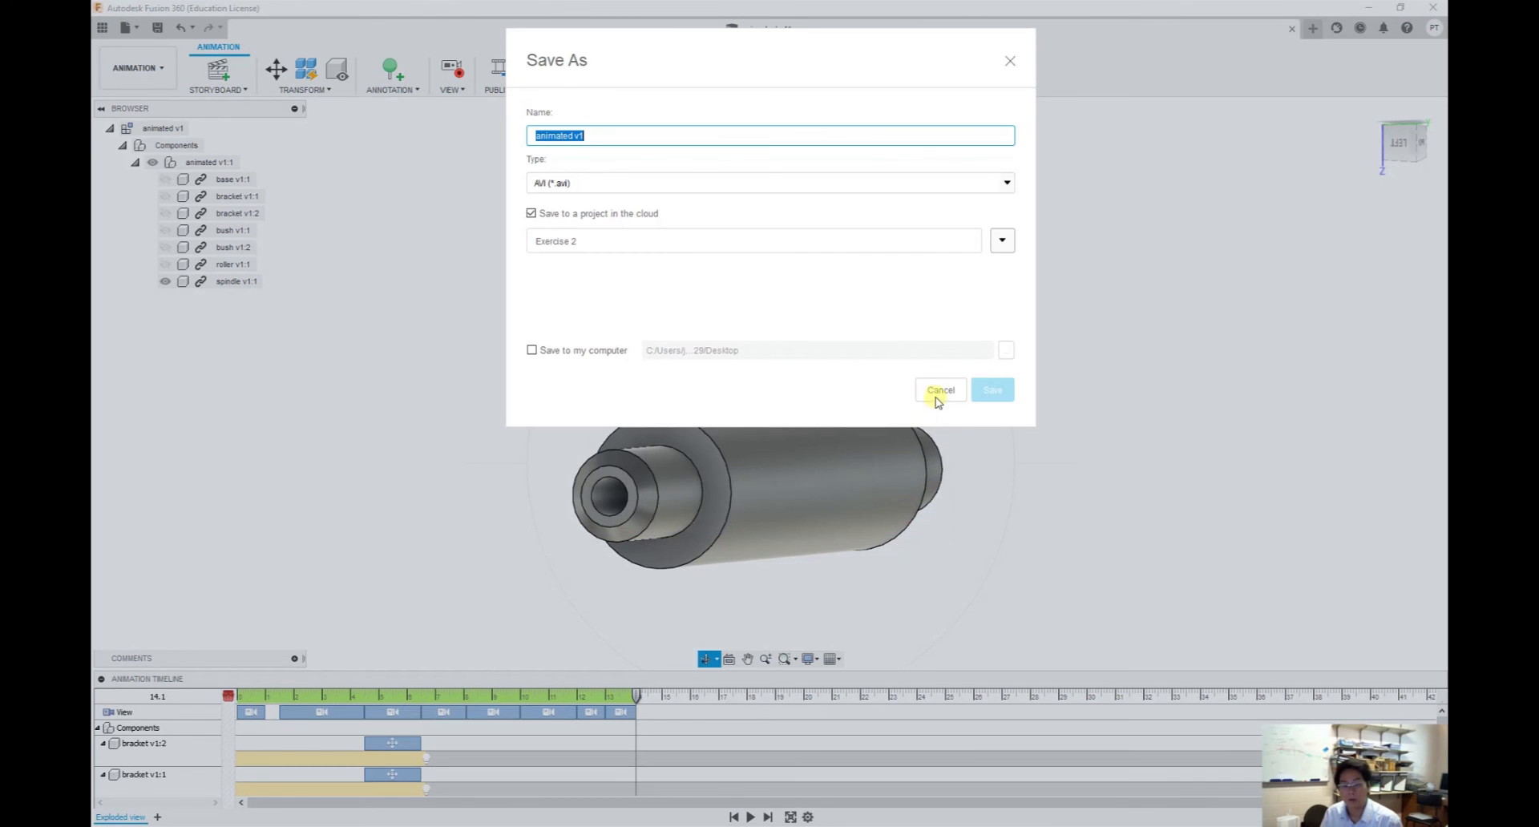